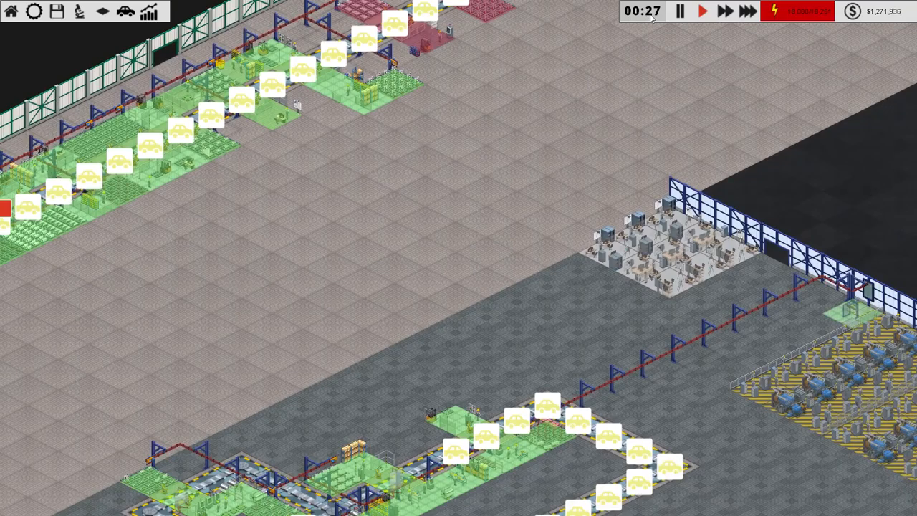
pyautogui.moveTo(559, 125)
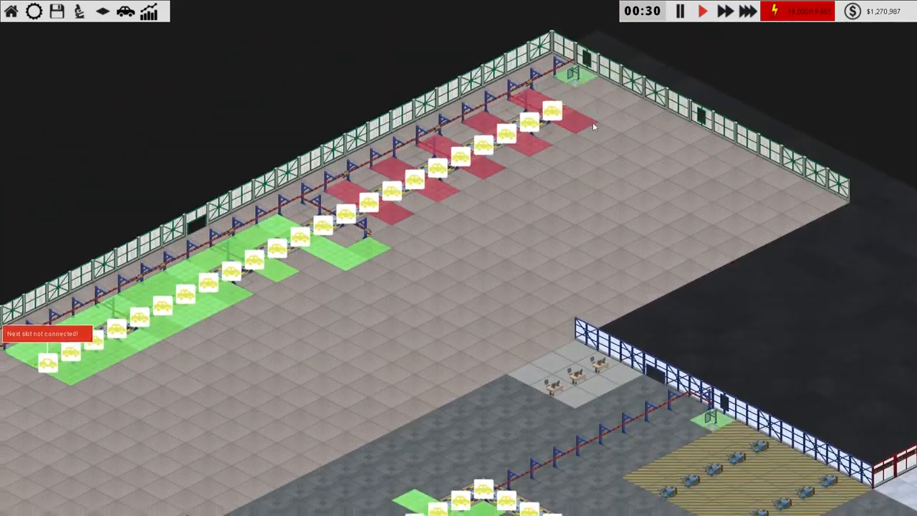
# - Open the Financial Dept. report and view car-sale income, then the expense breakdown
pyautogui.scroll(-3)
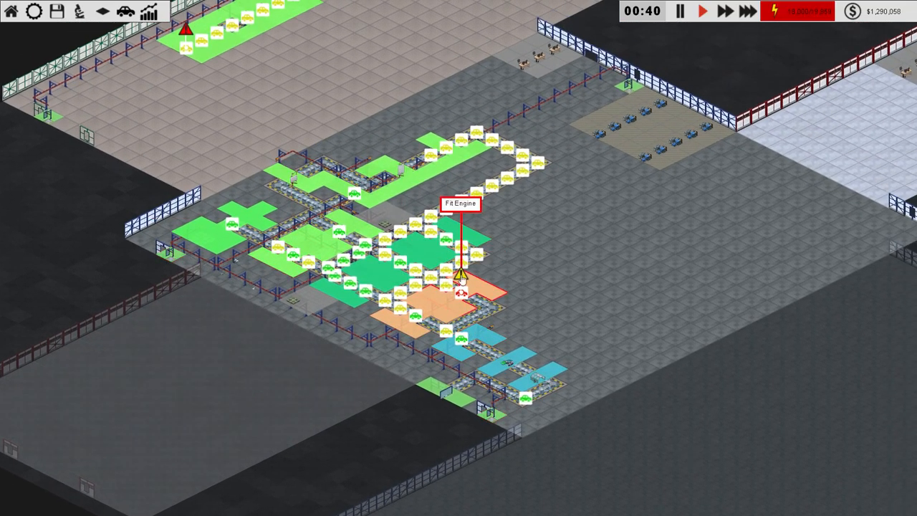
pyautogui.moveTo(548, 268)
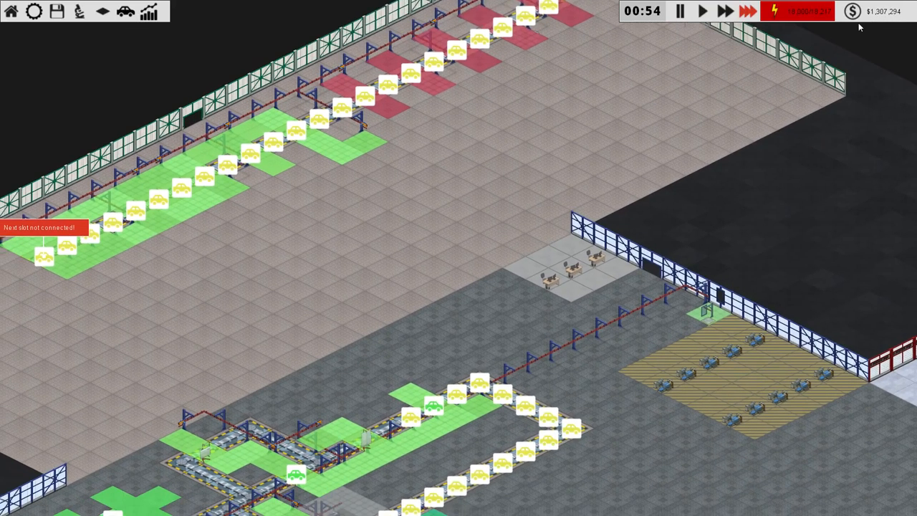
pyautogui.click(148, 12)
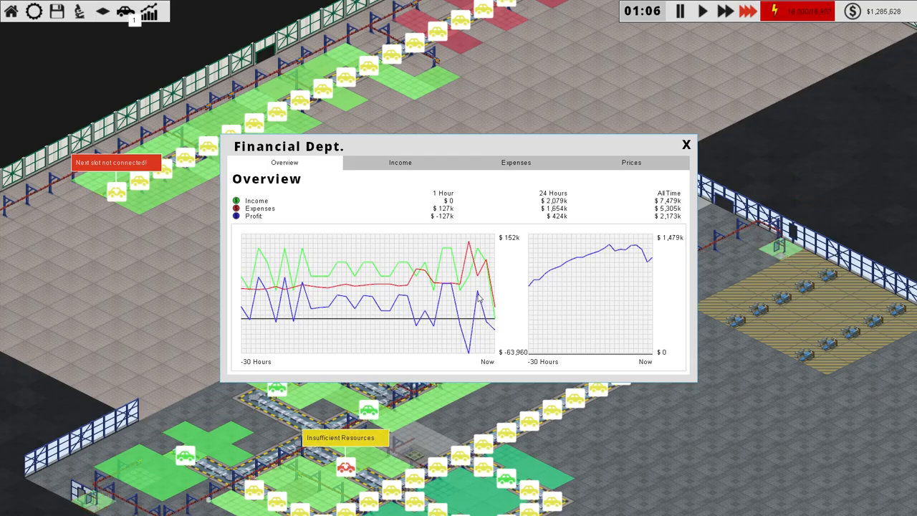
pyautogui.moveTo(686, 144)
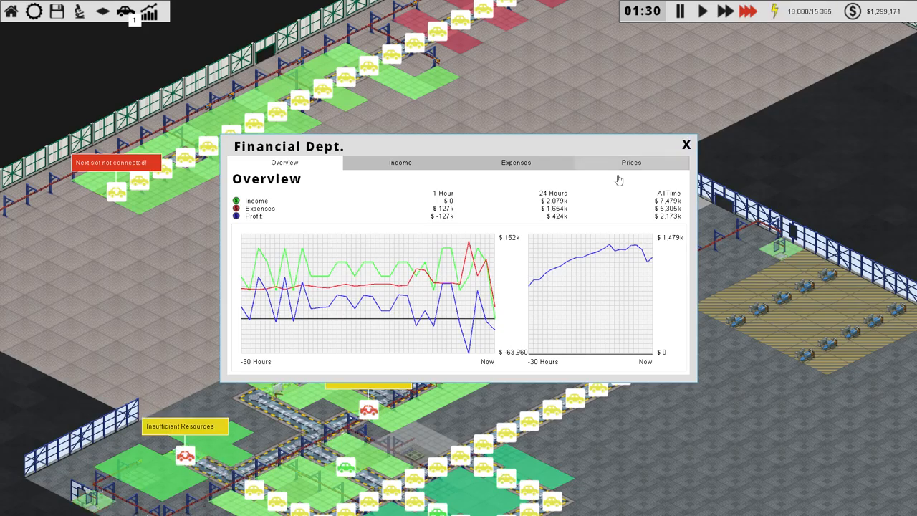
pyautogui.moveTo(493, 327)
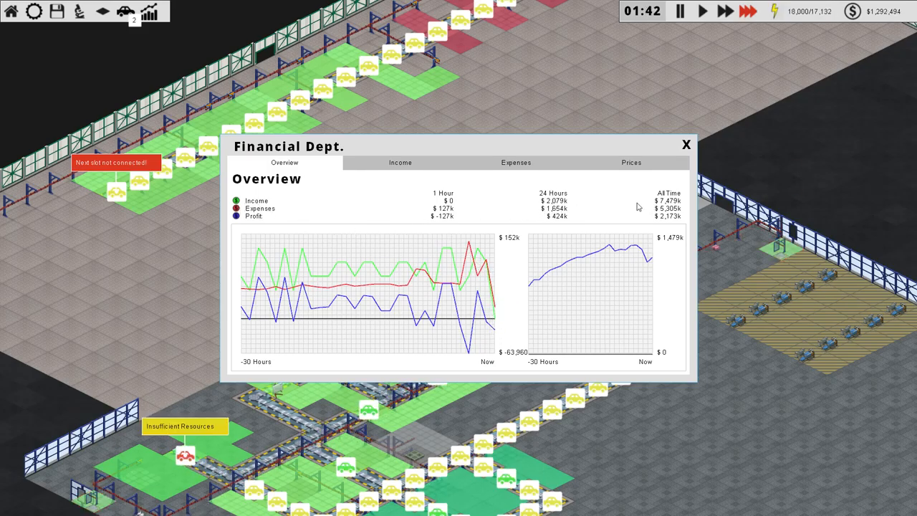
pyautogui.click(399, 163)
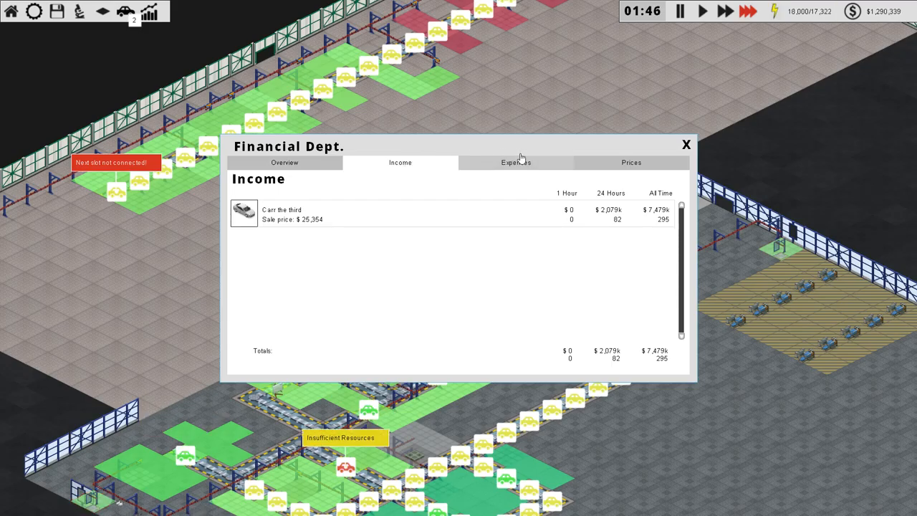
pyautogui.click(515, 163)
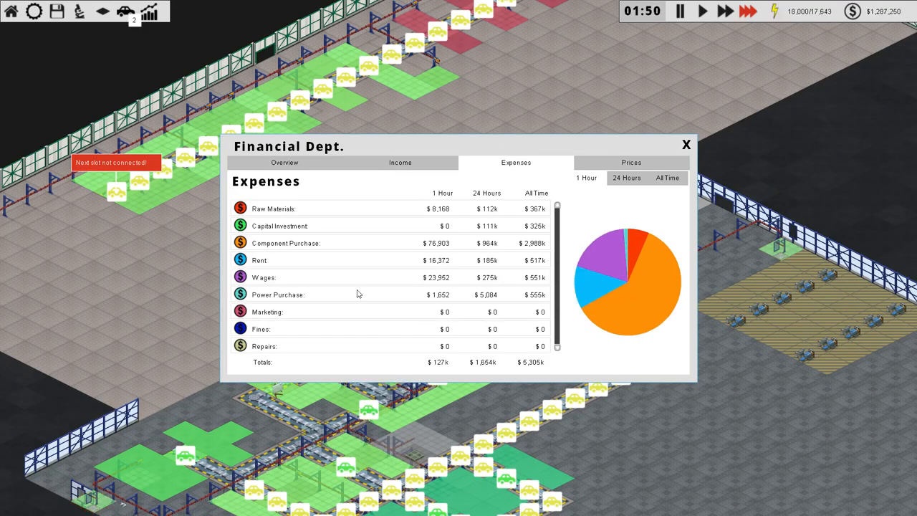
pyautogui.moveTo(624, 276)
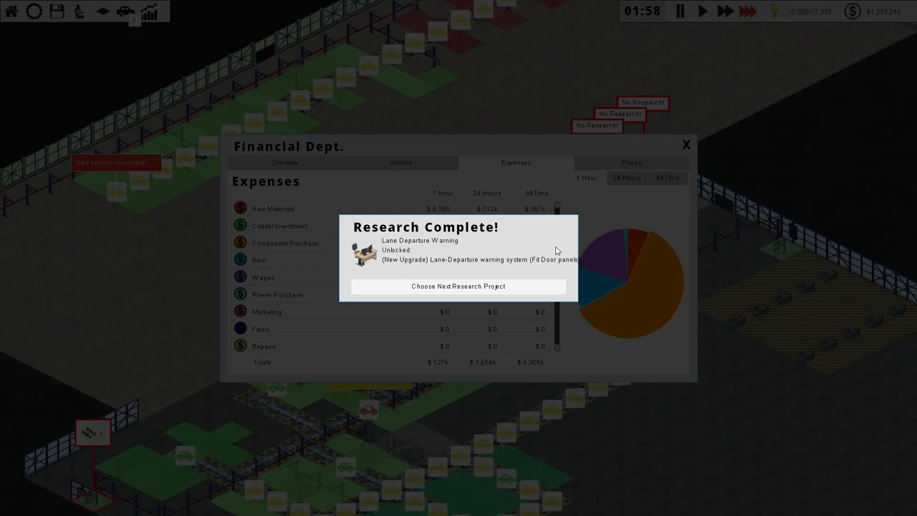
# - Dismiss the research-complete notice and browse the body, chassis and engine research entries
pyautogui.click(459, 286)
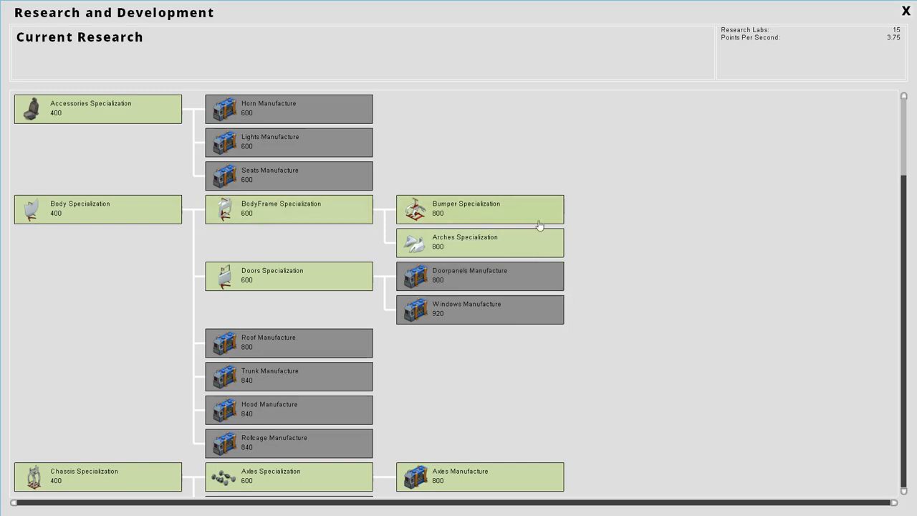
pyautogui.moveTo(402, 118)
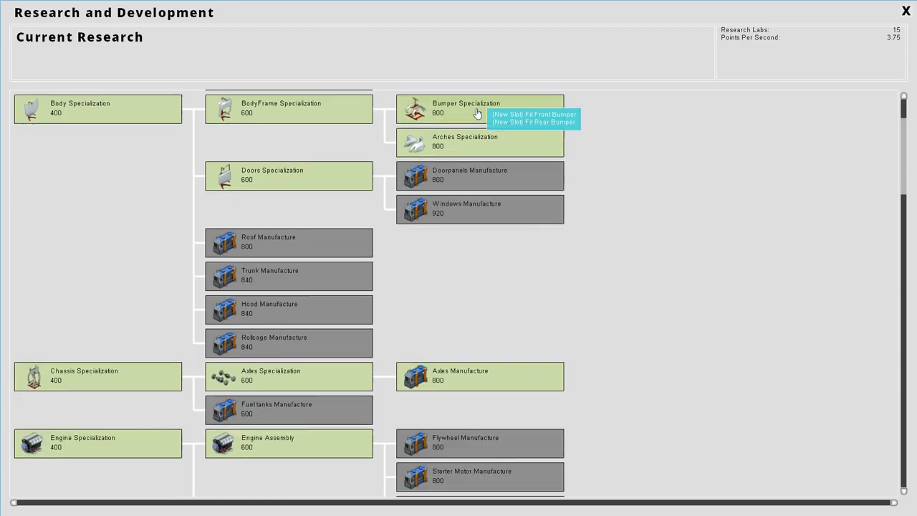
pyautogui.scroll(-3)
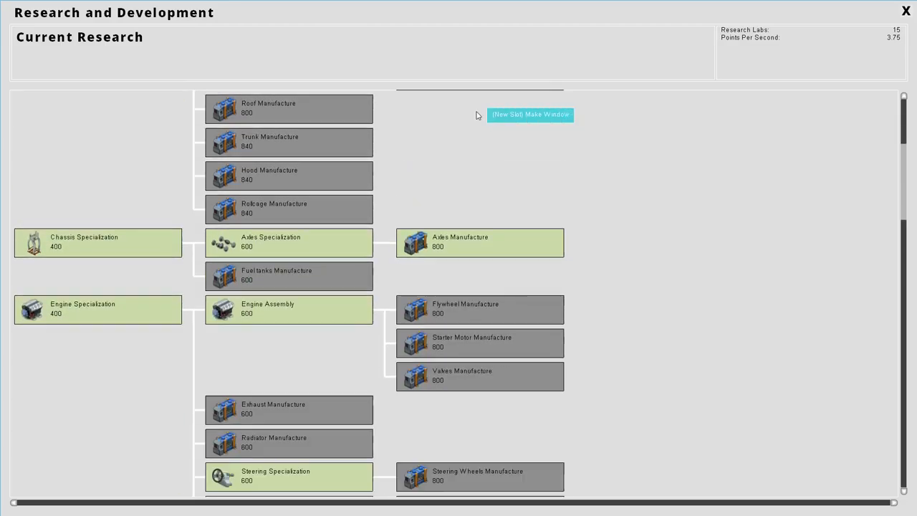
pyautogui.scroll(-3)
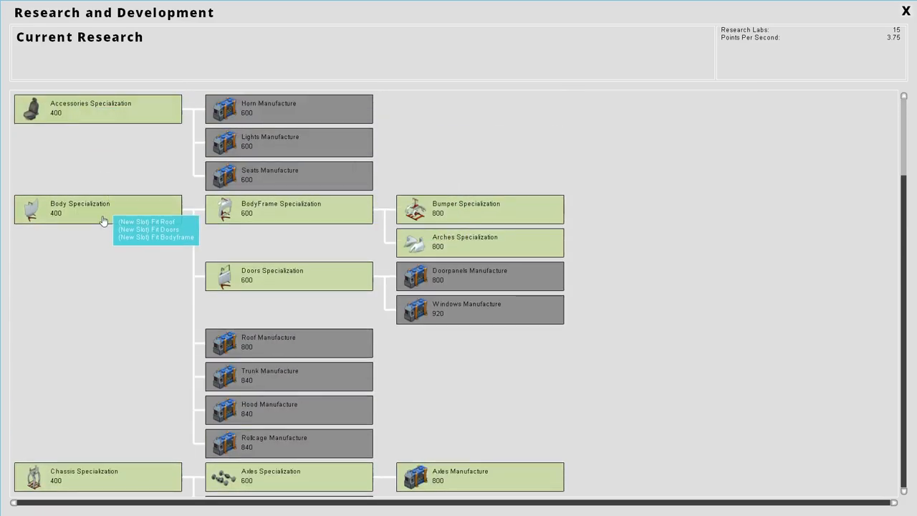
pyautogui.moveTo(92, 216)
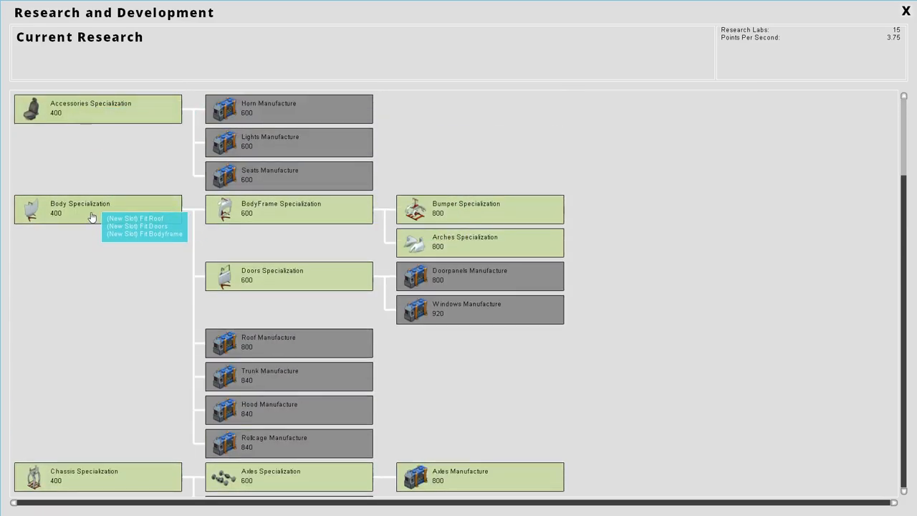
pyautogui.moveTo(120, 247)
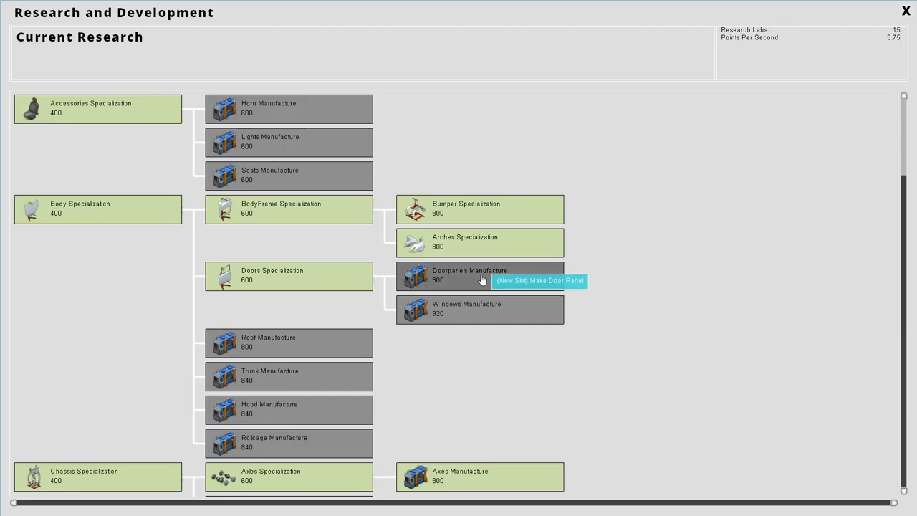
pyautogui.moveTo(452, 279)
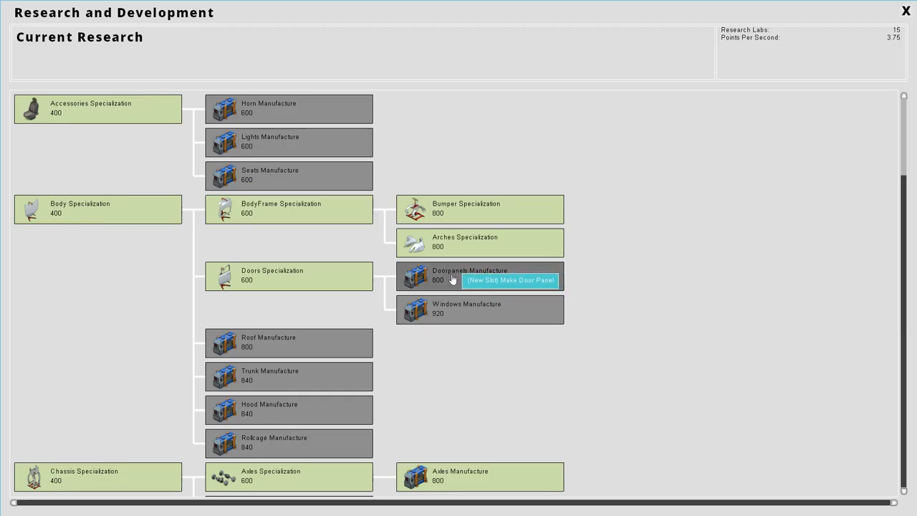
pyautogui.scroll(-3)
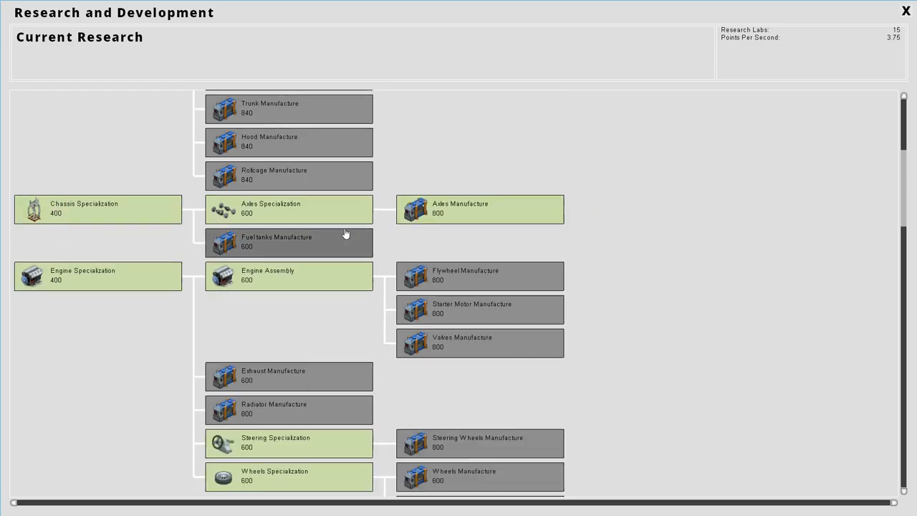
pyautogui.moveTo(284, 241)
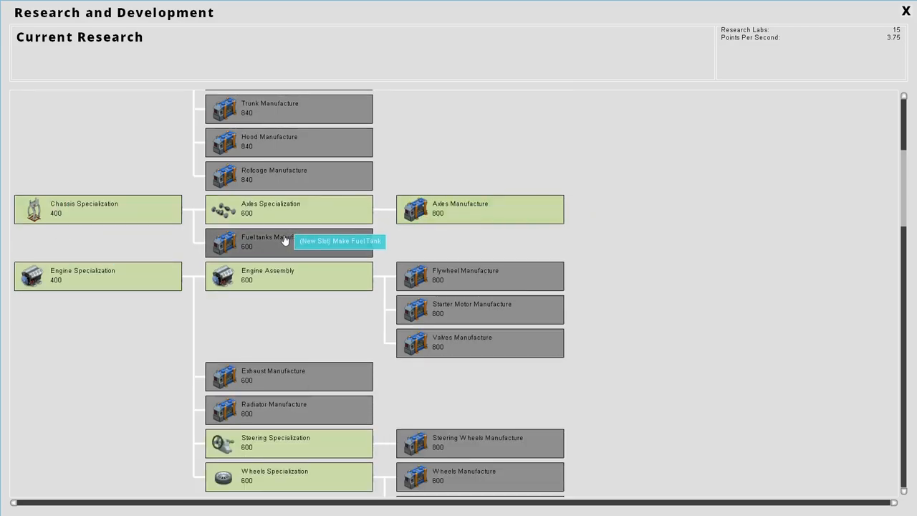
pyautogui.click(288, 241)
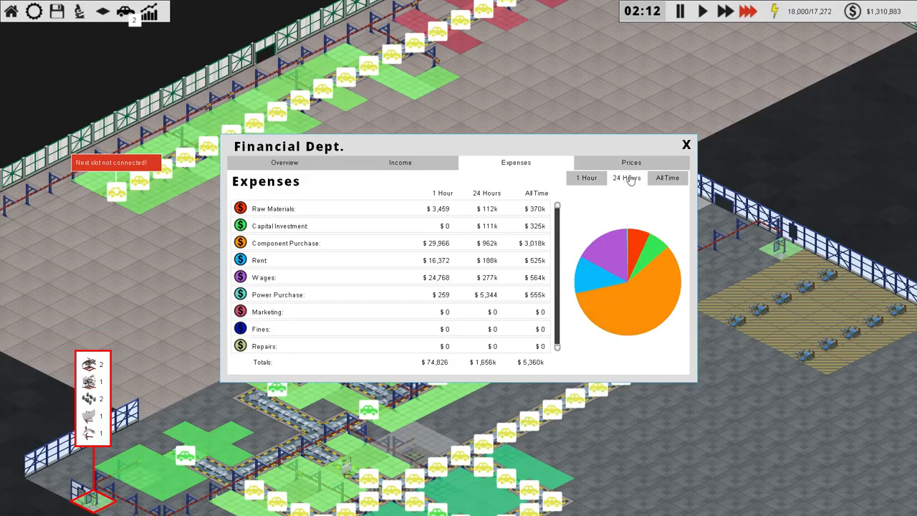
pyautogui.click(587, 178)
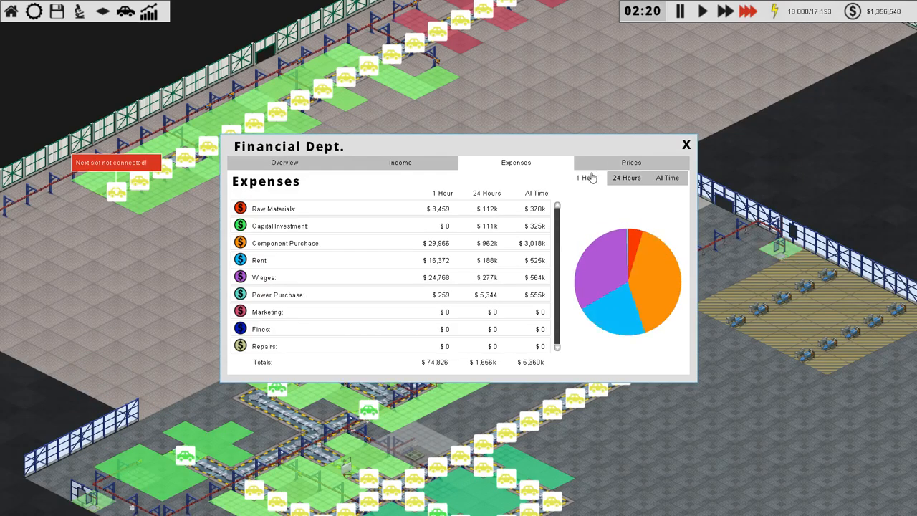
pyautogui.moveTo(635, 251)
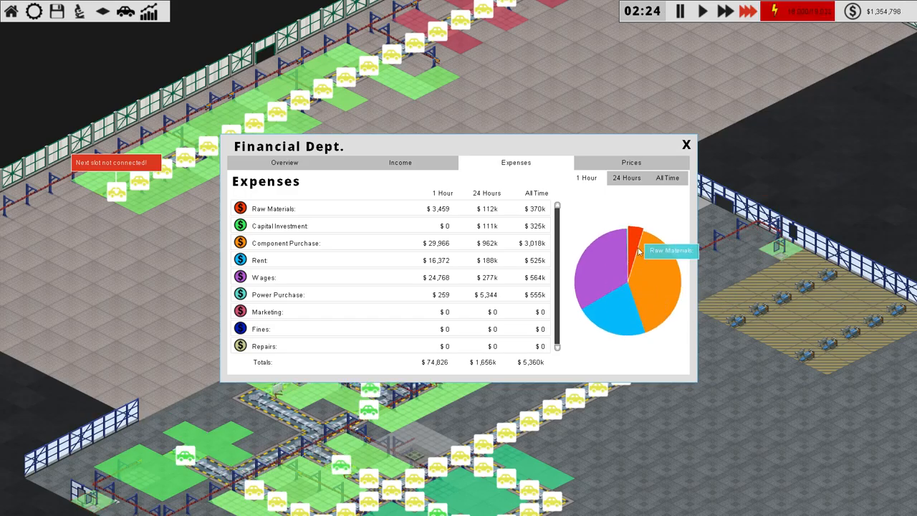
pyautogui.moveTo(616, 276)
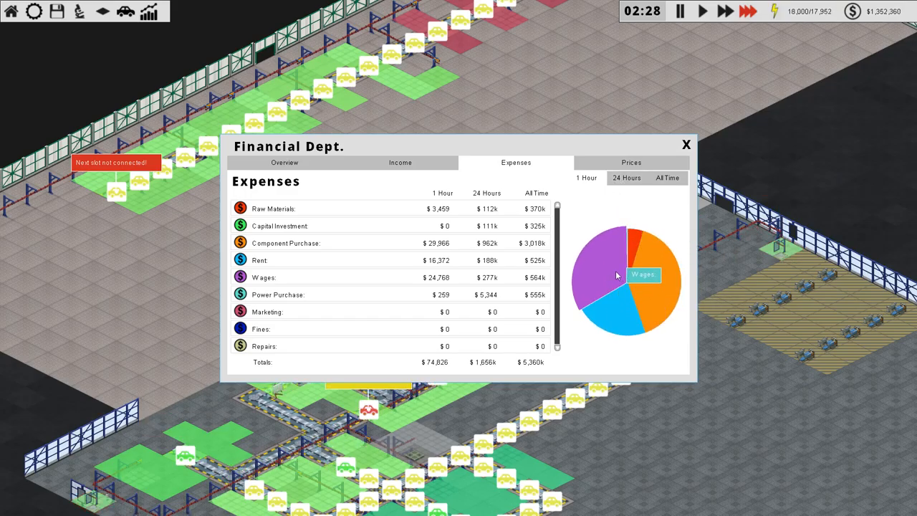
pyautogui.click(586, 178)
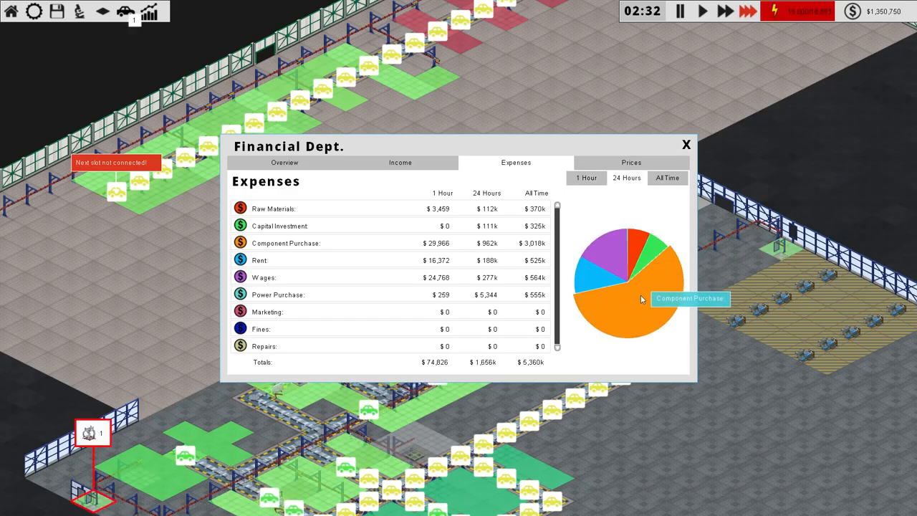
pyautogui.moveTo(641, 242)
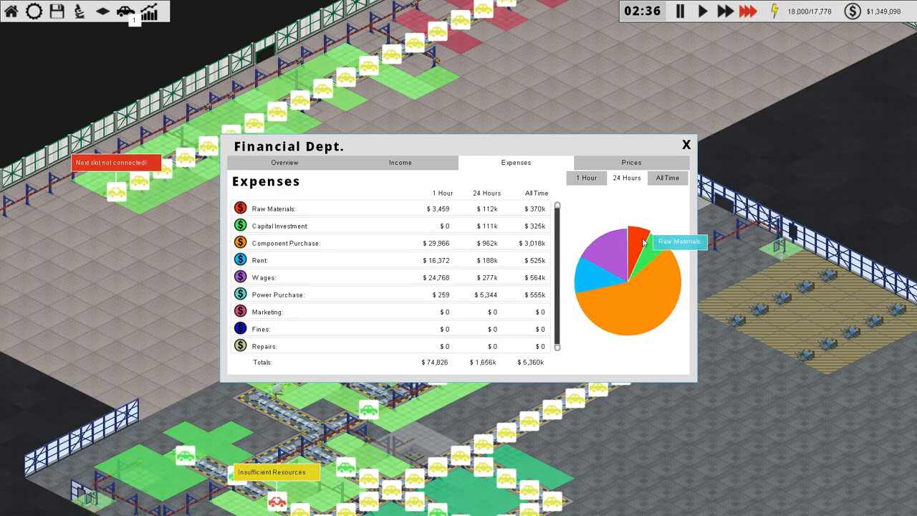
pyautogui.moveTo(647, 273)
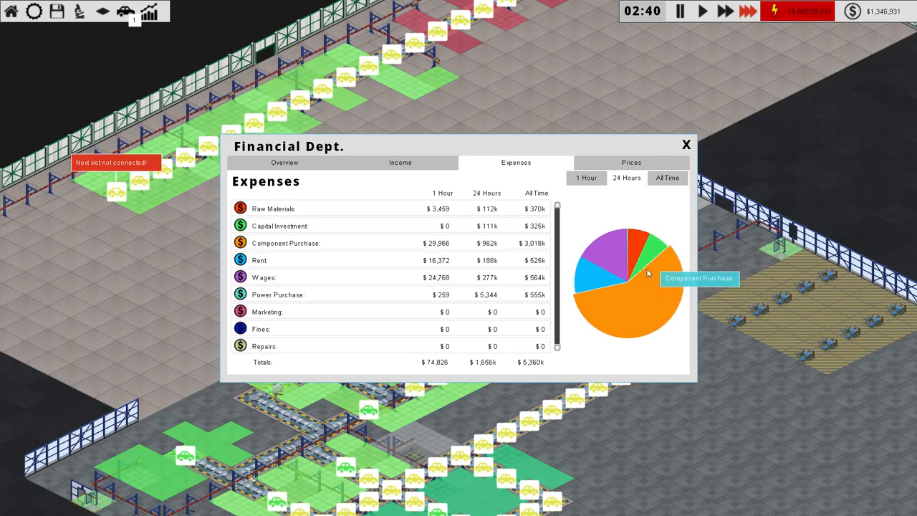
pyautogui.moveTo(636, 240)
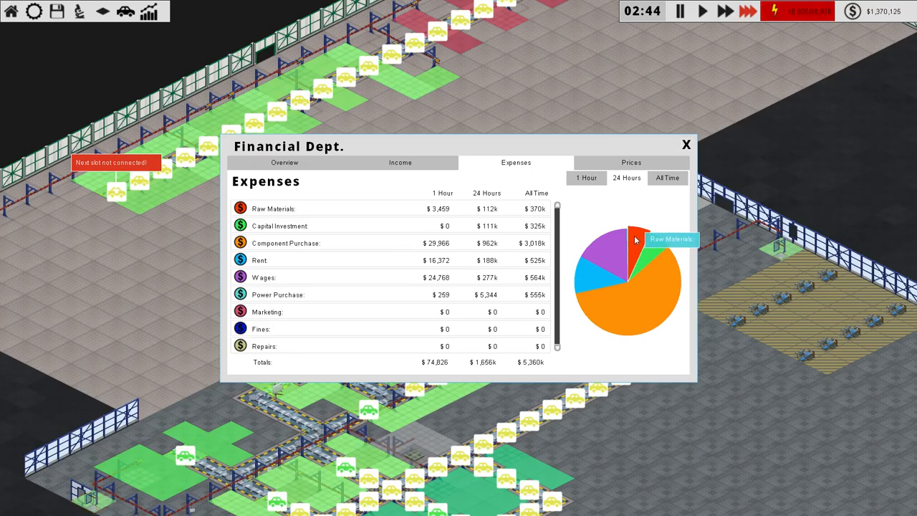
pyautogui.moveTo(637, 320)
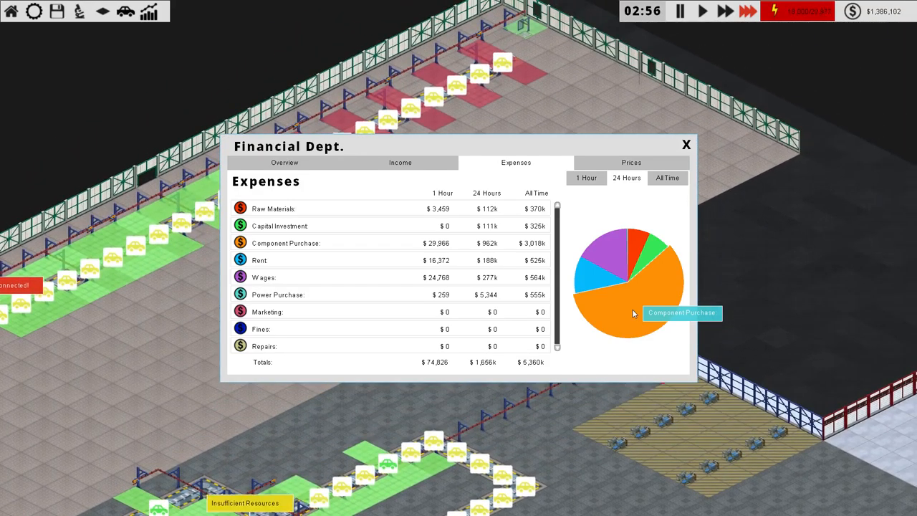
pyautogui.click(284, 163)
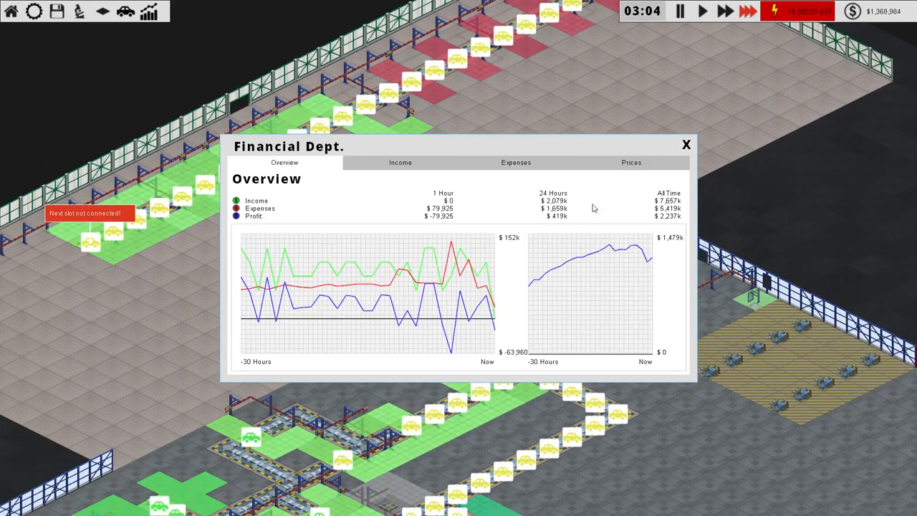
pyautogui.click(685, 144)
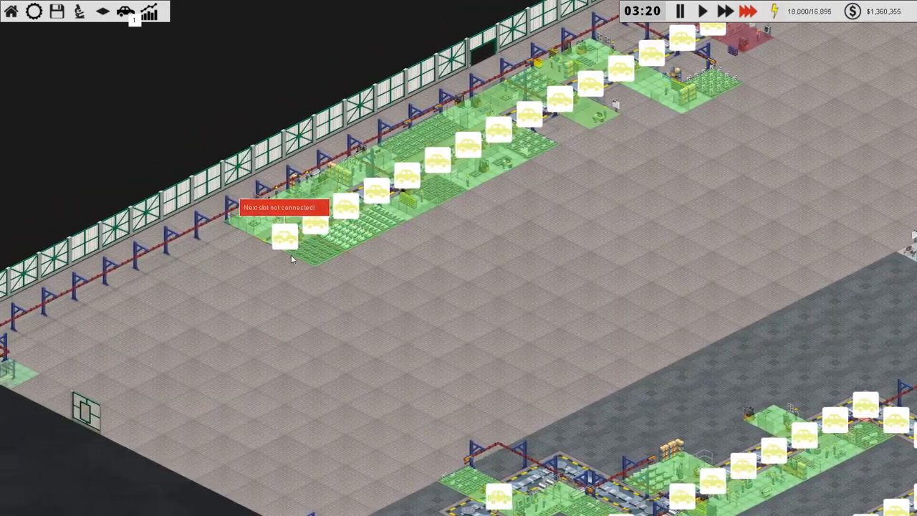
# - Queue Administration as the current research project and scroll through the R&D tree
pyautogui.click(149, 12)
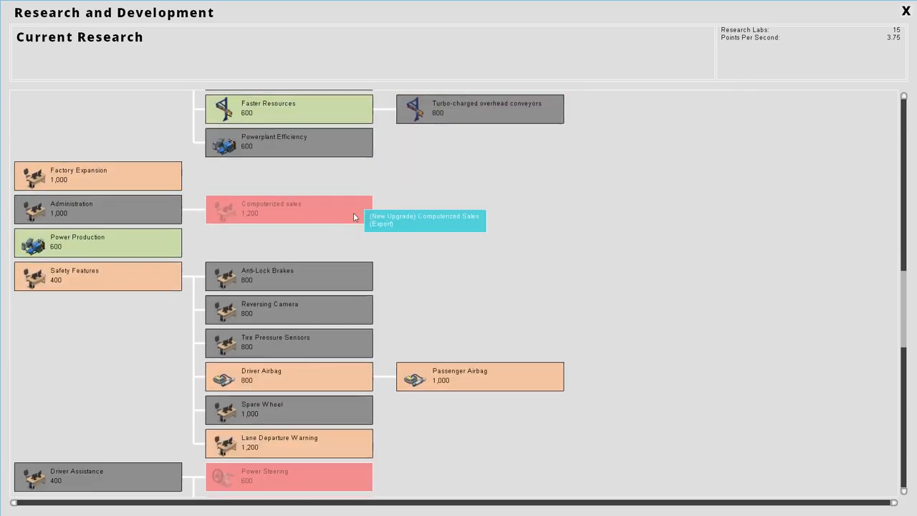
pyautogui.moveTo(98, 212)
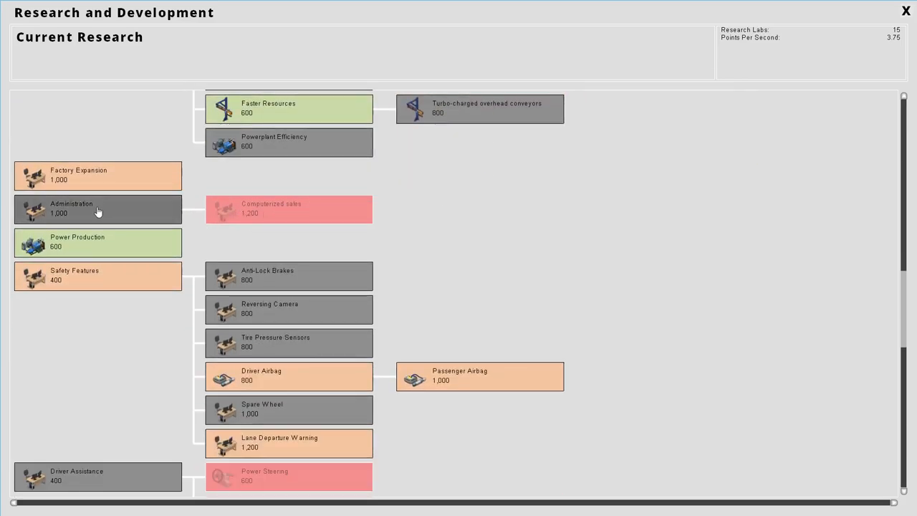
pyautogui.click(98, 209)
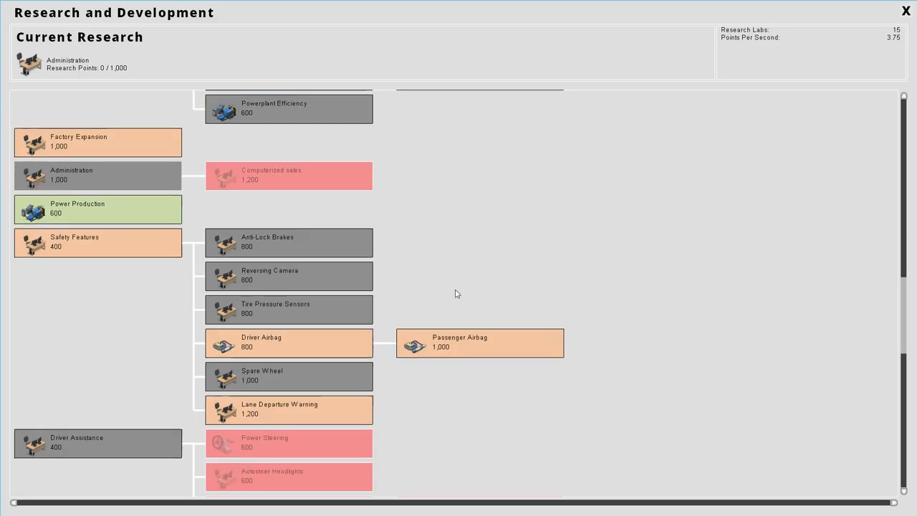
pyautogui.scroll(-3)
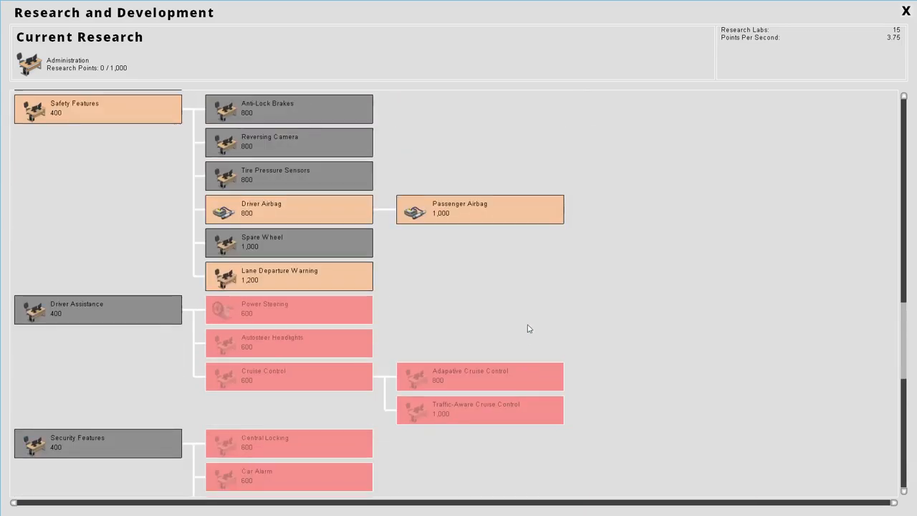
pyautogui.scroll(-3)
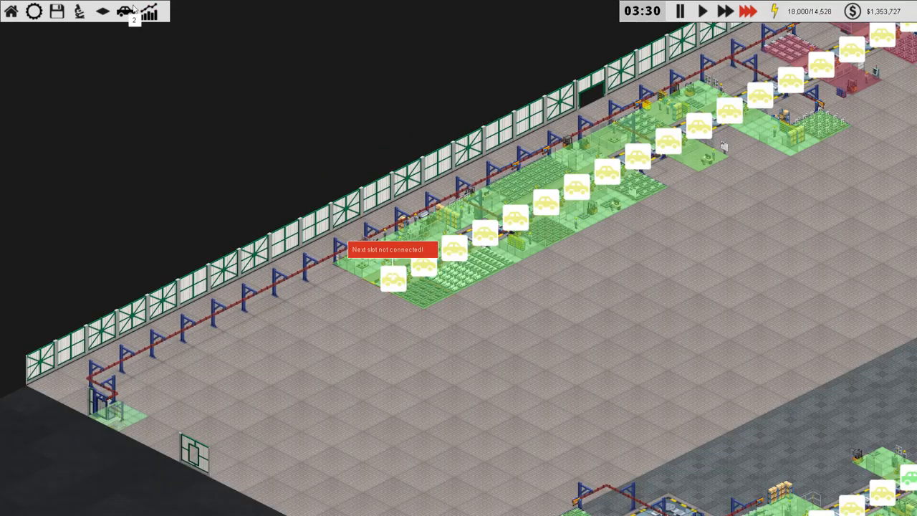
# - Open the build catalogue and expand the Fit Bodyframe and Fit Roof sub-station lists
pyautogui.click(125, 12)
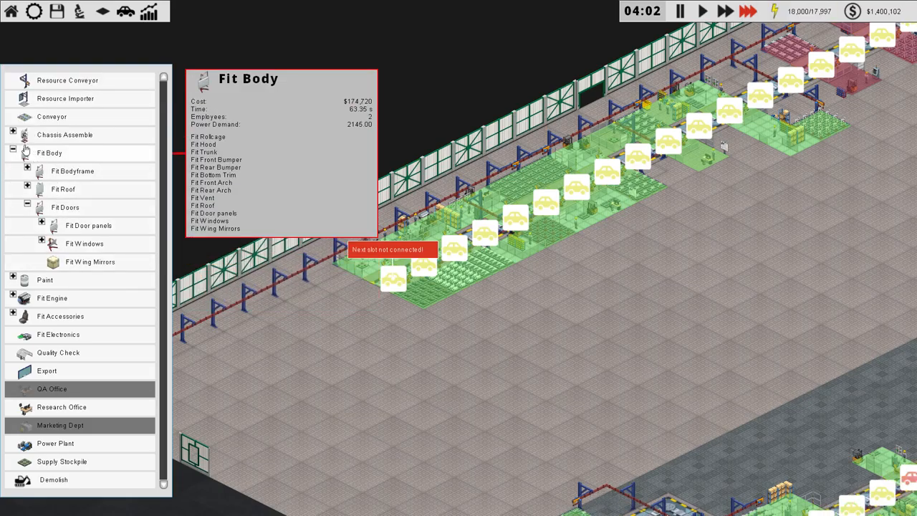
pyautogui.click(566, 207)
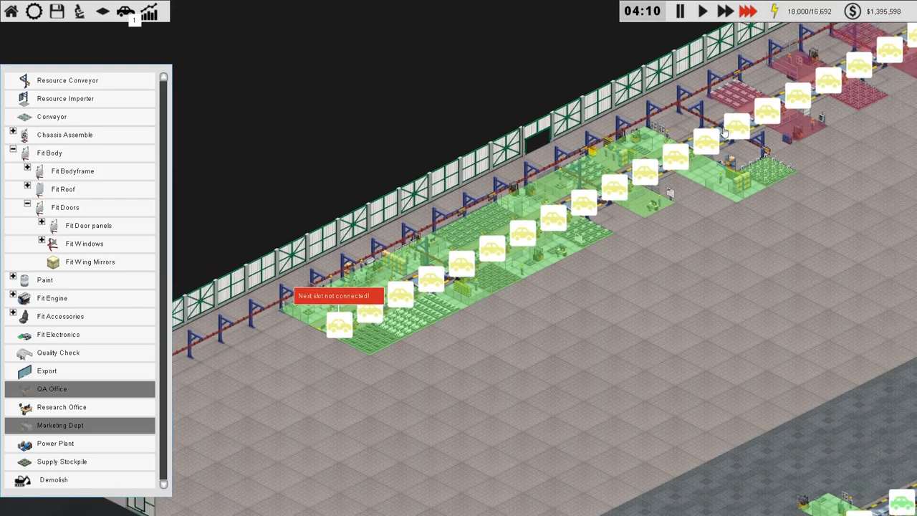
pyautogui.moveTo(63, 189)
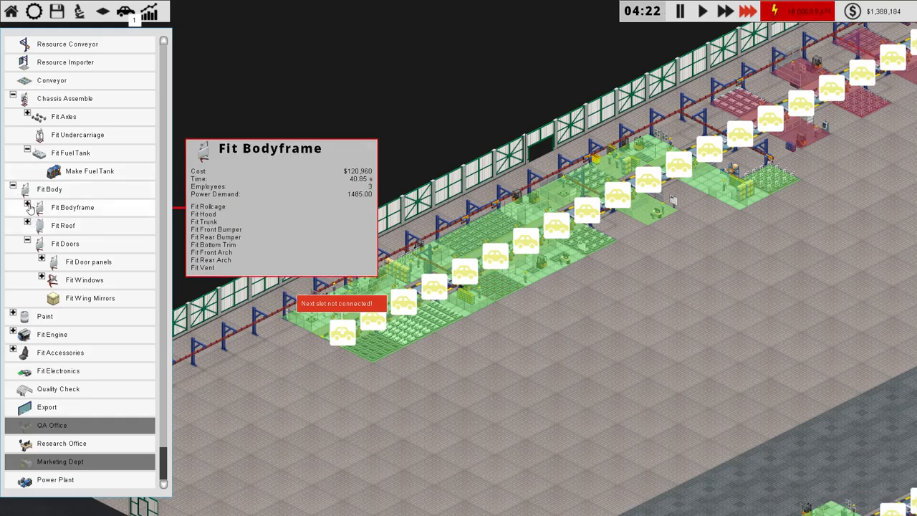
pyautogui.click(27, 208)
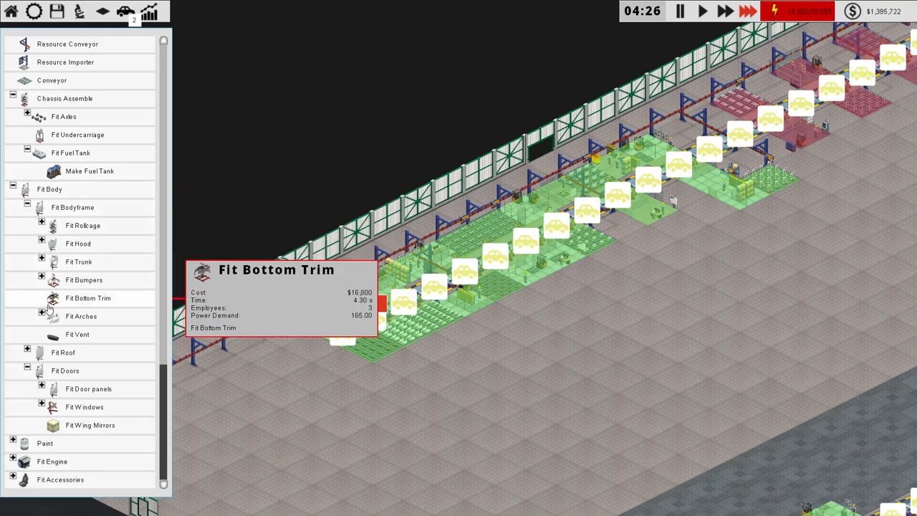
pyautogui.moveTo(77, 334)
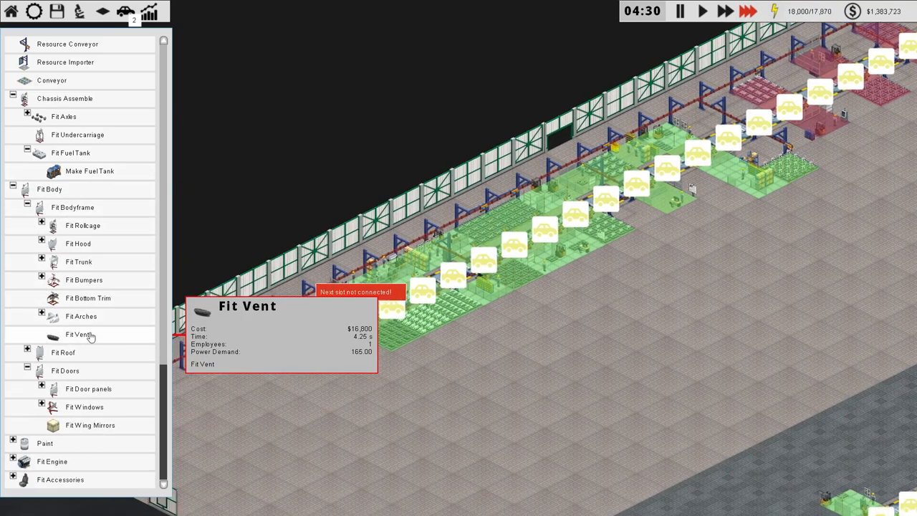
pyautogui.moveTo(63, 351)
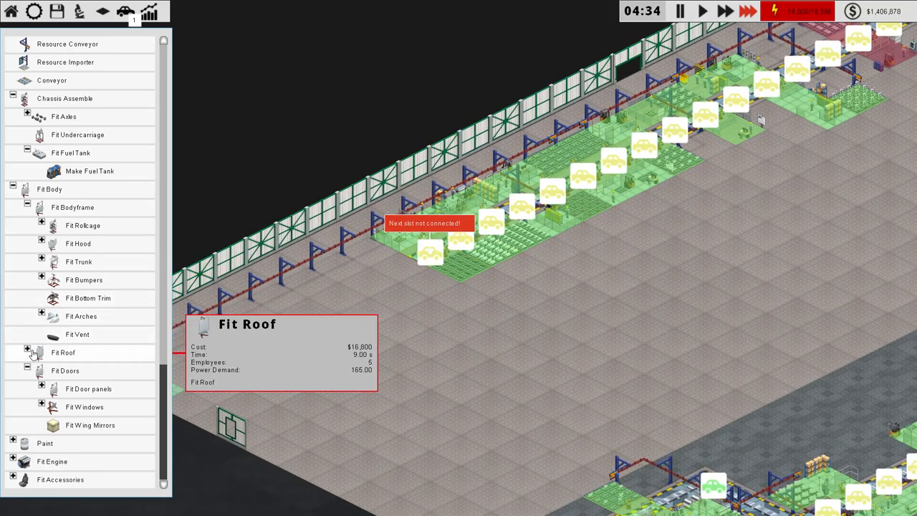
pyautogui.click(26, 352)
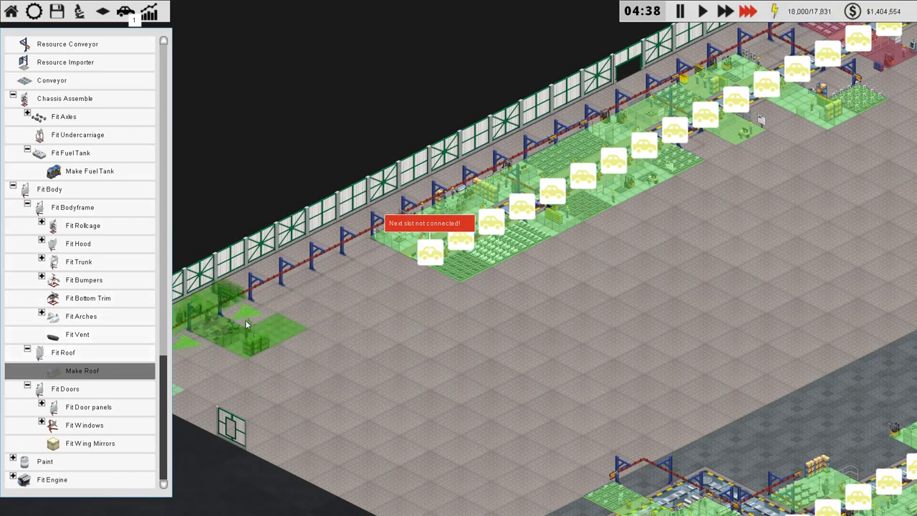
pyautogui.moveTo(63, 353)
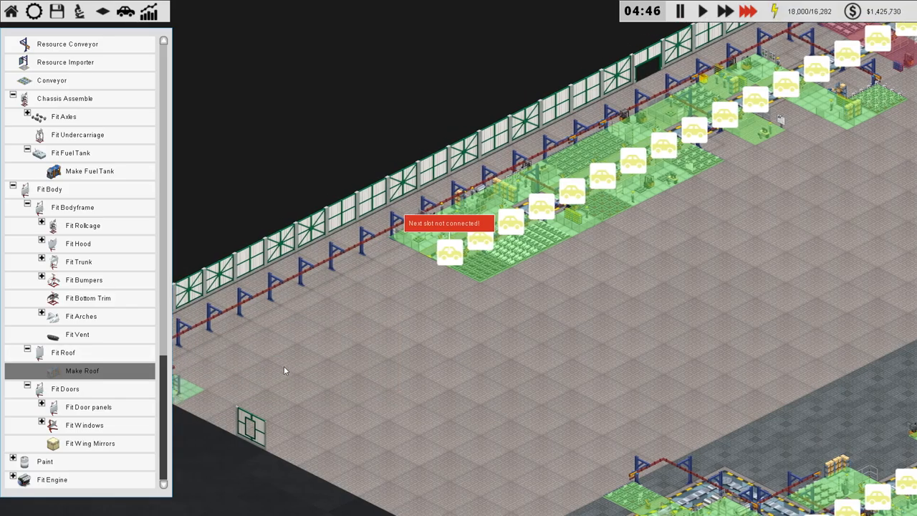
pyautogui.moveTo(82, 370)
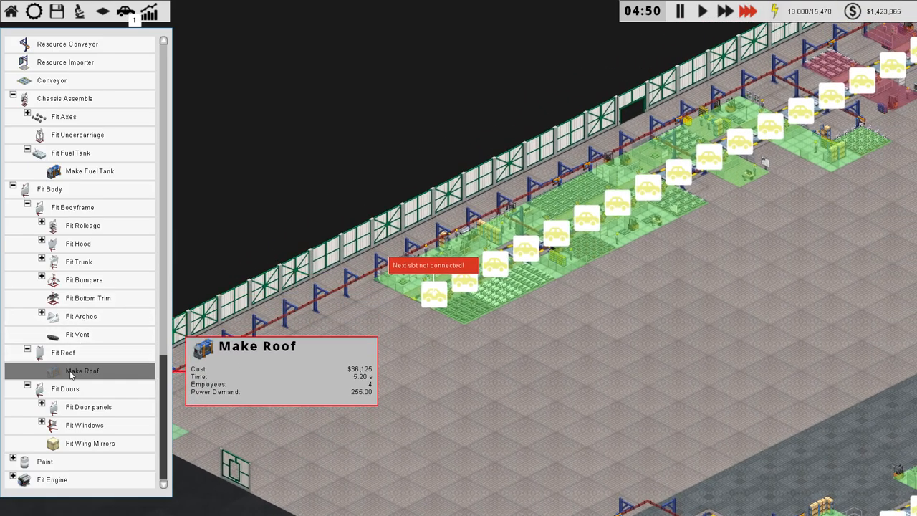
pyautogui.moveTo(63, 357)
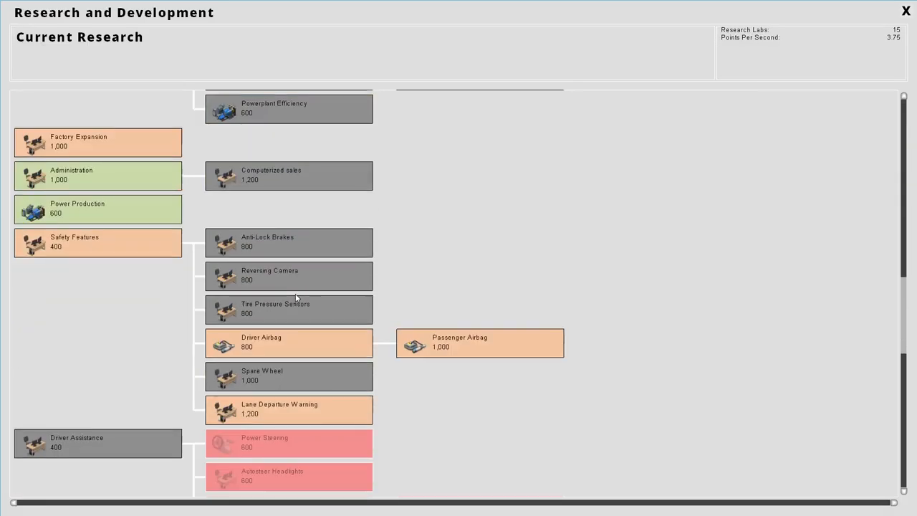
# - Close the research tree and dismiss the Fit Undercarriage station's info panel
pyautogui.click(289, 175)
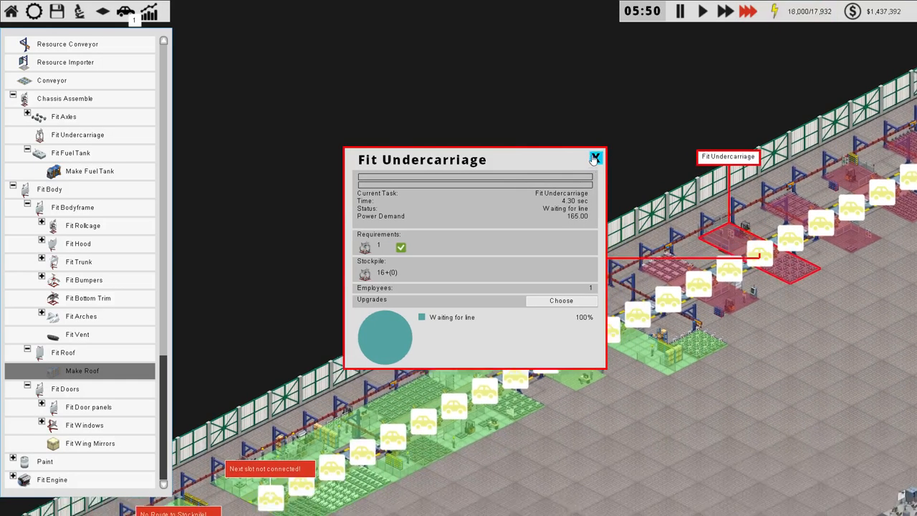
pyautogui.click(595, 158)
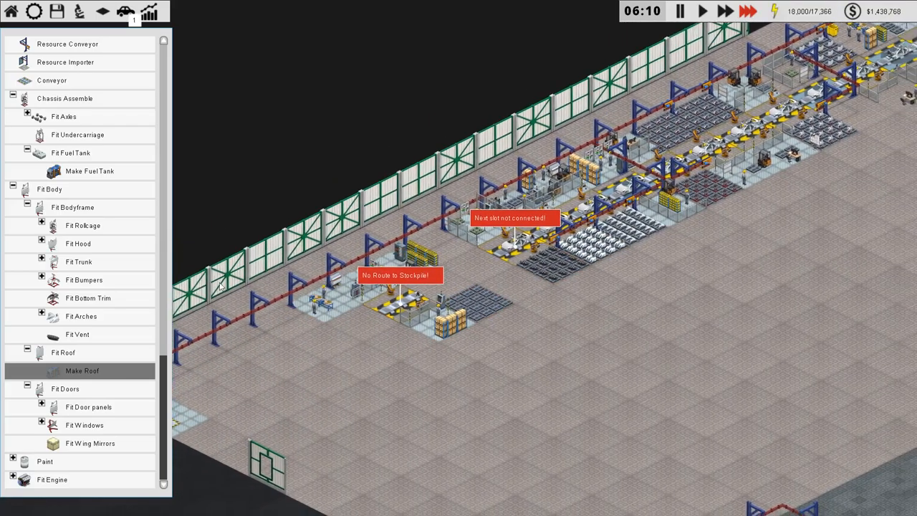
pyautogui.moveTo(78, 243)
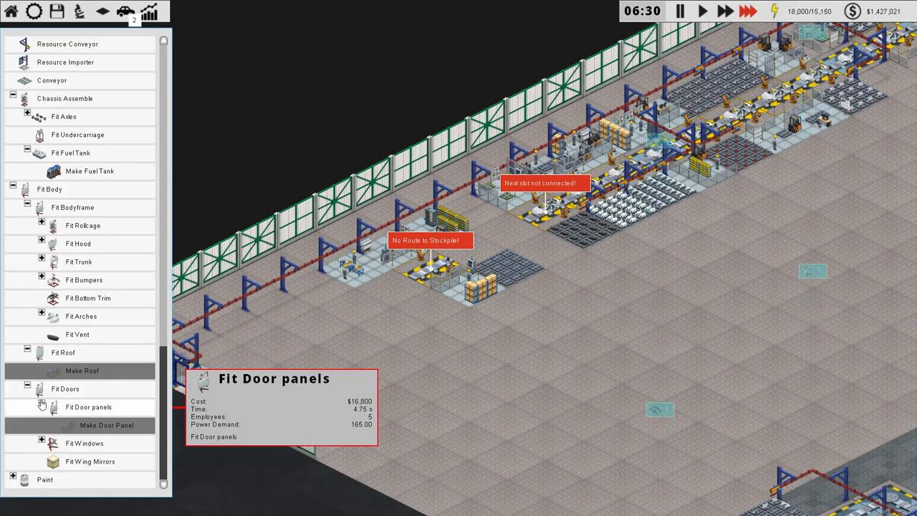
pyautogui.moveTo(77, 333)
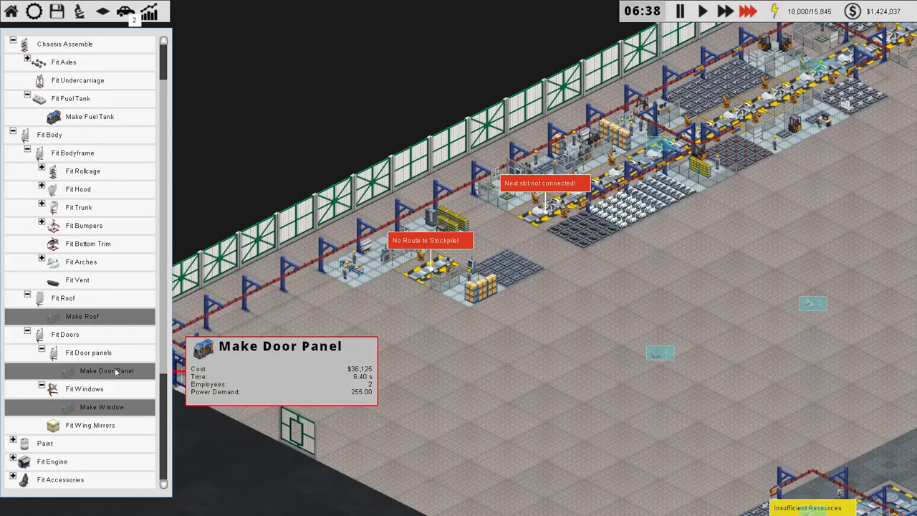
pyautogui.moveTo(89, 353)
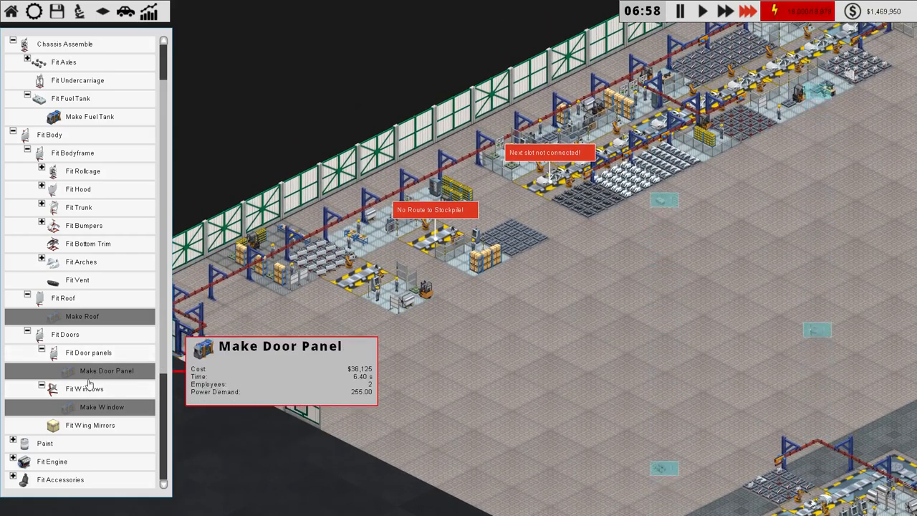
pyautogui.moveTo(84, 389)
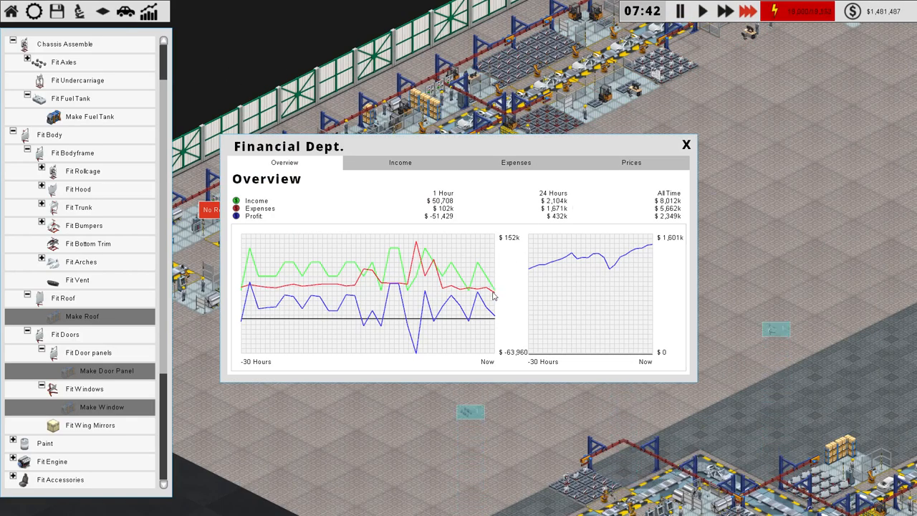
pyautogui.moveTo(543, 307)
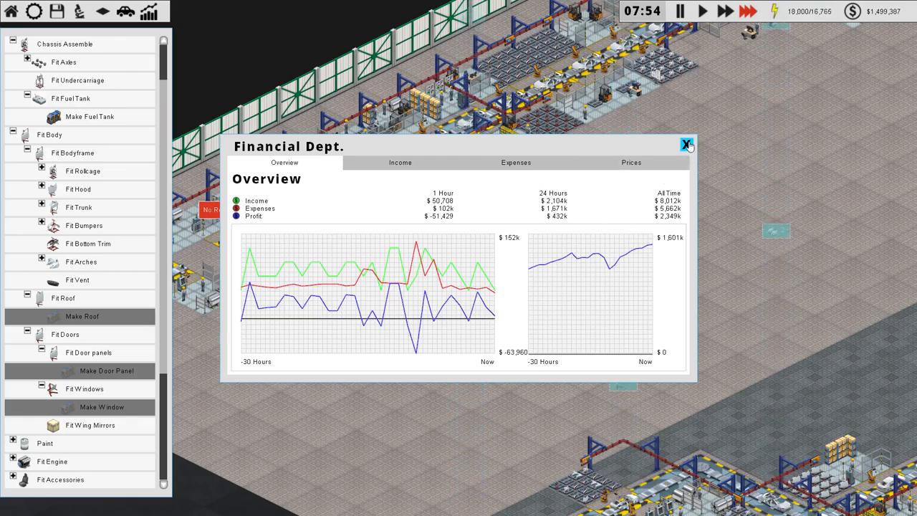
# - Close the Financial Dept. window, revealing the Computerized Sales research-complete popup
pyautogui.click(686, 146)
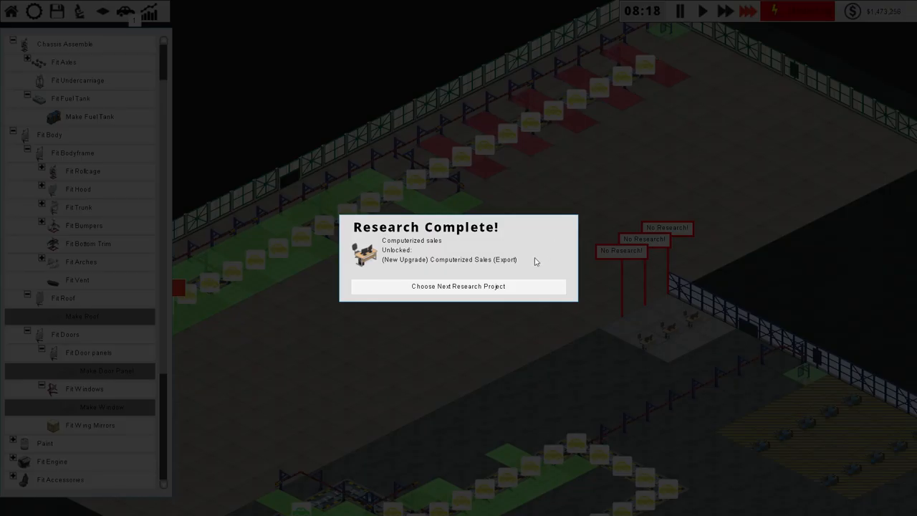
# - Dismiss the research notice and start researching Driver Assistance
pyautogui.click(458, 286)
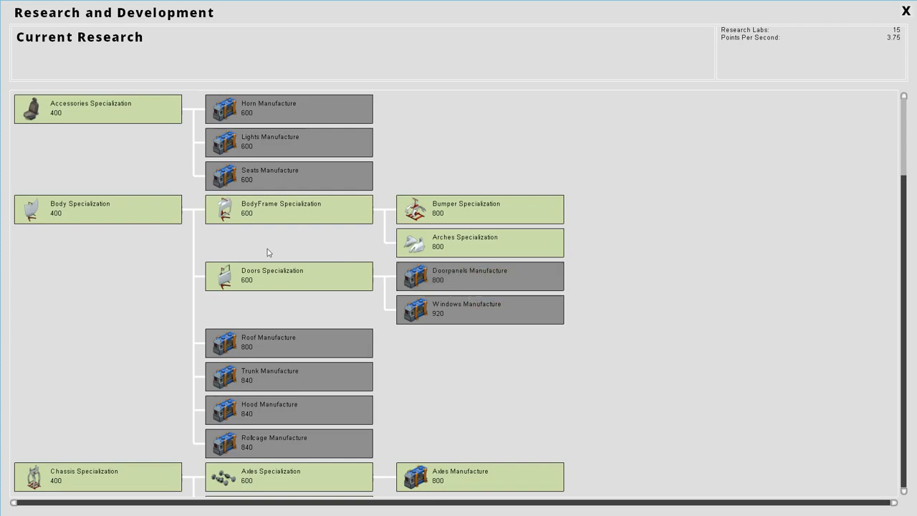
pyautogui.scroll(-3)
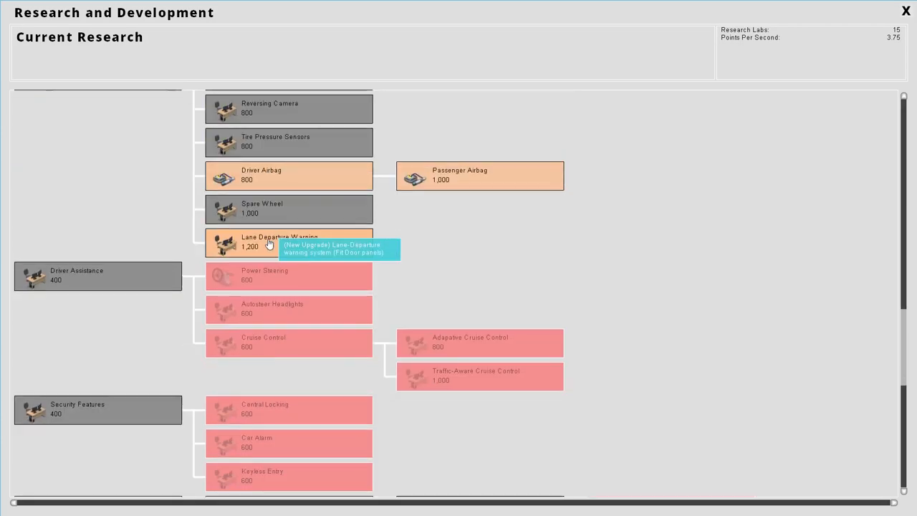
pyautogui.click(97, 276)
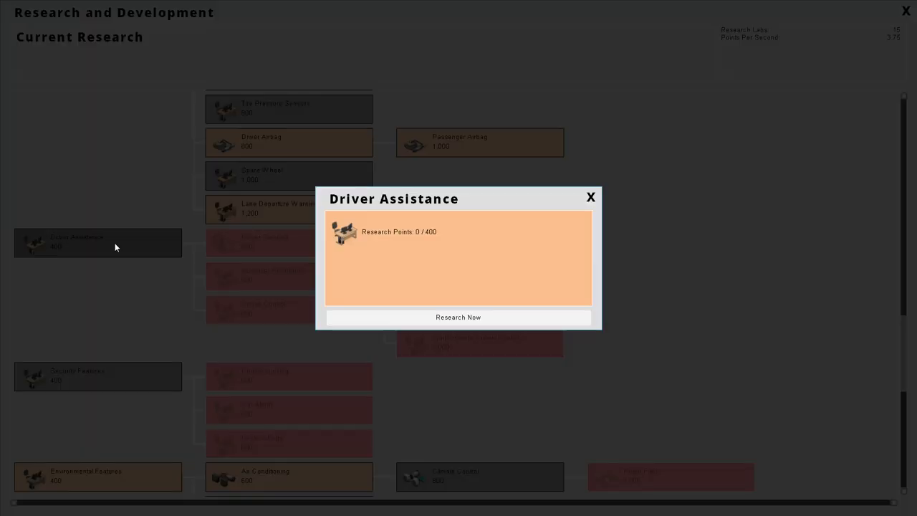
pyautogui.click(590, 197)
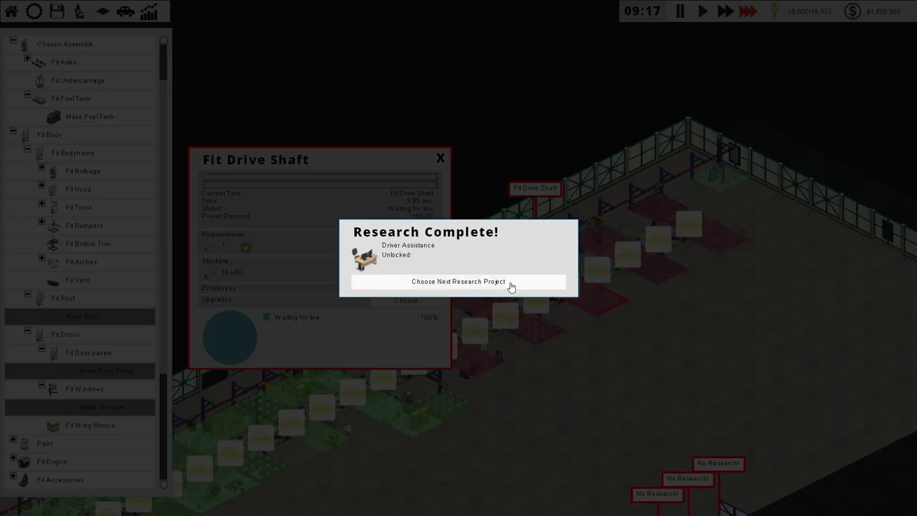
# - After completion, queue the Heater upgrade and close the R&D window
pyautogui.click(457, 281)
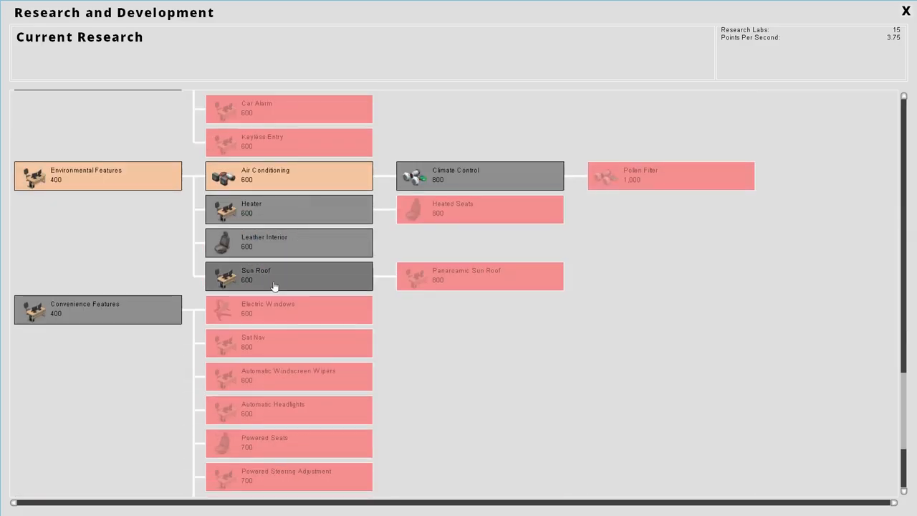
pyautogui.click(288, 209)
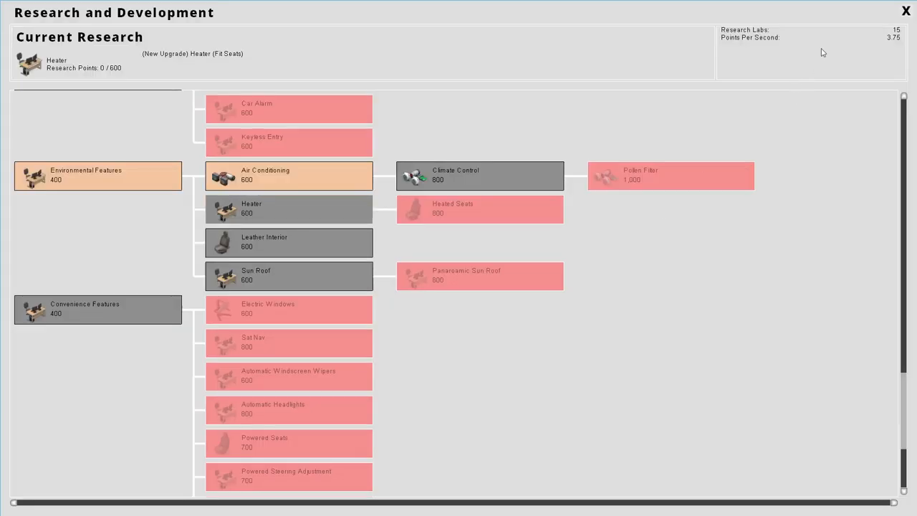
pyautogui.click(906, 10)
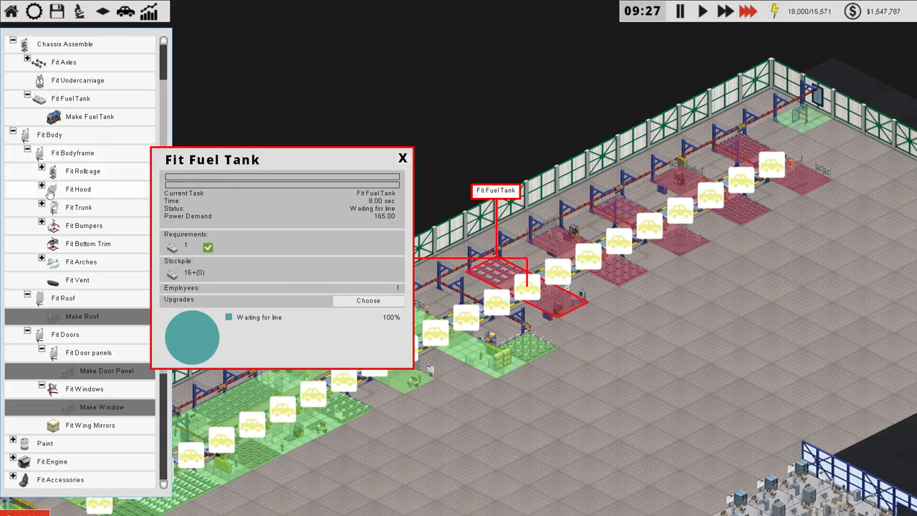
# - Drop the Fit Fuel Tank station further along the body assembly conveyor
pyautogui.scroll(3)
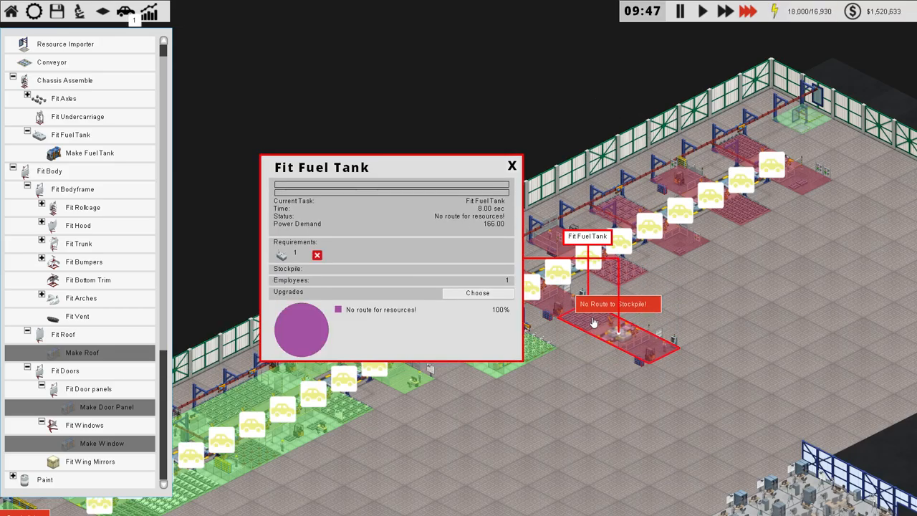
pyautogui.click(511, 166)
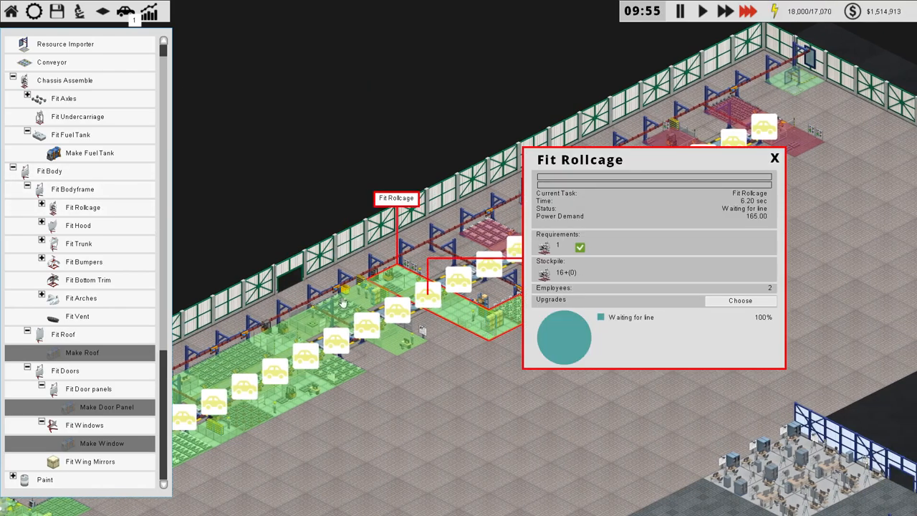
pyautogui.moveTo(72, 210)
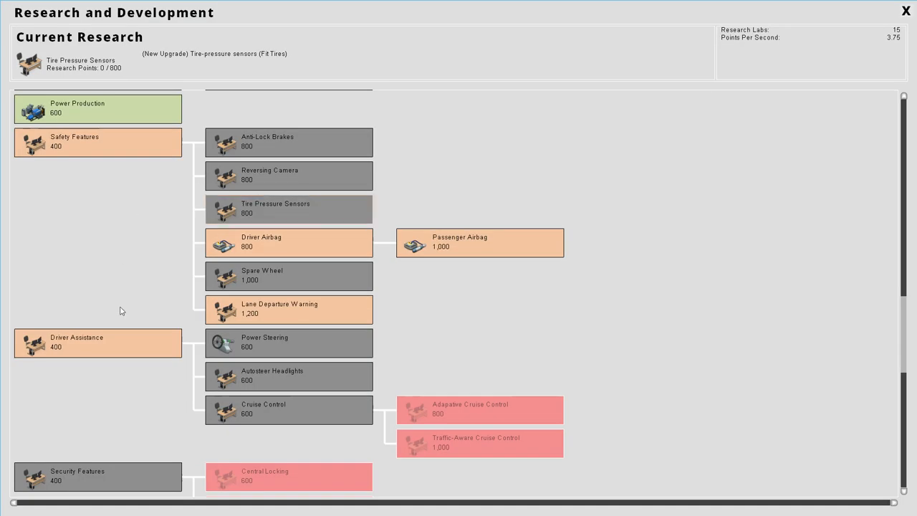
pyautogui.moveTo(734, 120)
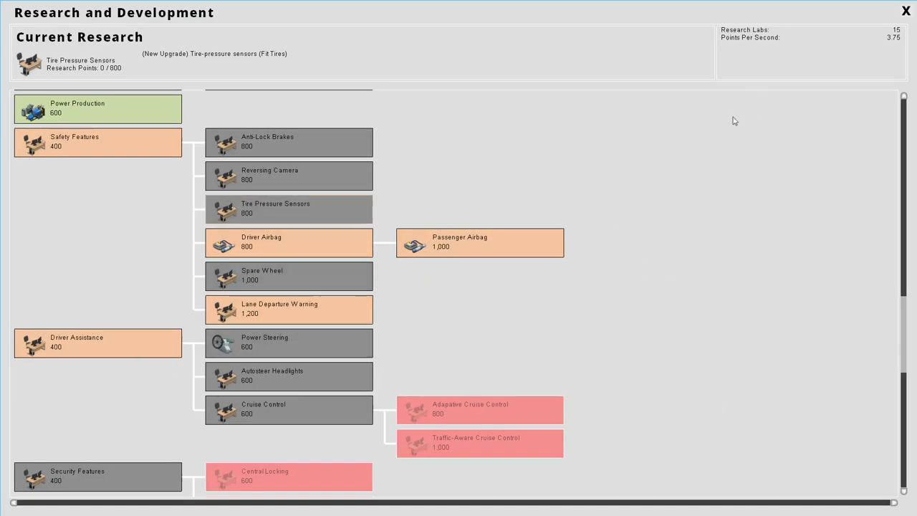
# - Close the R&D window with Tire Pressure Sensors queued, back to the factory floor
pyautogui.click(905, 10)
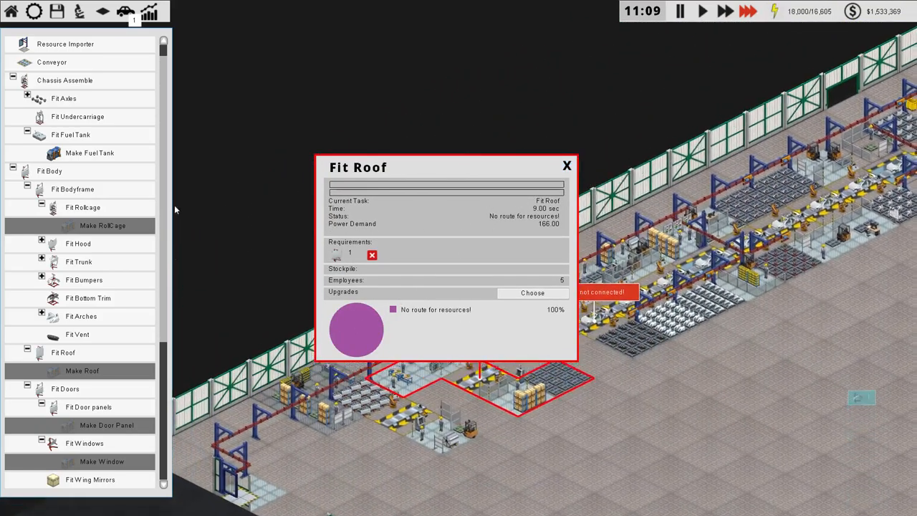
pyautogui.moveTo(77, 334)
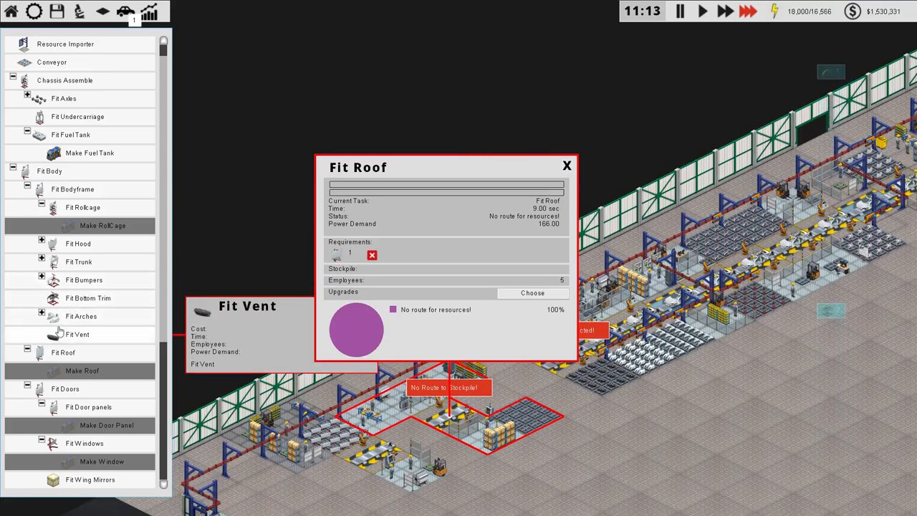
pyautogui.moveTo(63, 353)
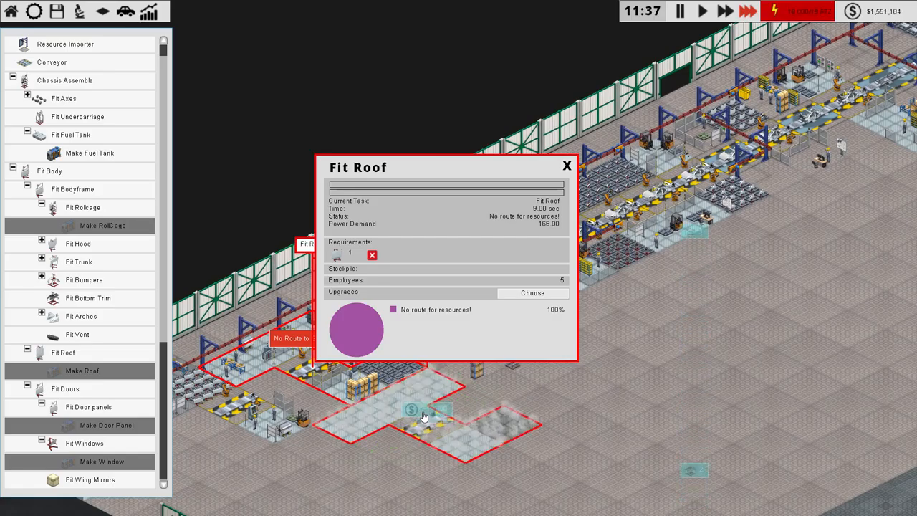
# - Place the relocated Fit Roof station onto empty factory floor
pyautogui.click(567, 166)
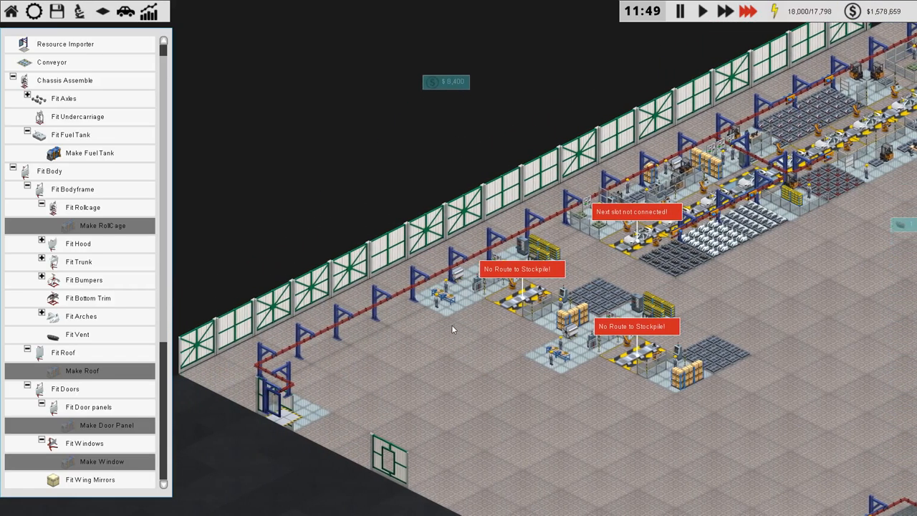
pyautogui.moveTo(84, 280)
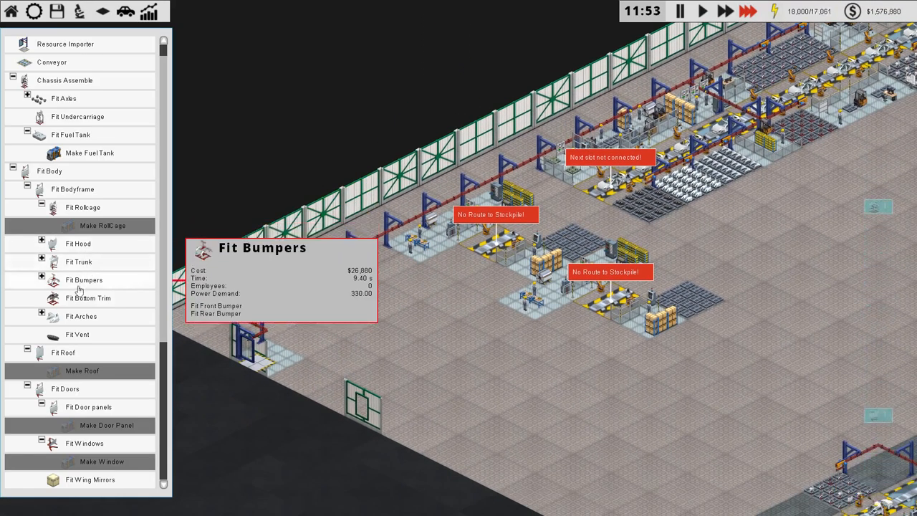
pyautogui.moveTo(79, 261)
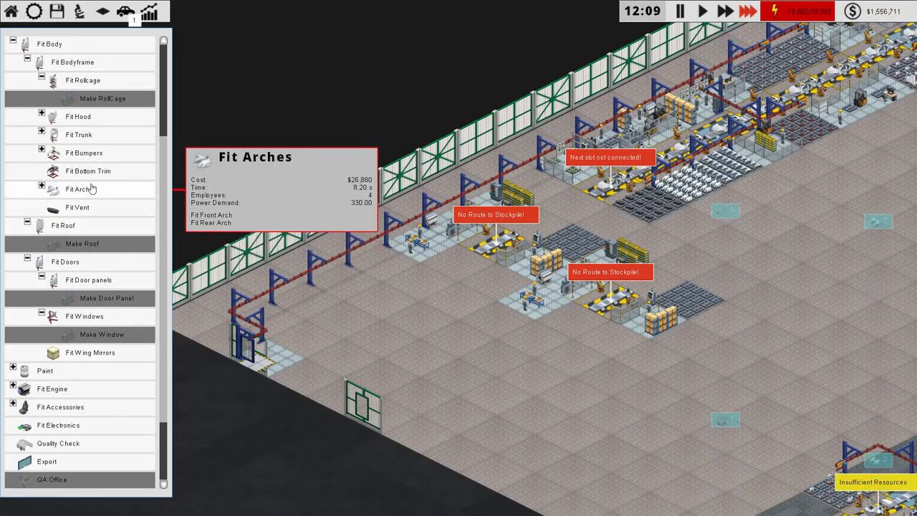
pyautogui.moveTo(87, 170)
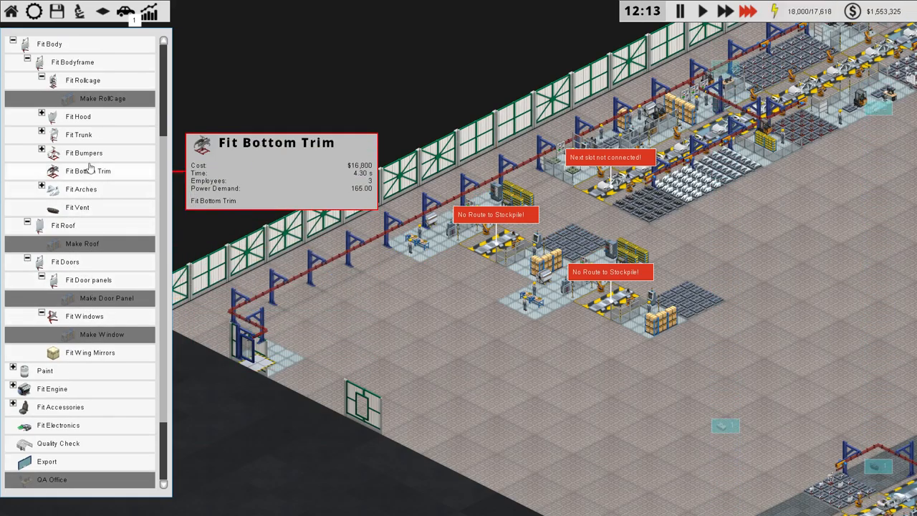
pyautogui.moveTo(77, 207)
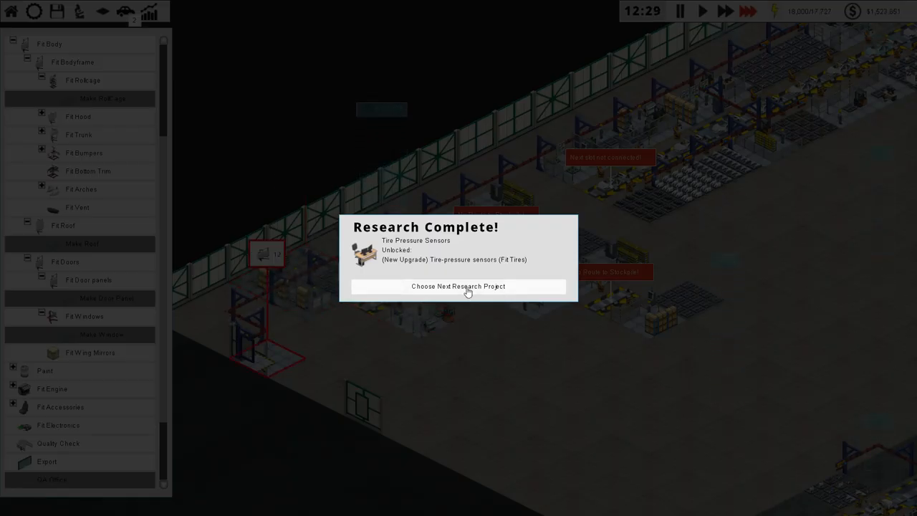
# - Pick Spare Wheel under Safety Features as the next research, then close R&D
pyautogui.click(459, 285)
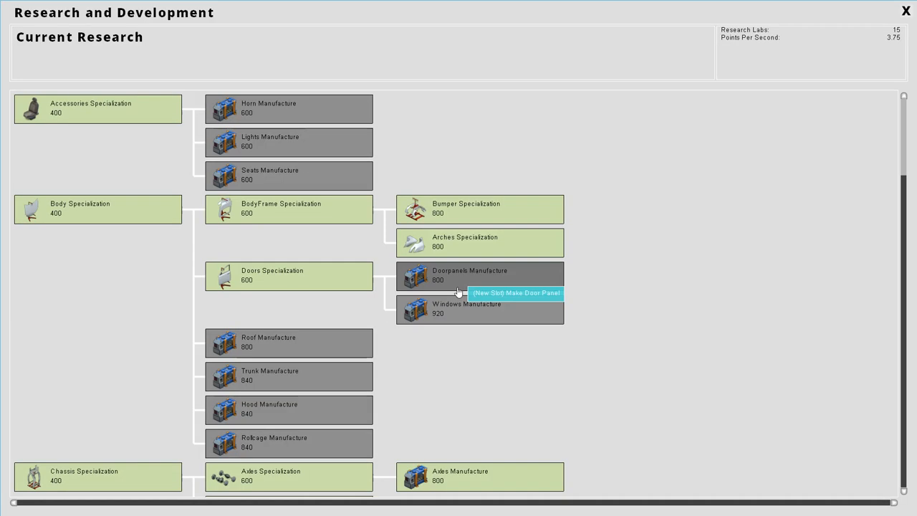
pyautogui.scroll(-3)
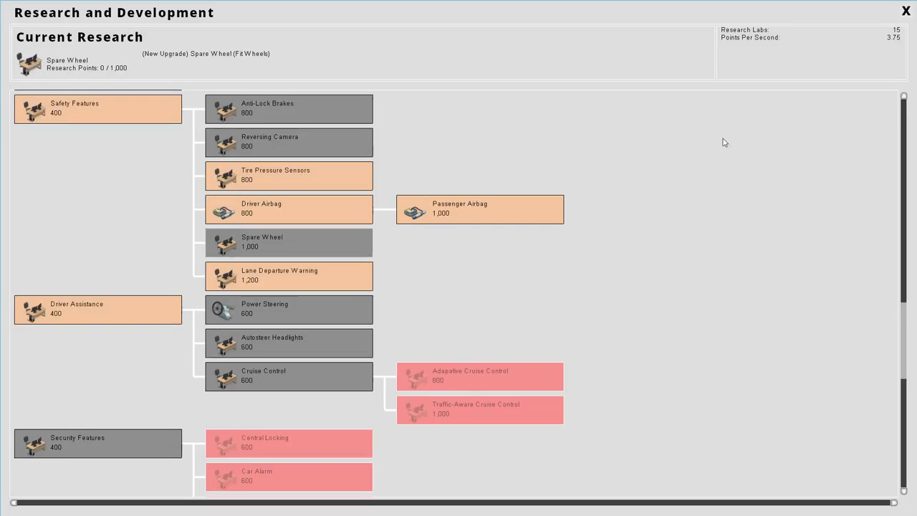
pyautogui.click(905, 10)
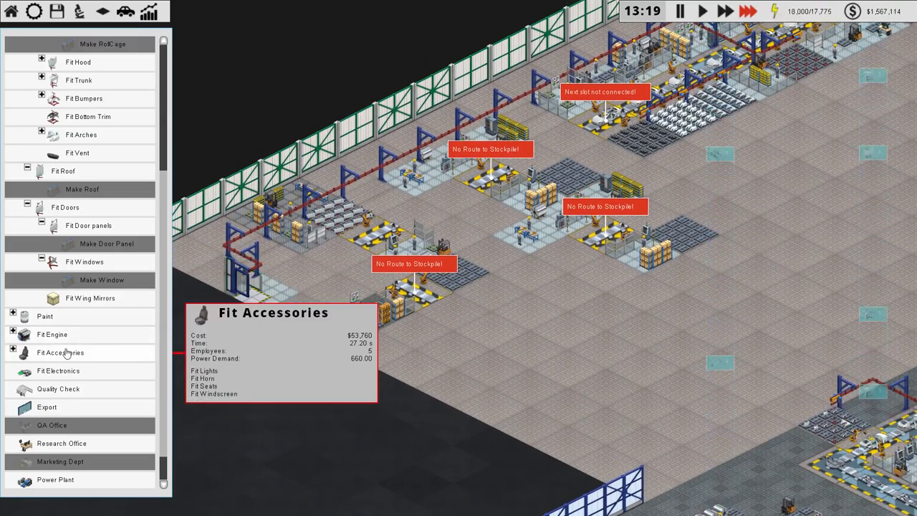
pyautogui.moveTo(311, 311)
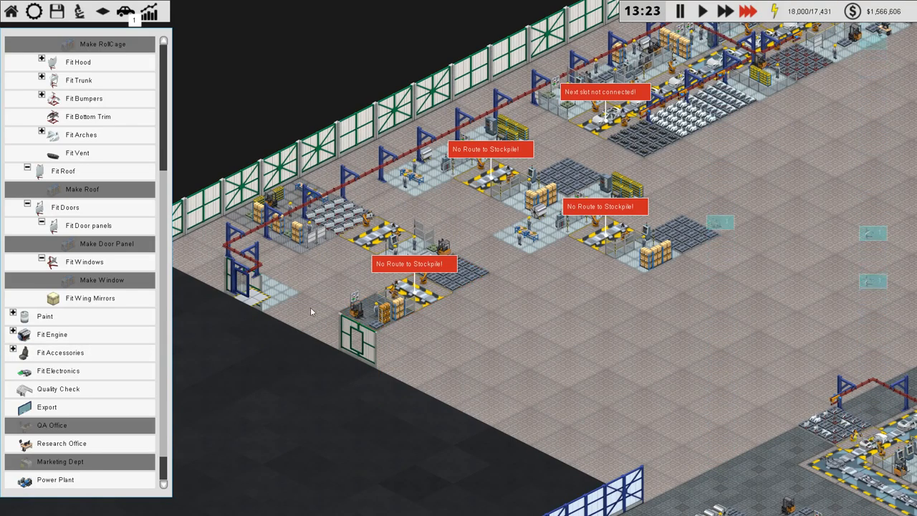
pyautogui.moveTo(89, 298)
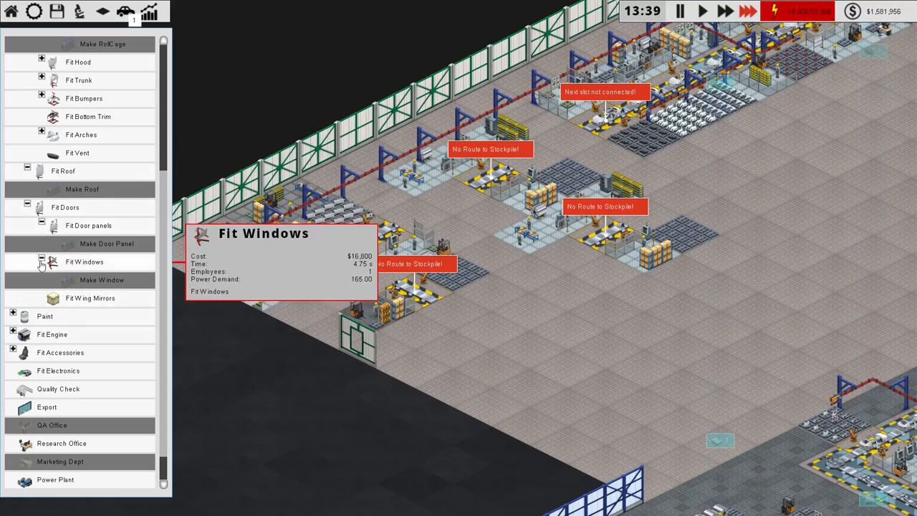
pyautogui.moveTo(43, 225)
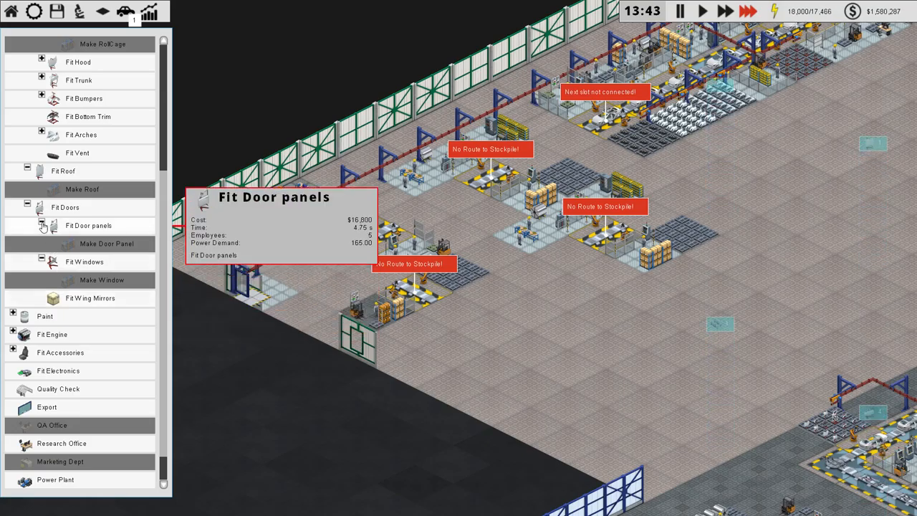
pyautogui.moveTo(84, 262)
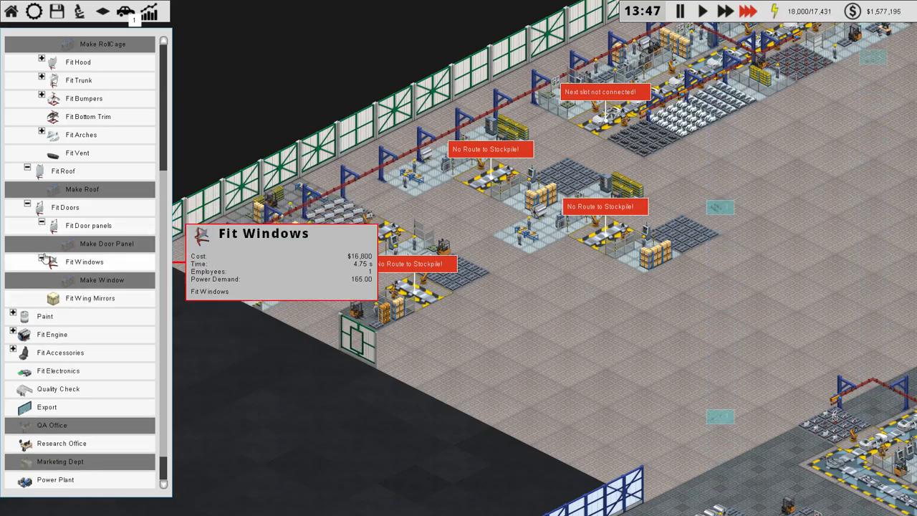
pyautogui.moveTo(89, 298)
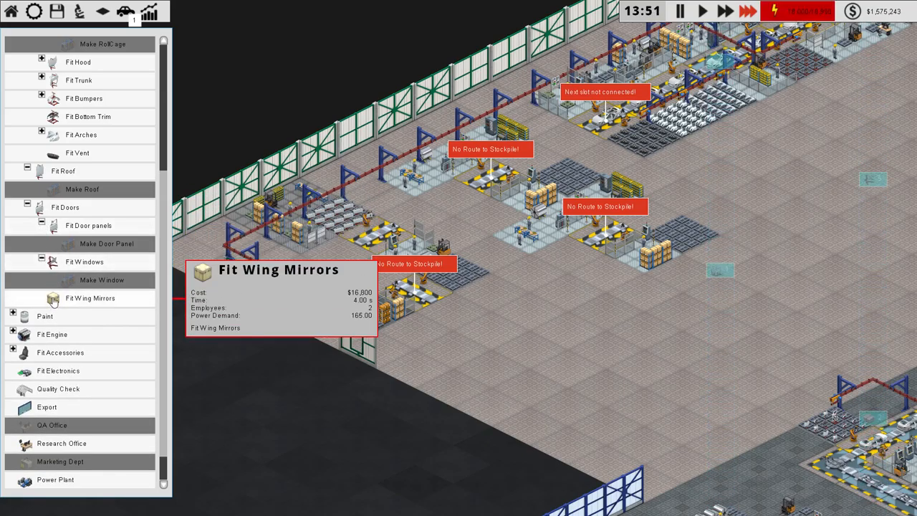
# - Start placing a Fit Wing Mirrors station from the Fit Doors build list
pyautogui.click(480, 318)
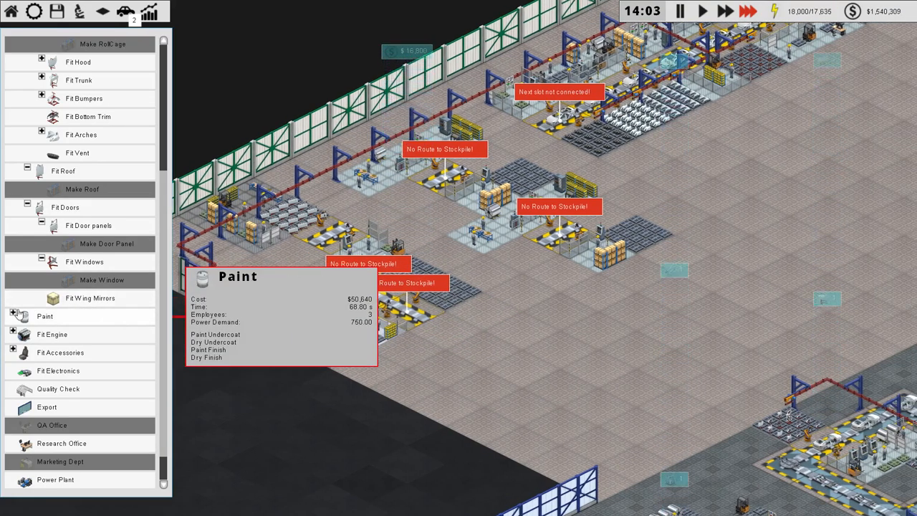
# - Expand the Paint build category to list undercoat, finish and drying stations
pyautogui.click(45, 316)
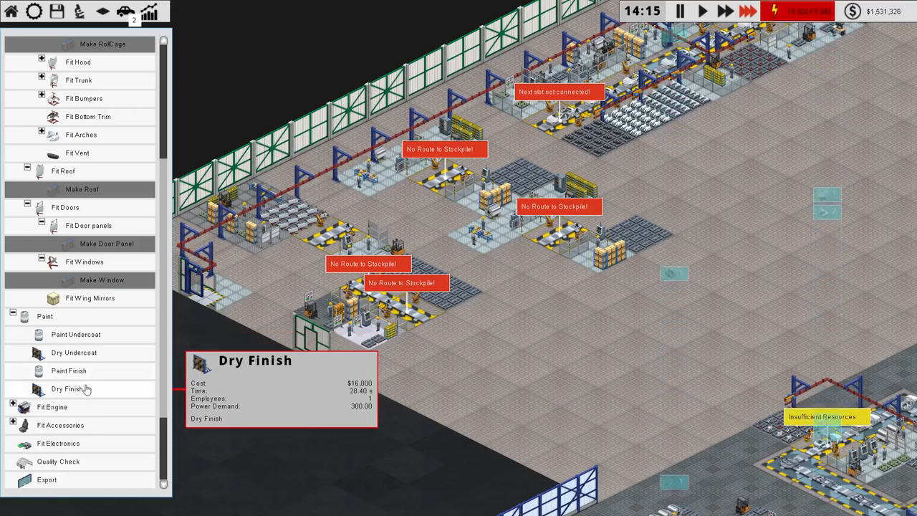
pyautogui.moveTo(76, 334)
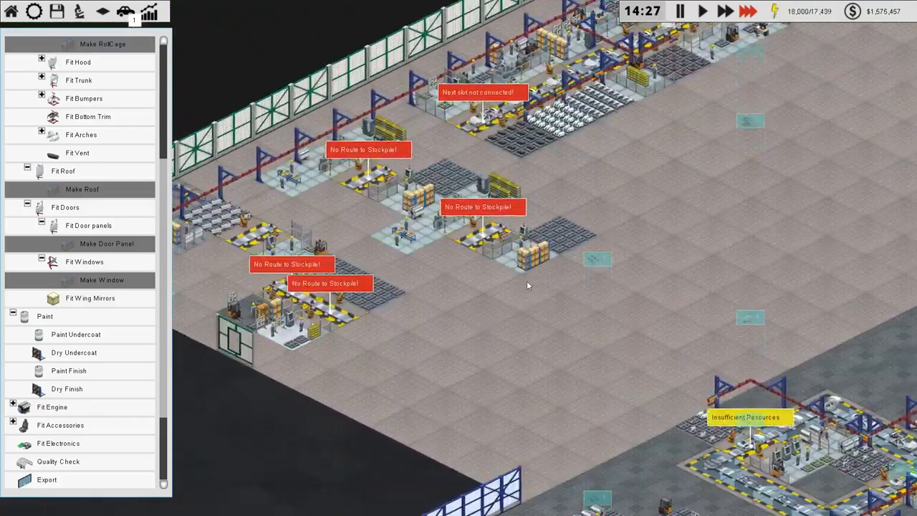
pyautogui.moveTo(76, 334)
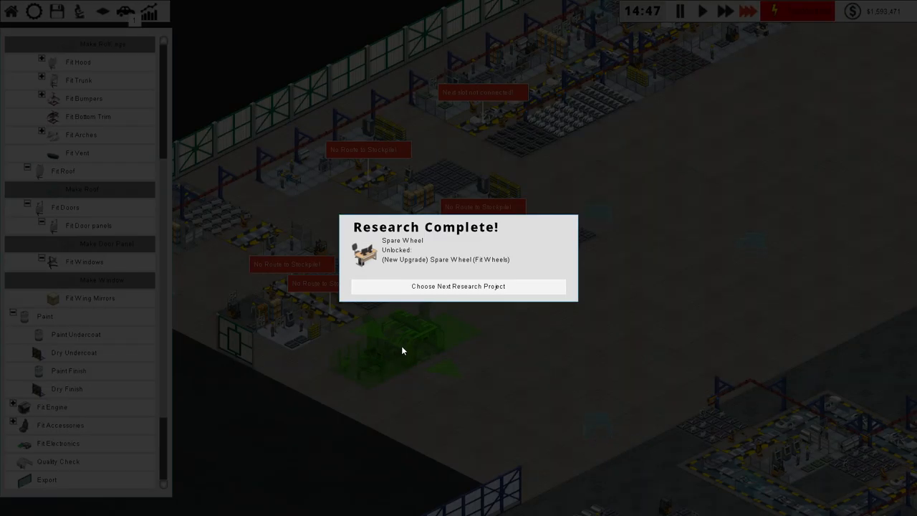
# - Select Power Steering in the research tree, choose Research Now, and close R&D
pyautogui.click(458, 286)
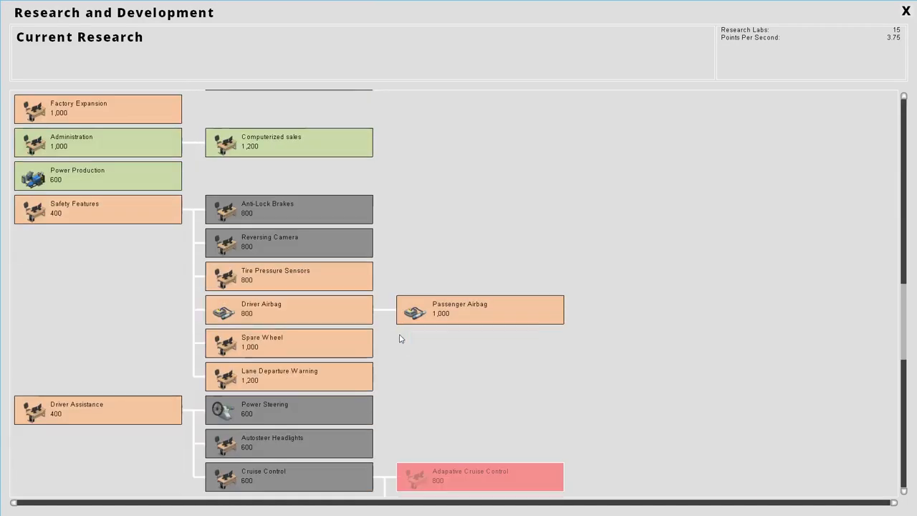
pyautogui.click(289, 409)
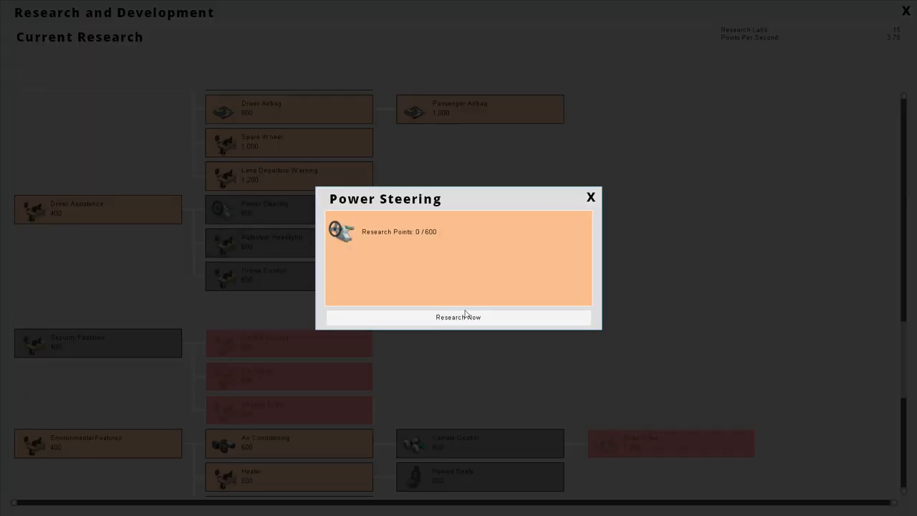
pyautogui.click(458, 317)
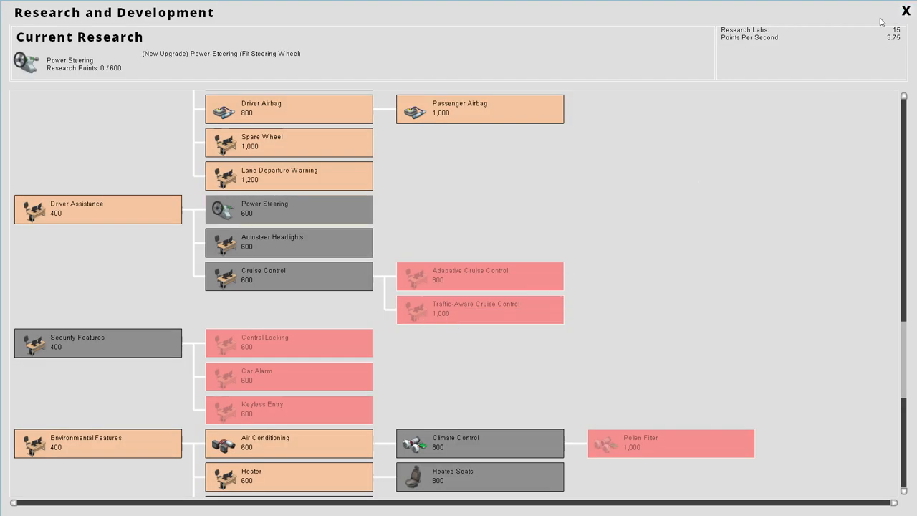
pyautogui.click(906, 10)
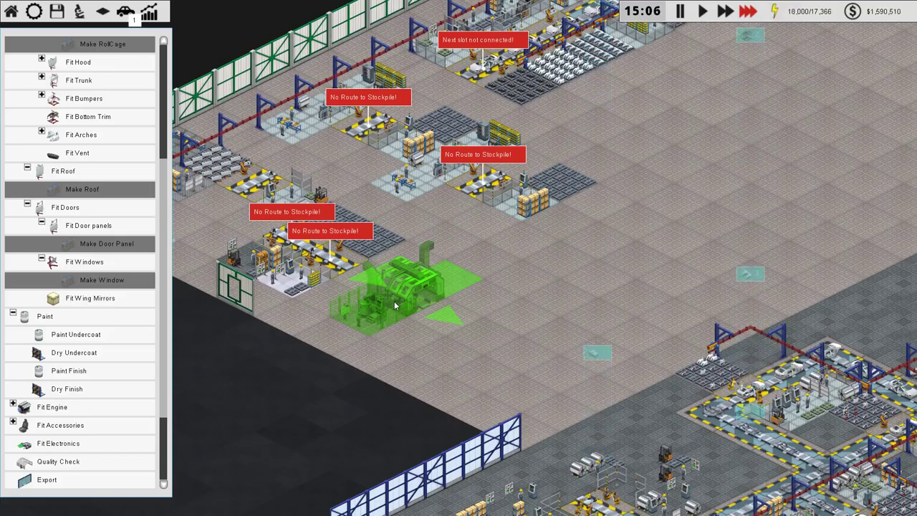
pyautogui.moveTo(358, 331)
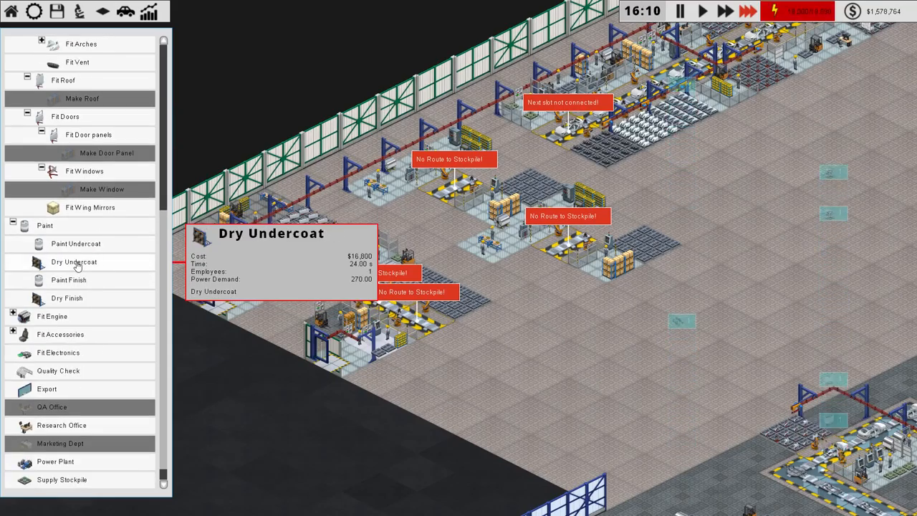
# - Pick Anti-Lock Brakes under Safety Features as current research, then close R&D
pyautogui.click(61, 425)
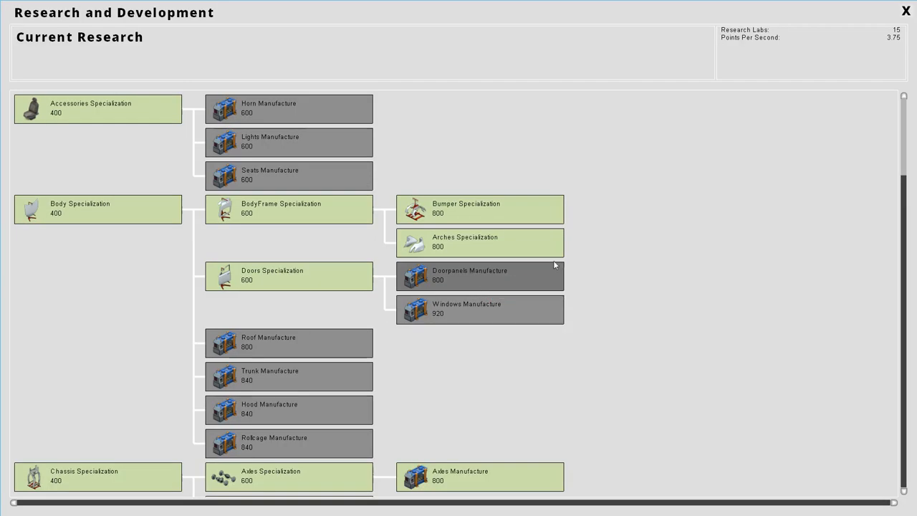
pyautogui.scroll(-3)
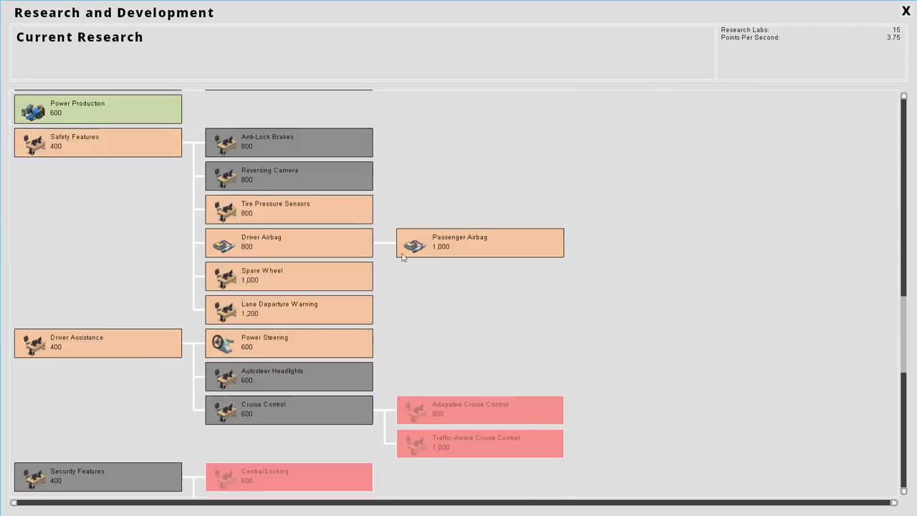
pyautogui.click(288, 142)
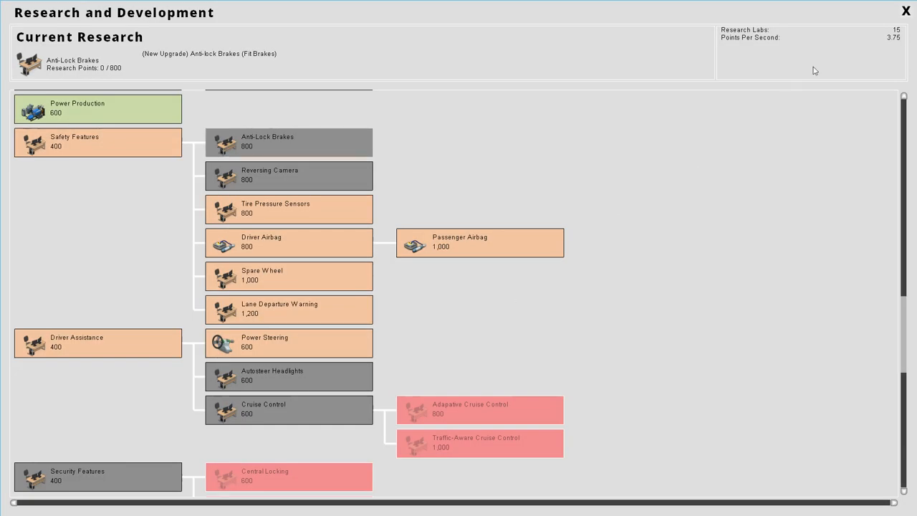
pyautogui.click(905, 10)
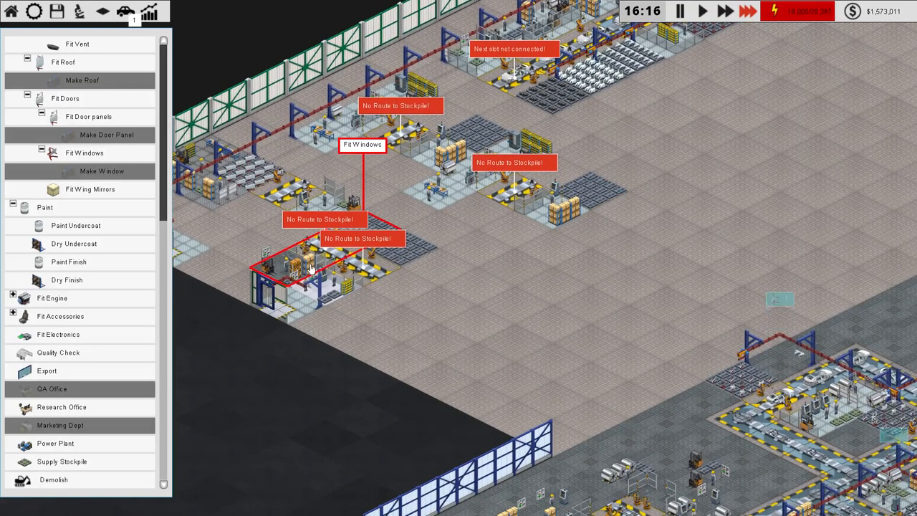
pyautogui.moveTo(60, 316)
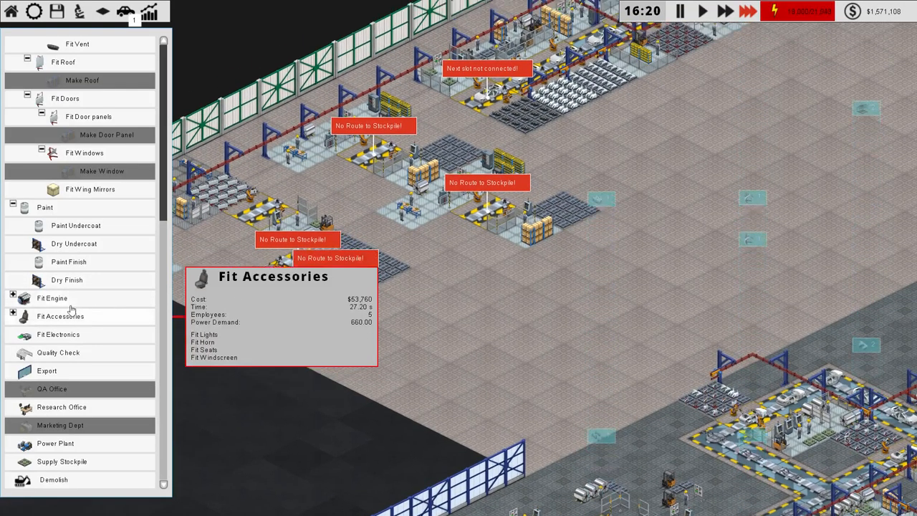
pyautogui.moveTo(75, 225)
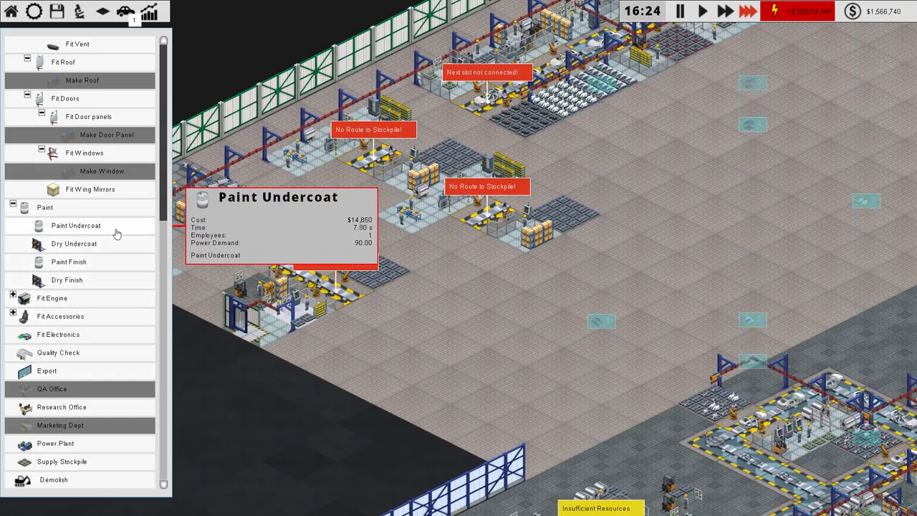
# - Place a Paint Undercoat booth on the floor and check its details panel
pyautogui.click(412, 326)
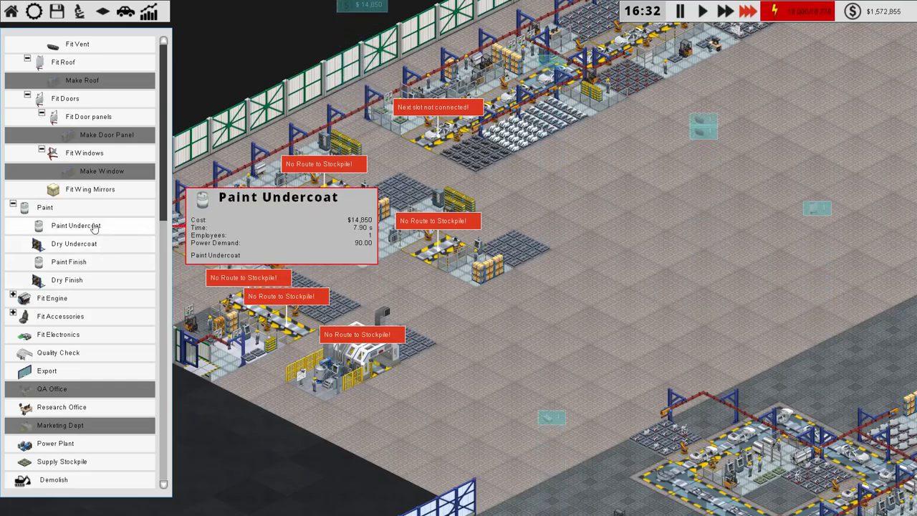
pyautogui.click(398, 259)
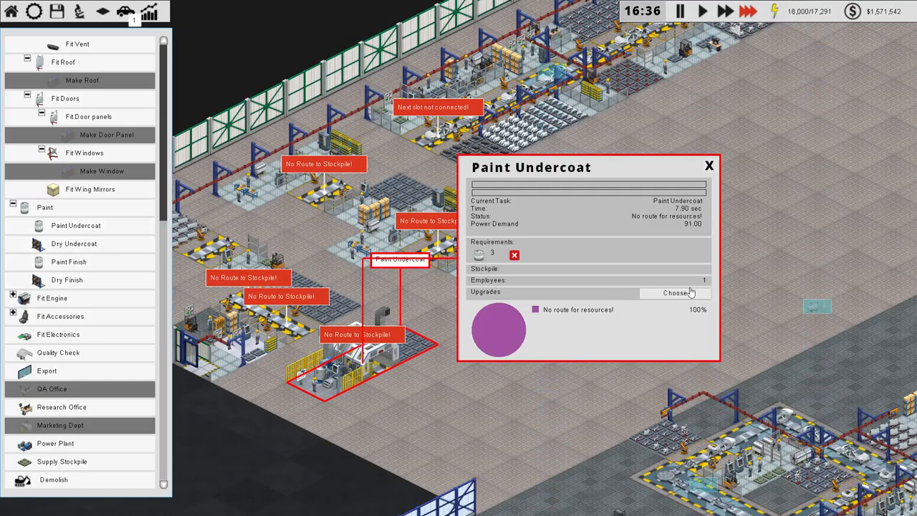
pyautogui.click(675, 293)
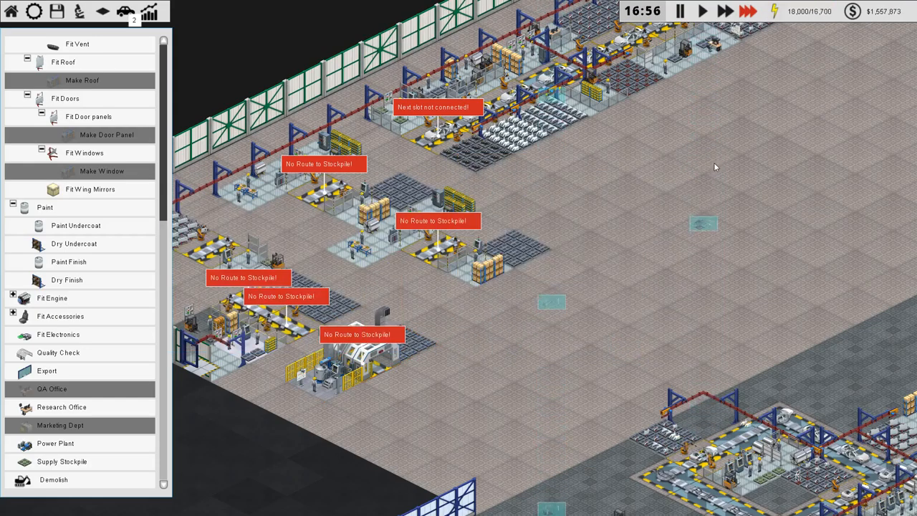
pyautogui.moveTo(76, 225)
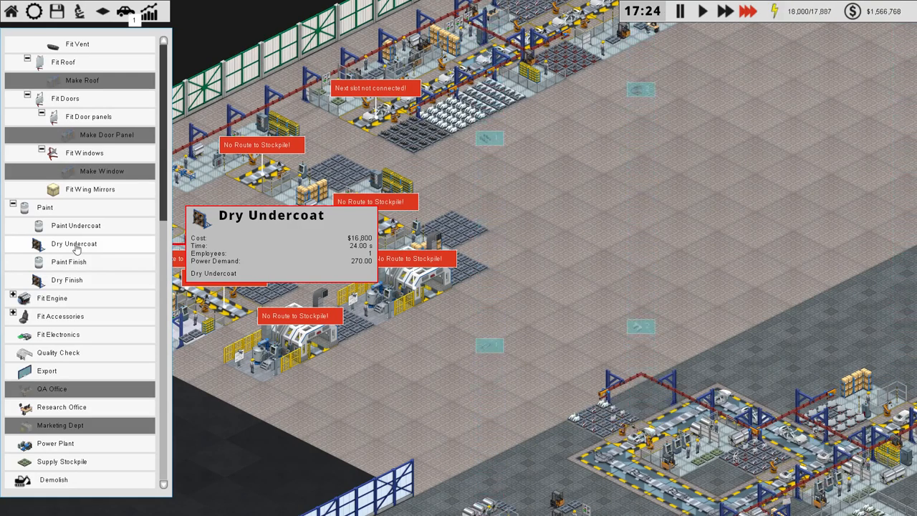
pyautogui.moveTo(218, 296)
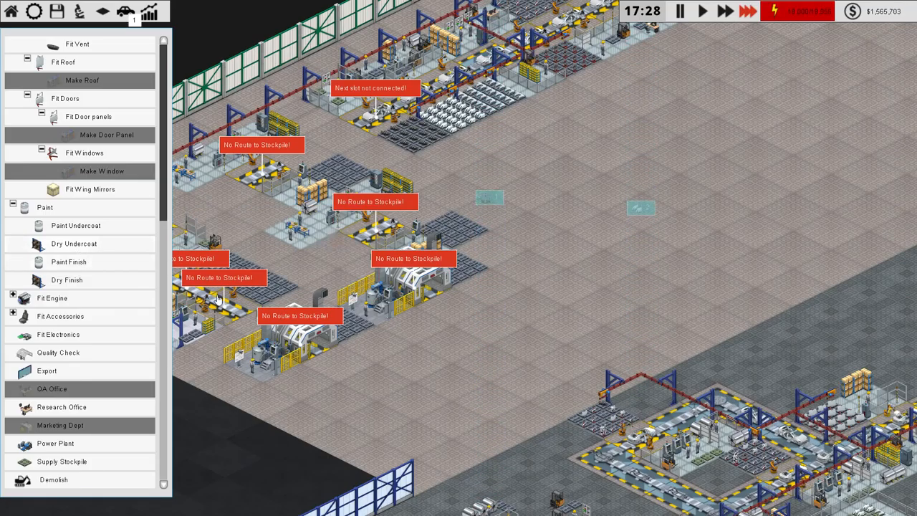
pyautogui.moveTo(74, 244)
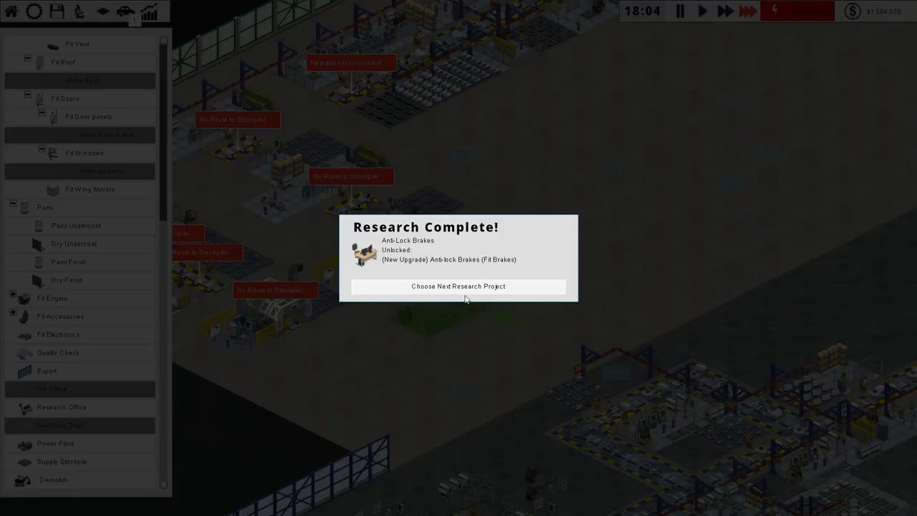
# - Choose Reversing Camera as the next research and close the R&D window
pyautogui.click(459, 285)
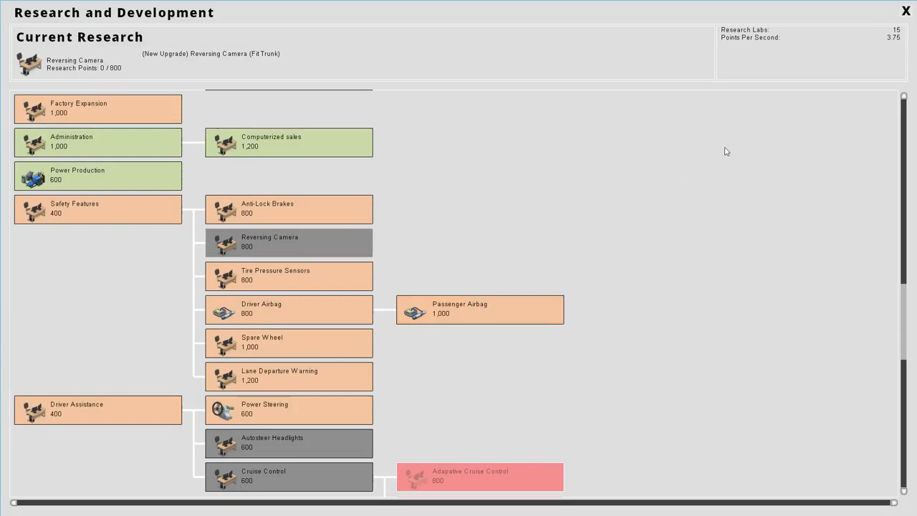
pyautogui.click(906, 10)
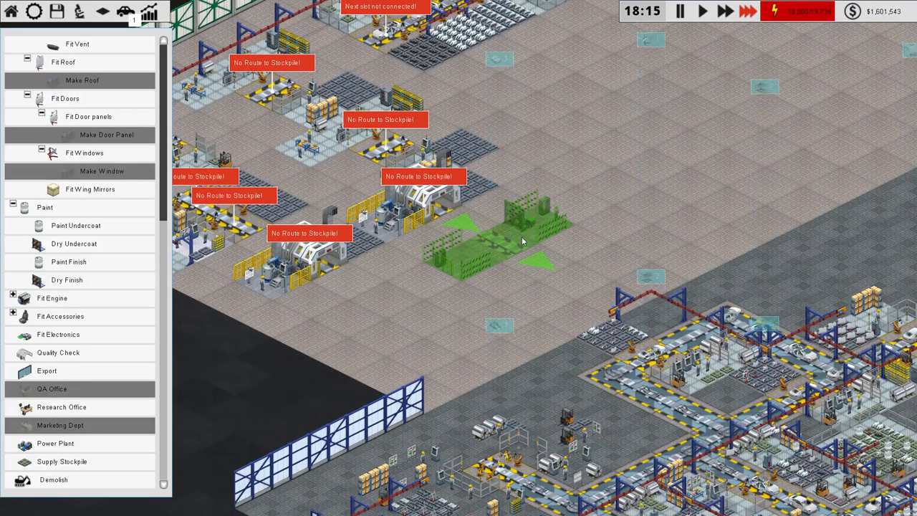
pyautogui.moveTo(577, 181)
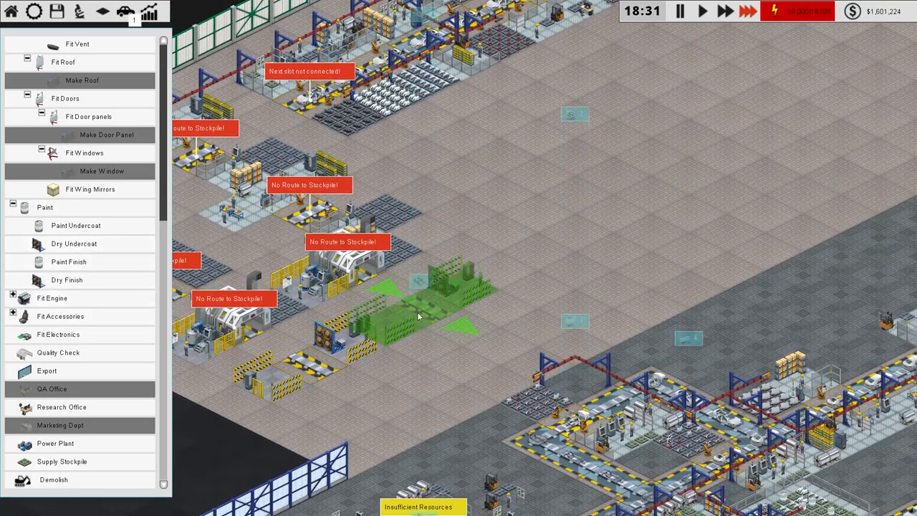
pyautogui.moveTo(74, 244)
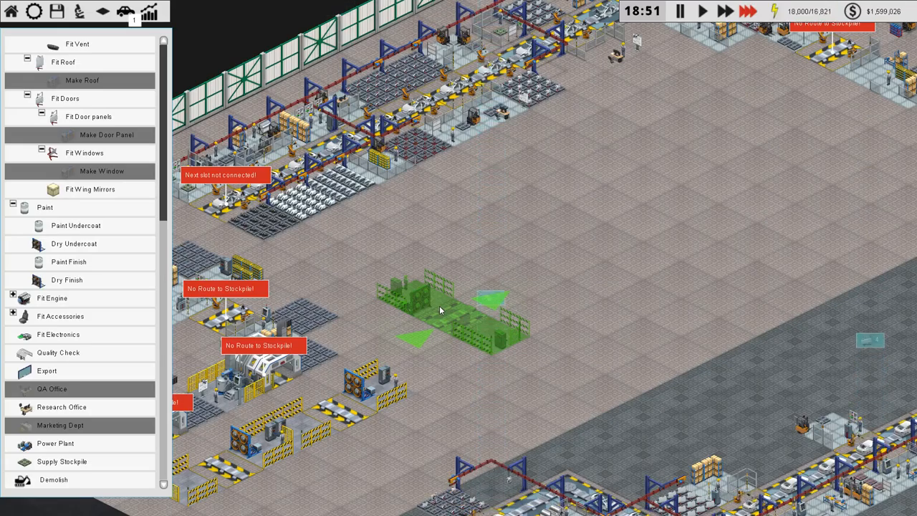
# - Place two Dry Undercoat stations along the line after the undercoat booths
pyautogui.click(438, 309)
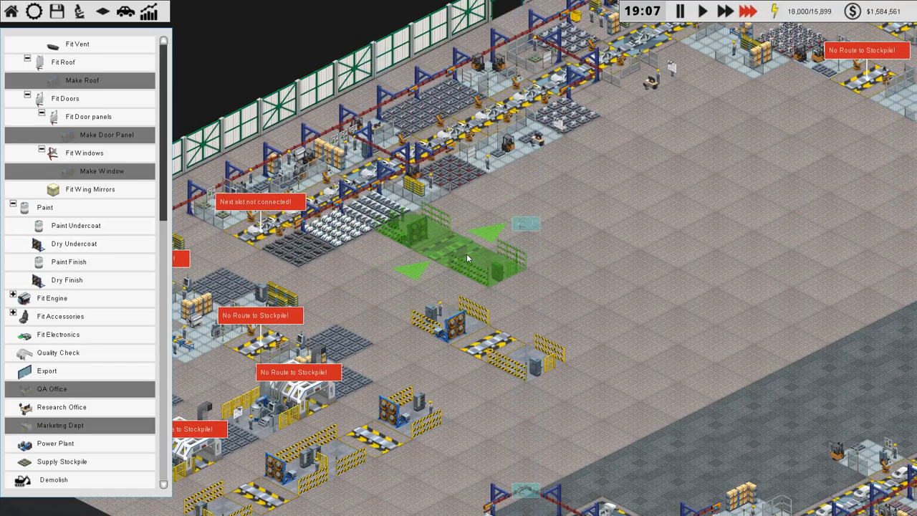
pyautogui.click(473, 337)
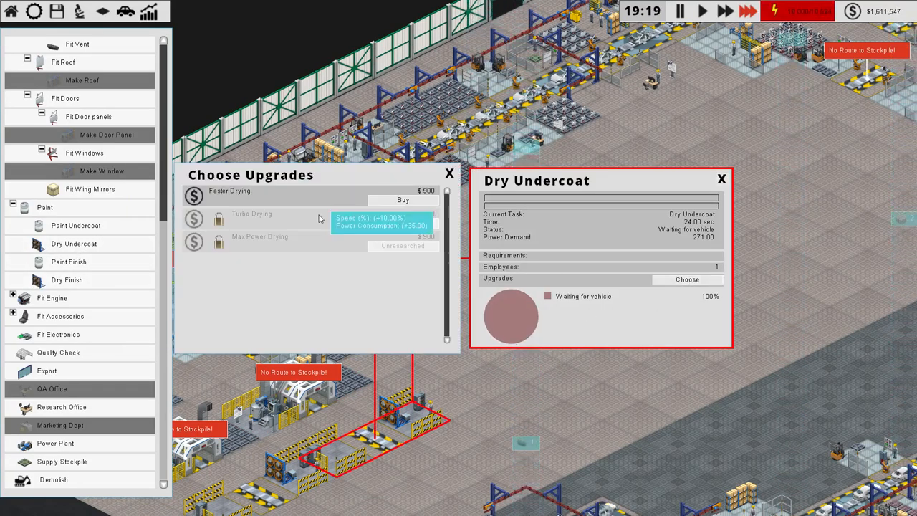
pyautogui.moveTo(271, 235)
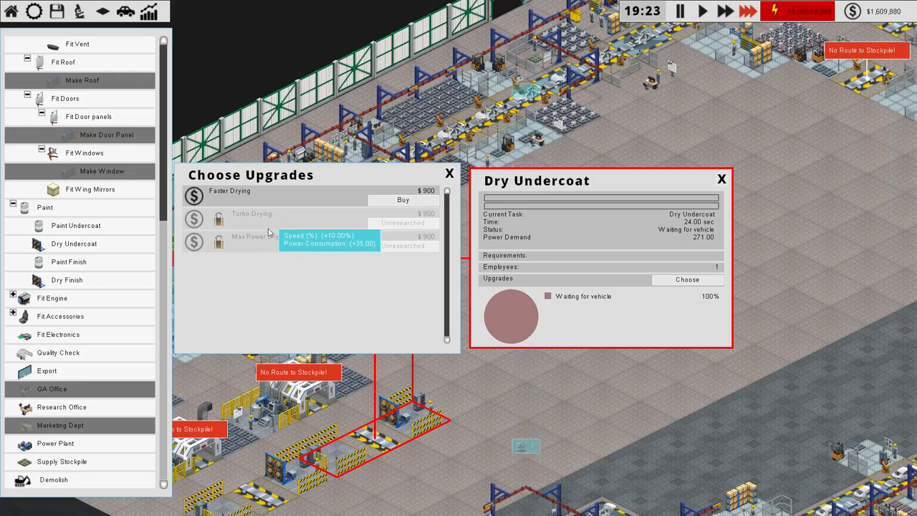
pyautogui.moveTo(242, 222)
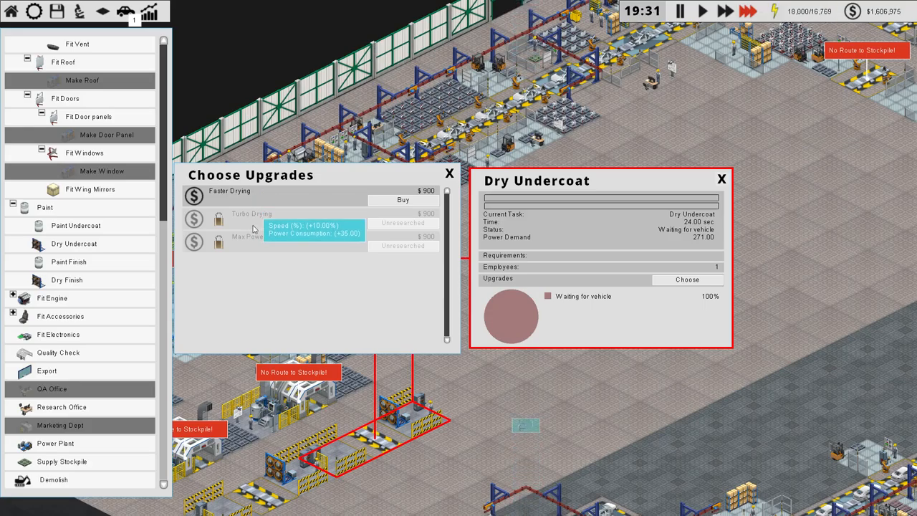
pyautogui.moveTo(263, 225)
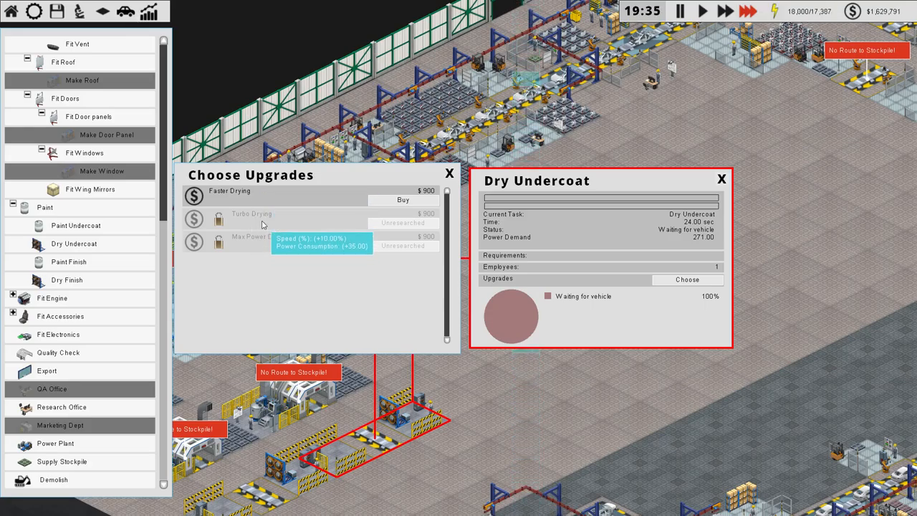
pyautogui.moveTo(402, 245)
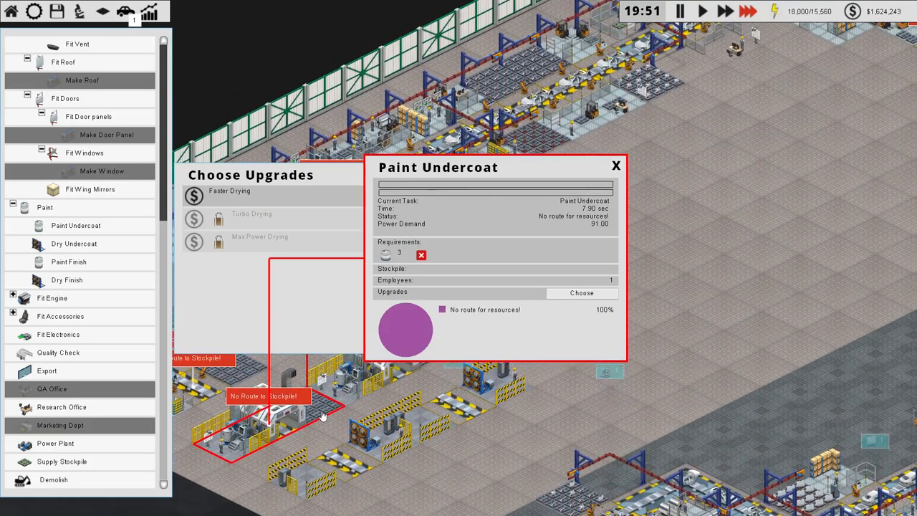
# - Review the Paint Undercoat and Fit Rear Arch upgrade lists, then close both panels
pyautogui.click(61, 407)
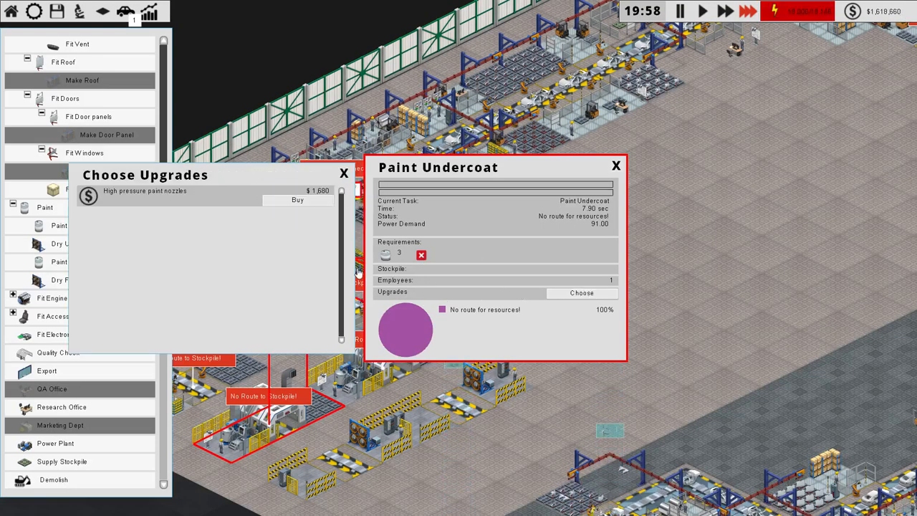
pyautogui.moveTo(282, 202)
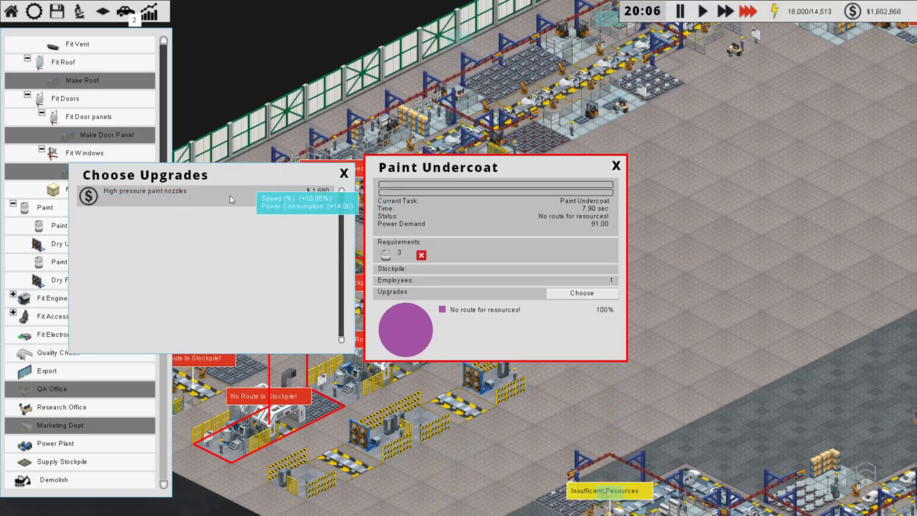
pyautogui.click(344, 173)
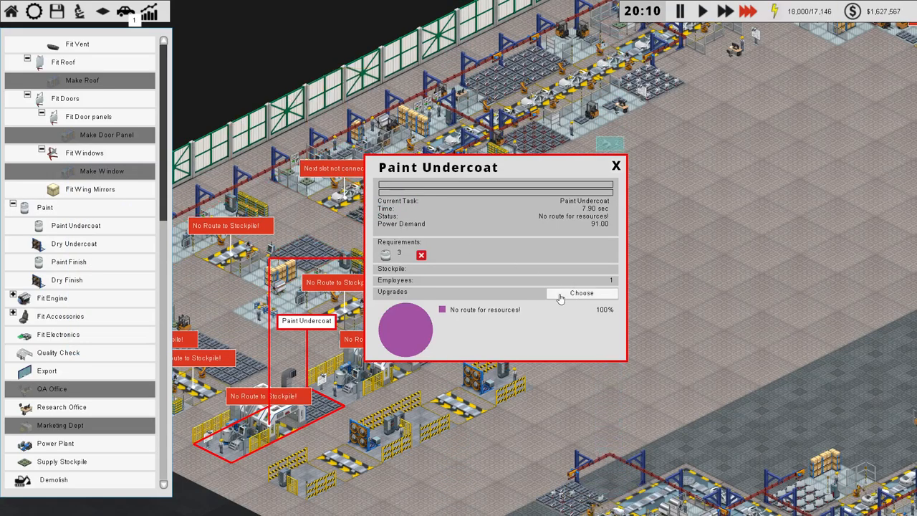
pyautogui.click(615, 166)
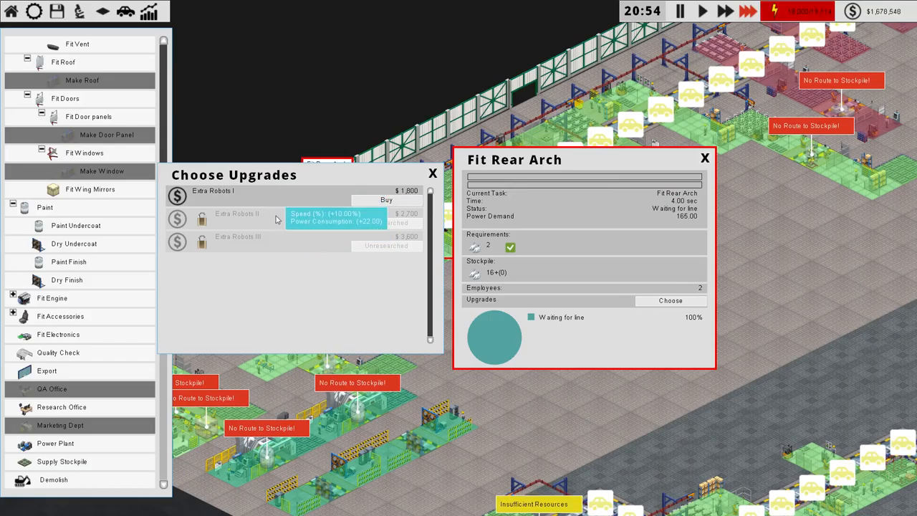
pyautogui.click(432, 174)
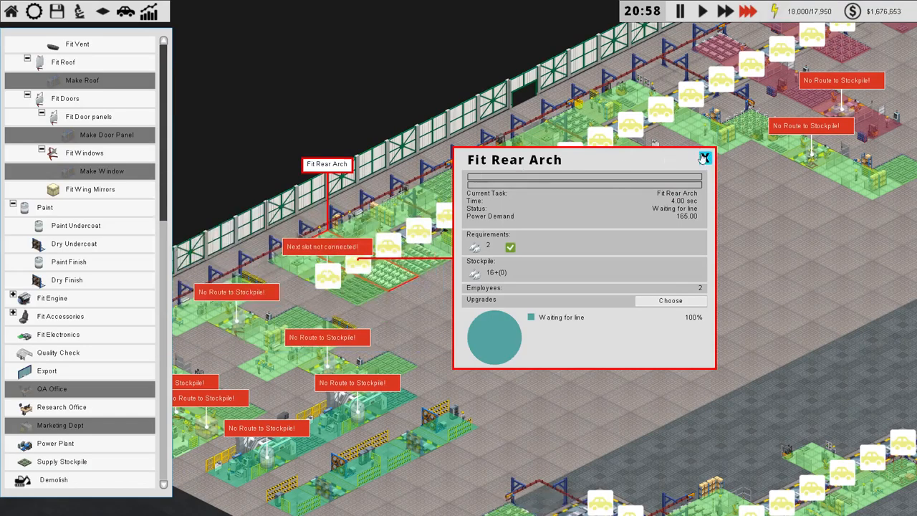
pyautogui.click(704, 158)
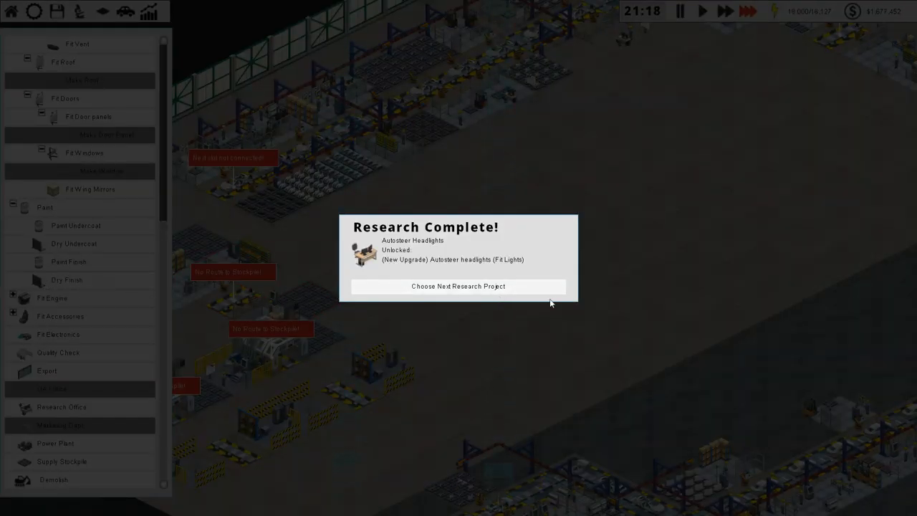
# - Choose Cruise Control from the research tree and close the R&D window
pyautogui.click(458, 286)
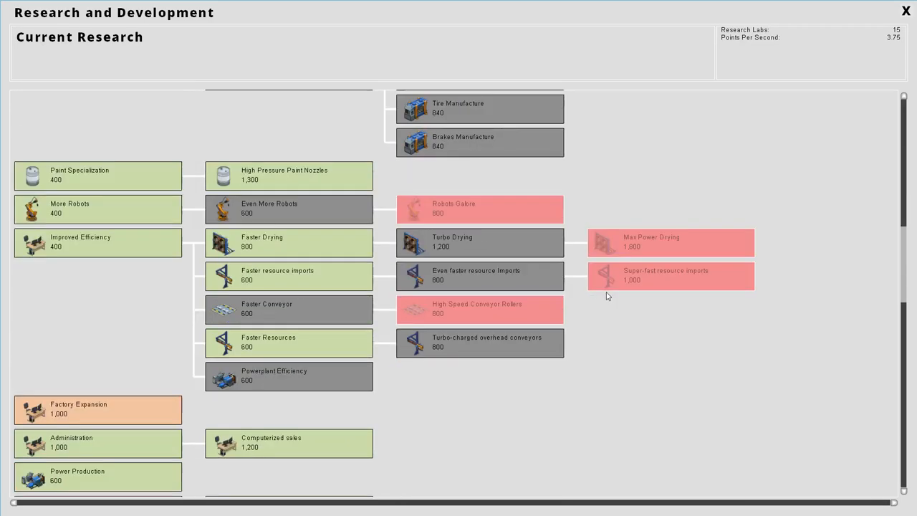
pyautogui.moveTo(276, 221)
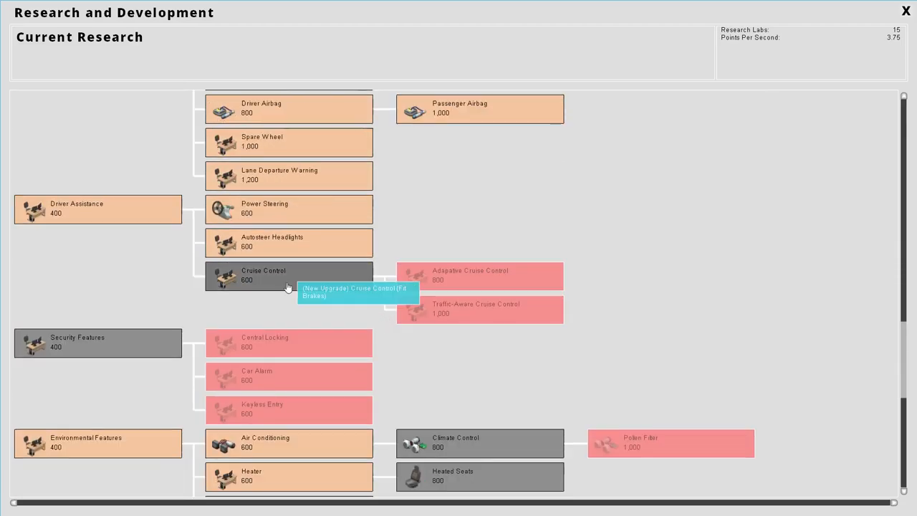
pyautogui.click(906, 10)
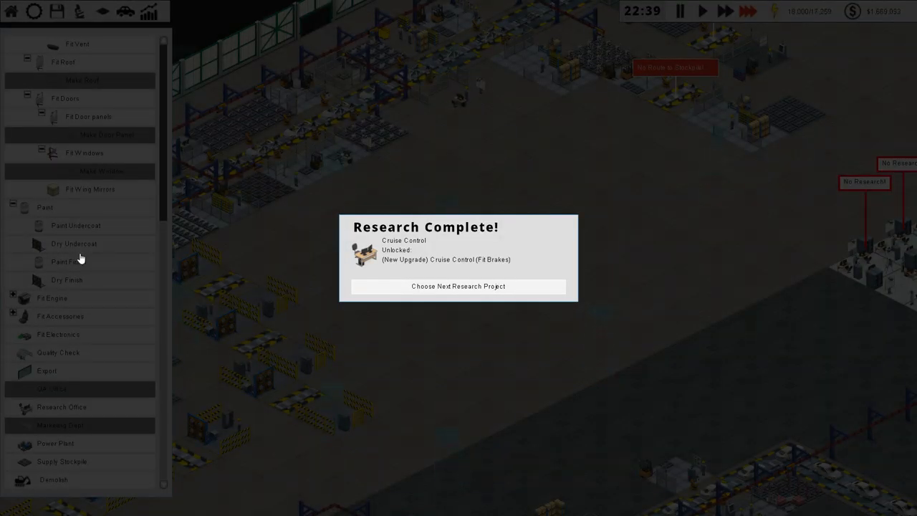
# - Start Adaptive Cruise Control research from its details in the research tree
pyautogui.click(458, 286)
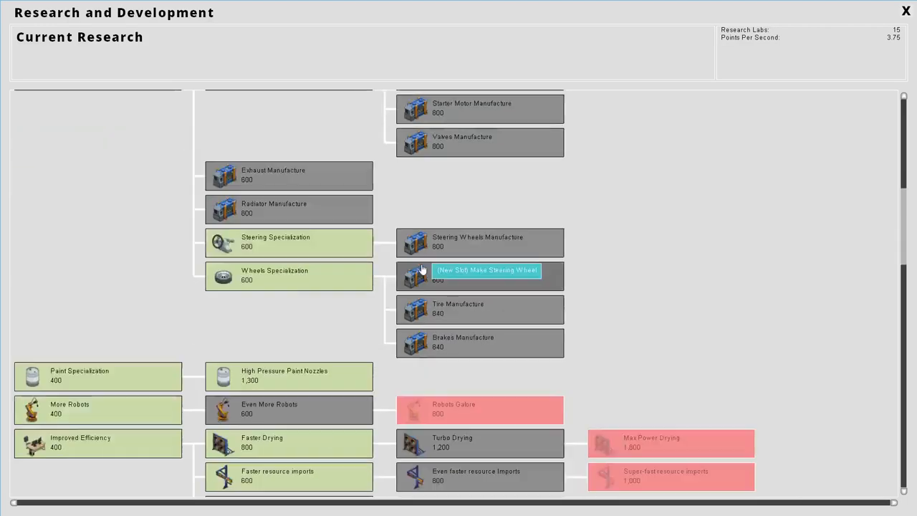
pyautogui.click(480, 276)
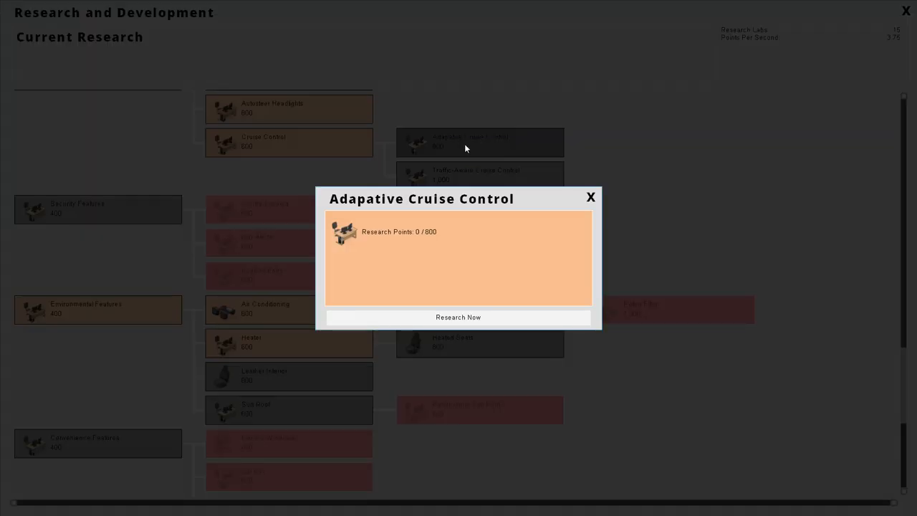
pyautogui.click(591, 197)
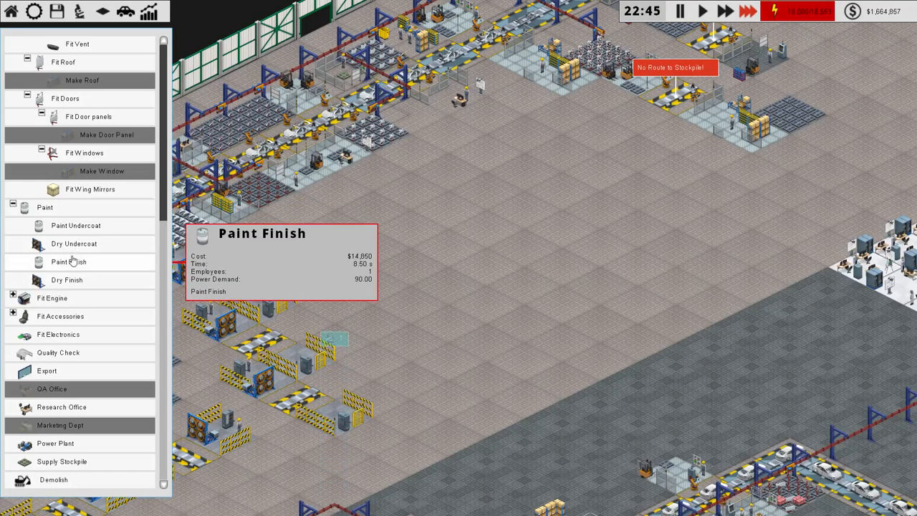
# - Pick the Paint Finish and then Dry Finish stations from the build list
pyautogui.click(69, 261)
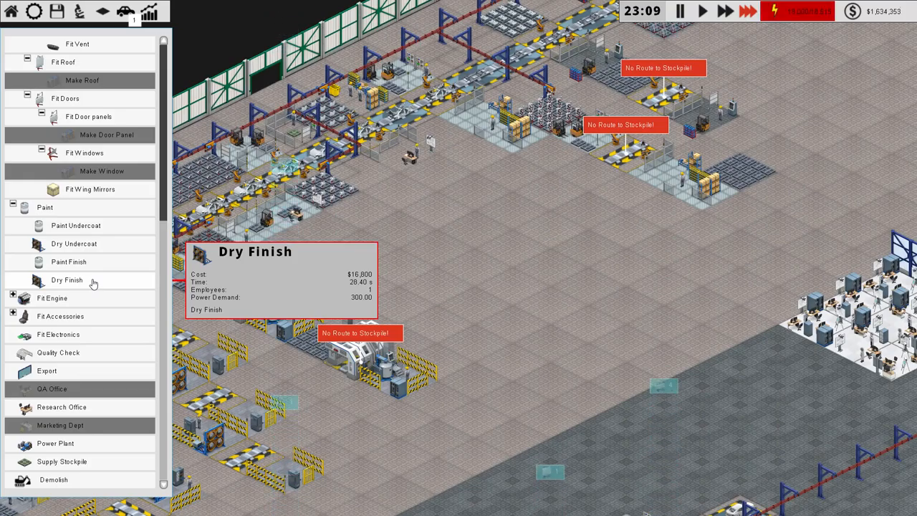
pyautogui.click(67, 279)
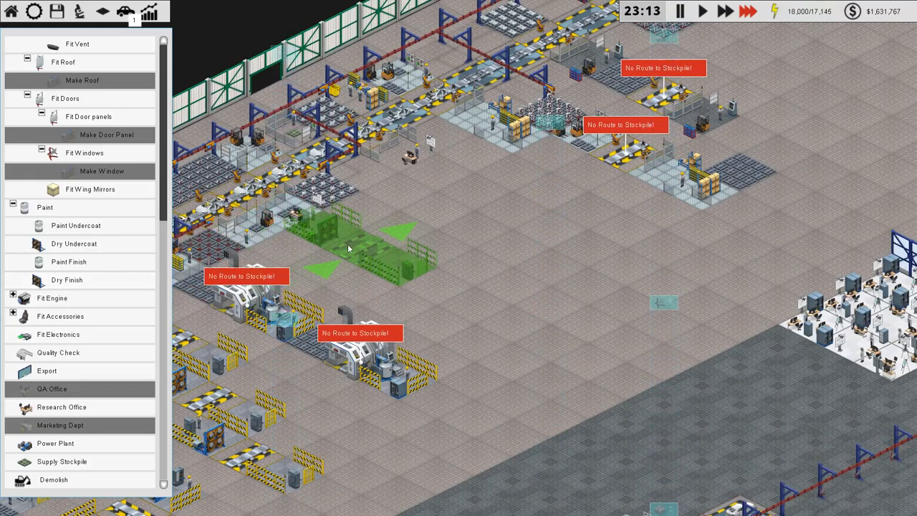
pyautogui.moveTo(66, 280)
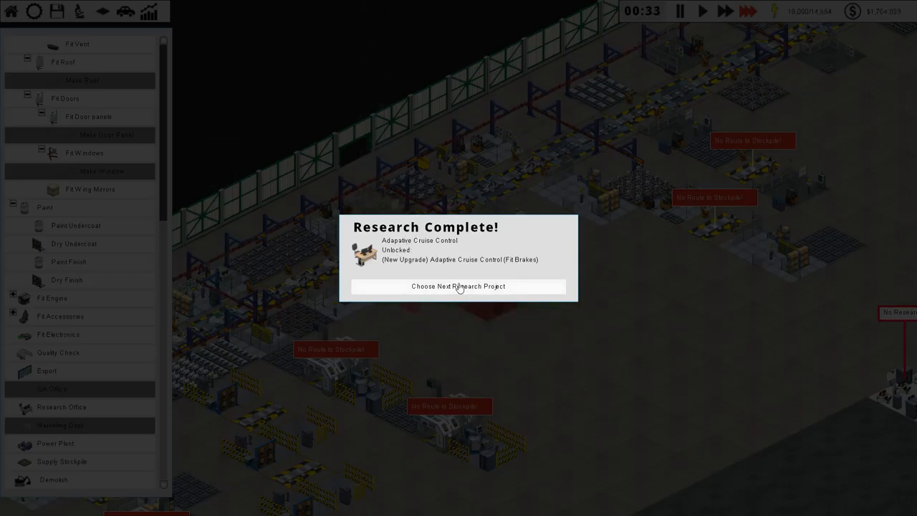
# - Choose Traffic-Aware Cruise Control in the research tree and close it back to the factory
pyautogui.click(458, 286)
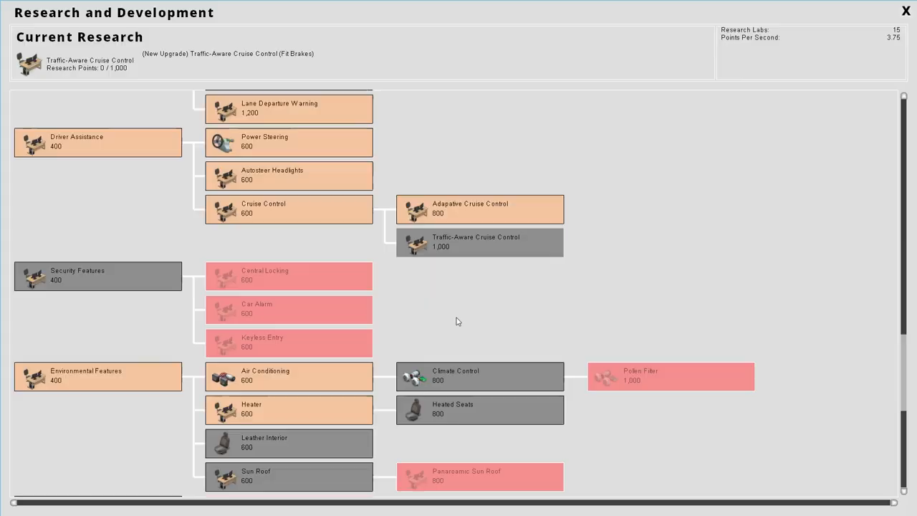
pyautogui.click(906, 11)
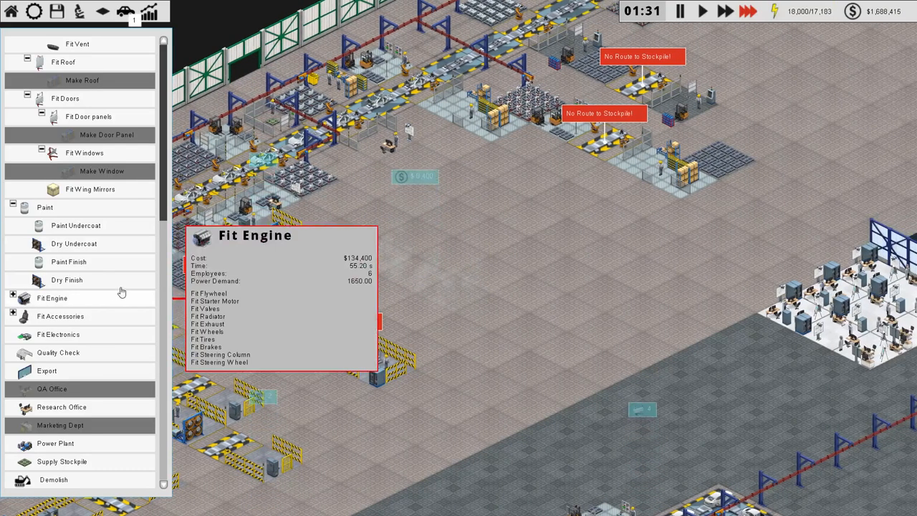
pyautogui.moveTo(73, 244)
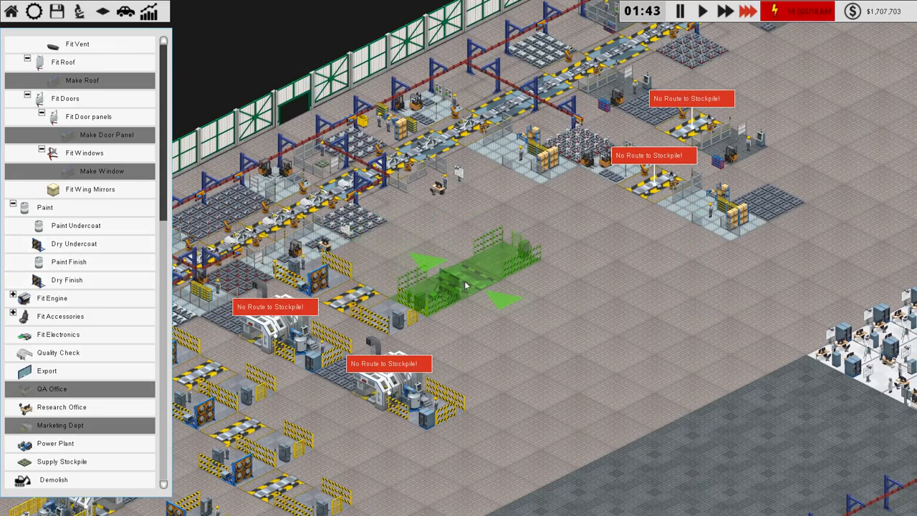
pyautogui.moveTo(559, 326)
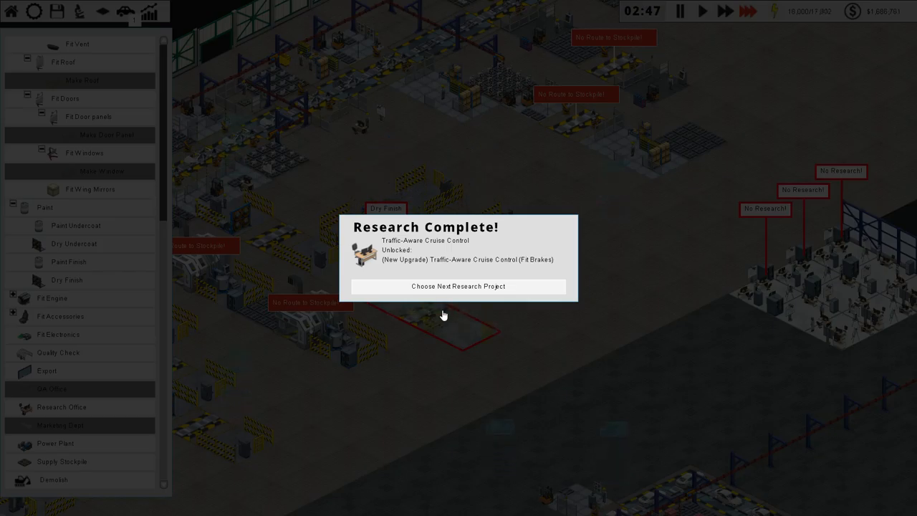
# - Queue Security Features research, then place a station among the paint and dry stations
pyautogui.click(458, 286)
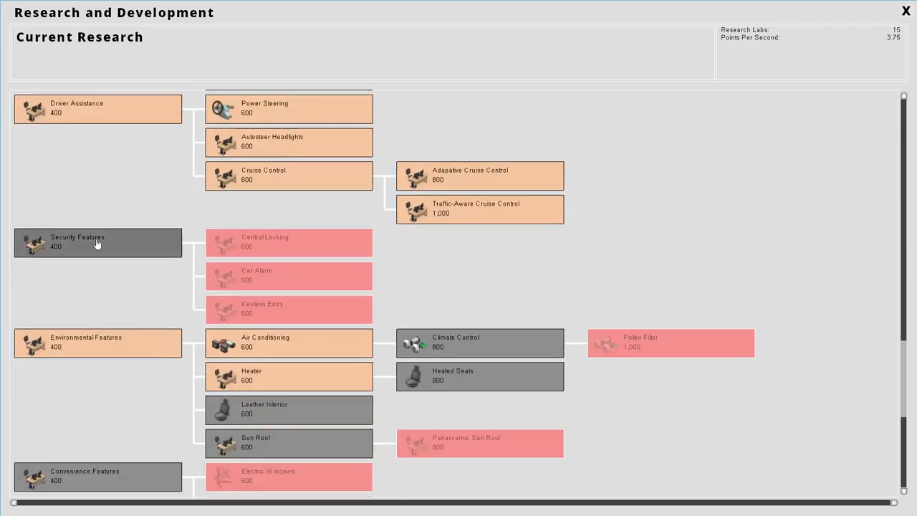
pyautogui.click(97, 242)
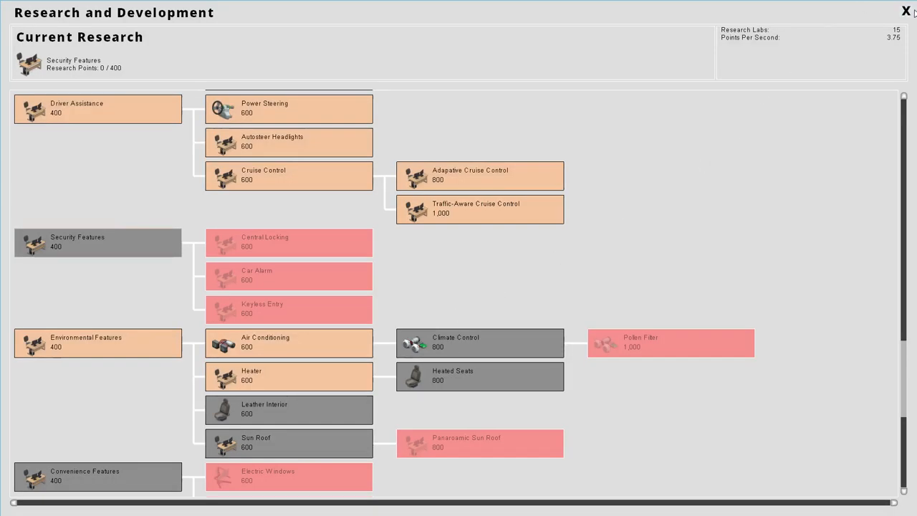
pyautogui.click(906, 11)
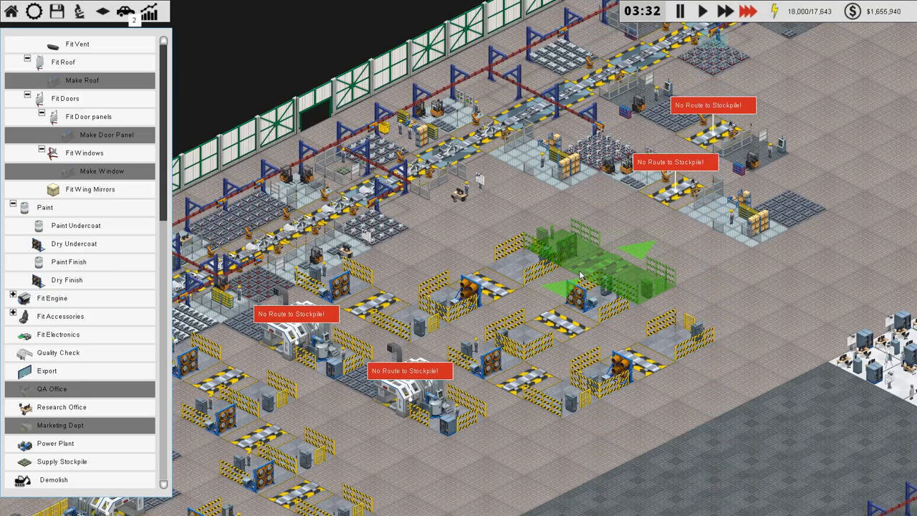
pyautogui.click(486, 303)
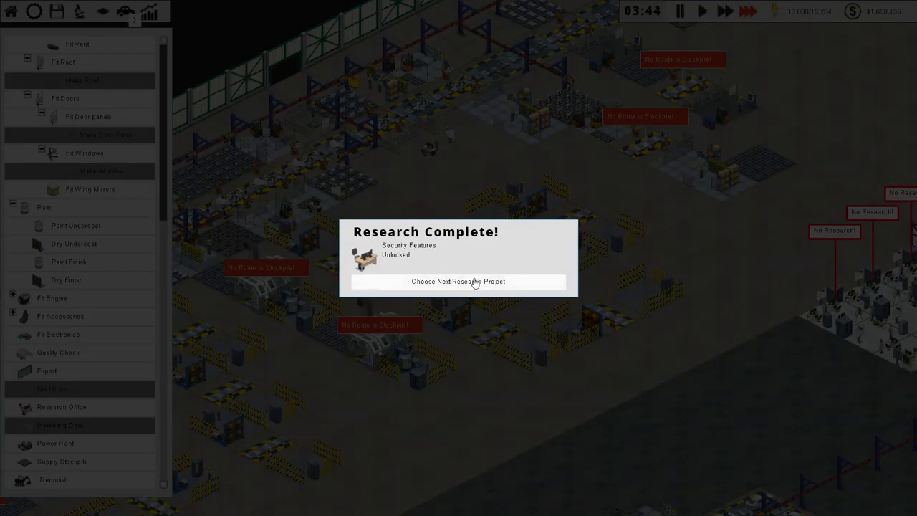
# - Start Central Locking research via Research Now and close the research screen
pyautogui.click(458, 281)
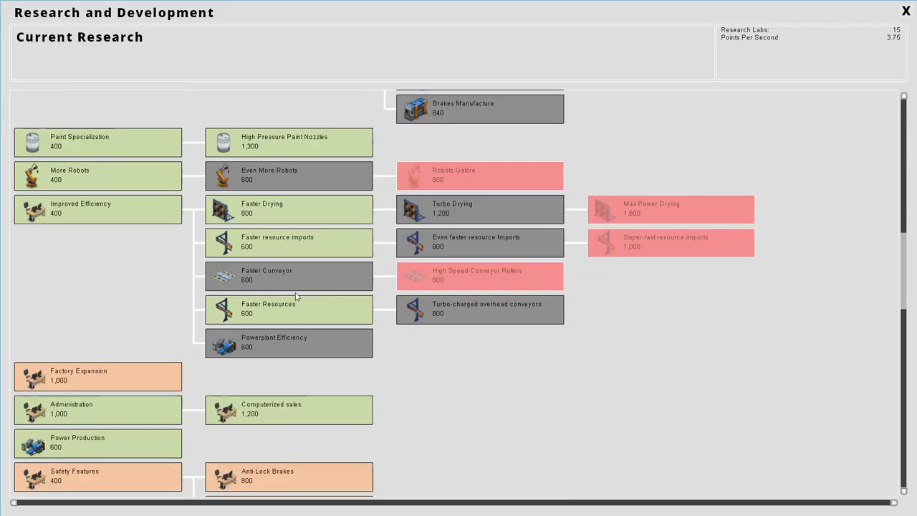
pyautogui.click(289, 175)
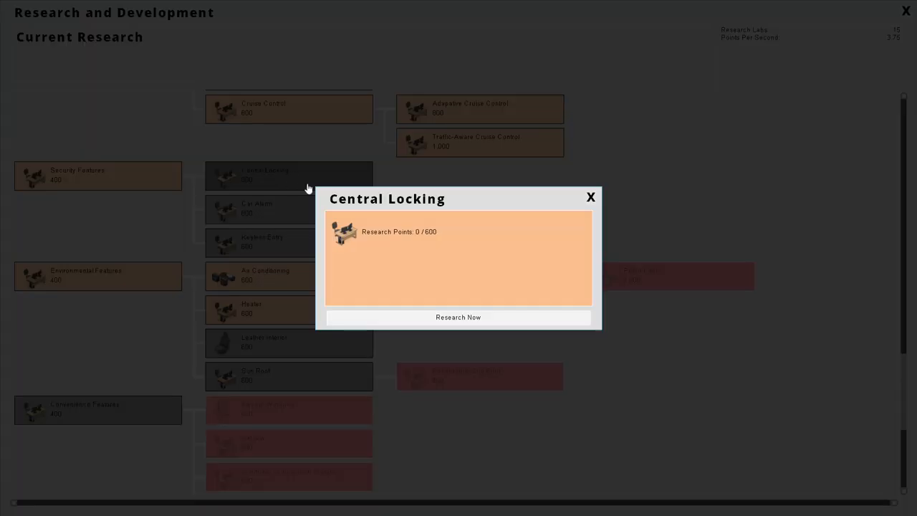
pyautogui.click(458, 317)
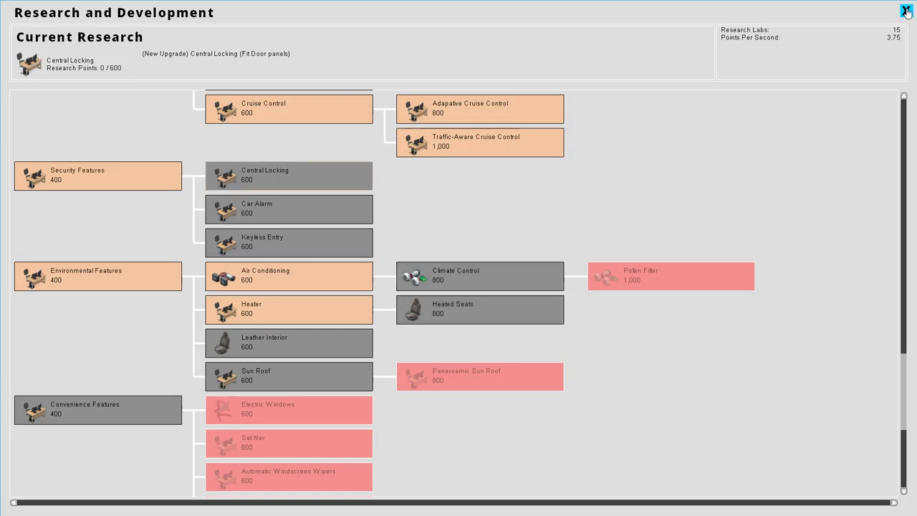
pyautogui.click(907, 11)
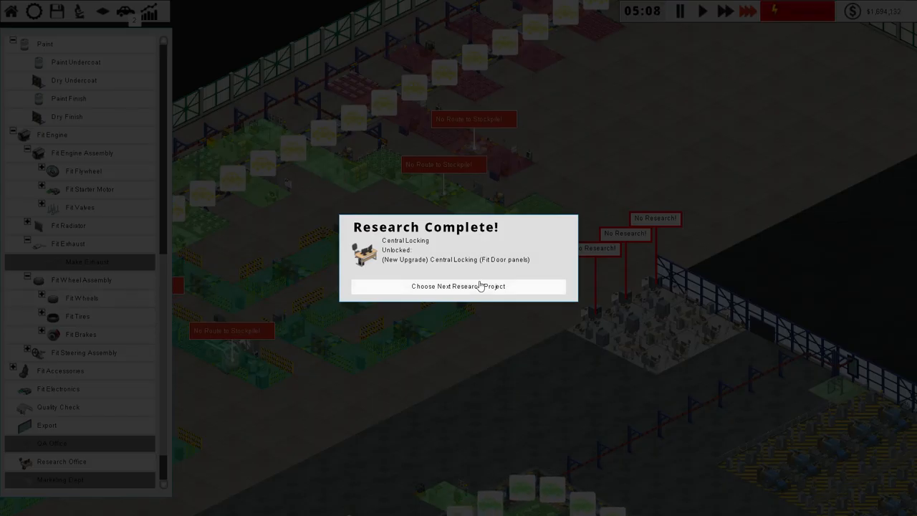
# - Select Car Alarm in the research tree and close the research screen
pyautogui.click(459, 285)
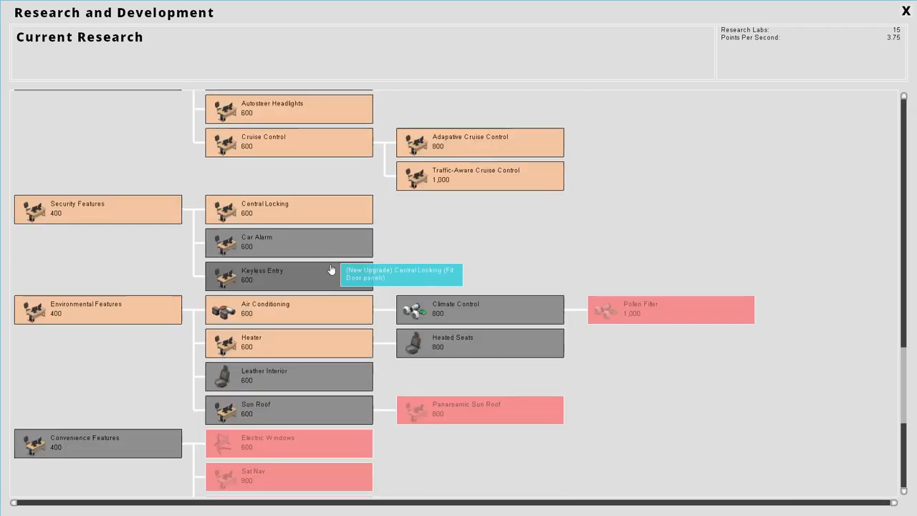
pyautogui.click(288, 243)
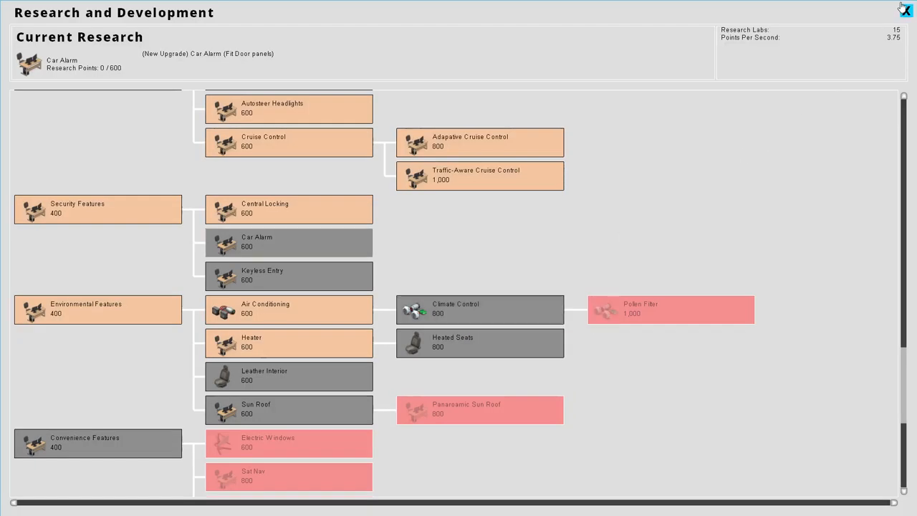
pyautogui.click(905, 10)
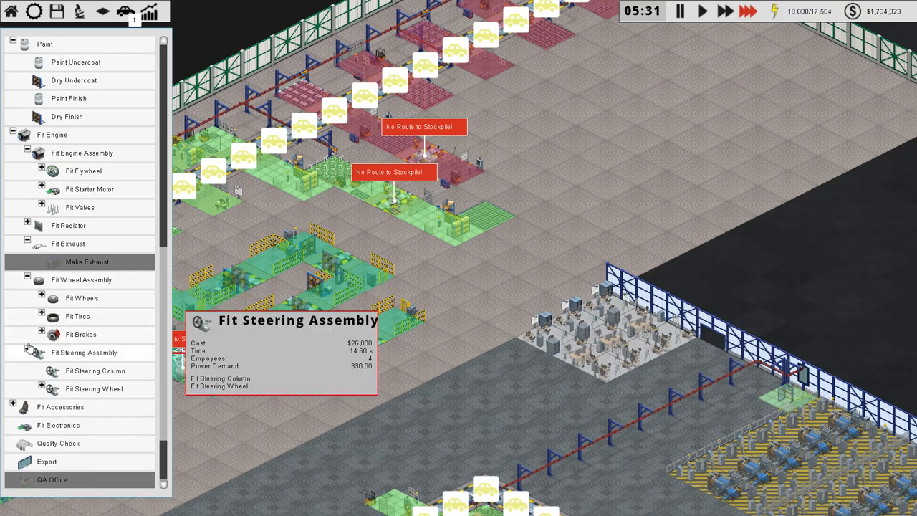
pyautogui.moveTo(94, 388)
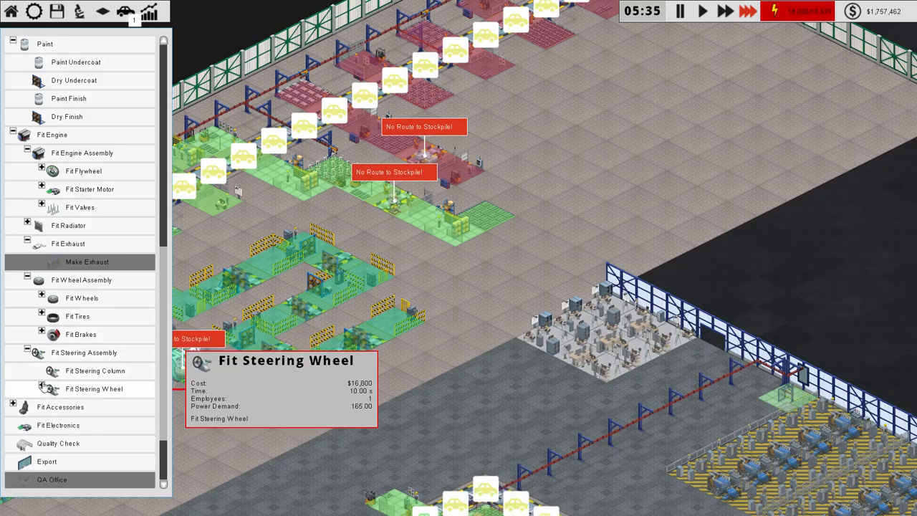
pyautogui.moveTo(81, 316)
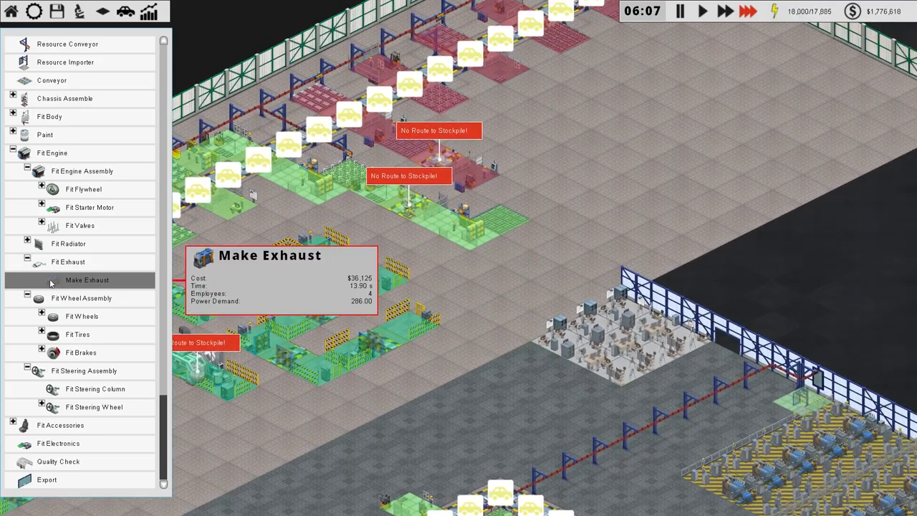
pyautogui.moveTo(83, 188)
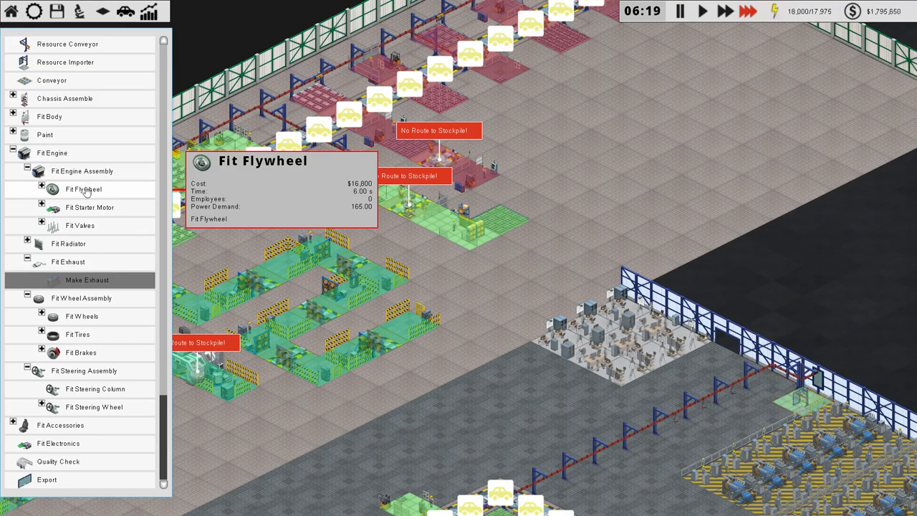
pyautogui.moveTo(80, 226)
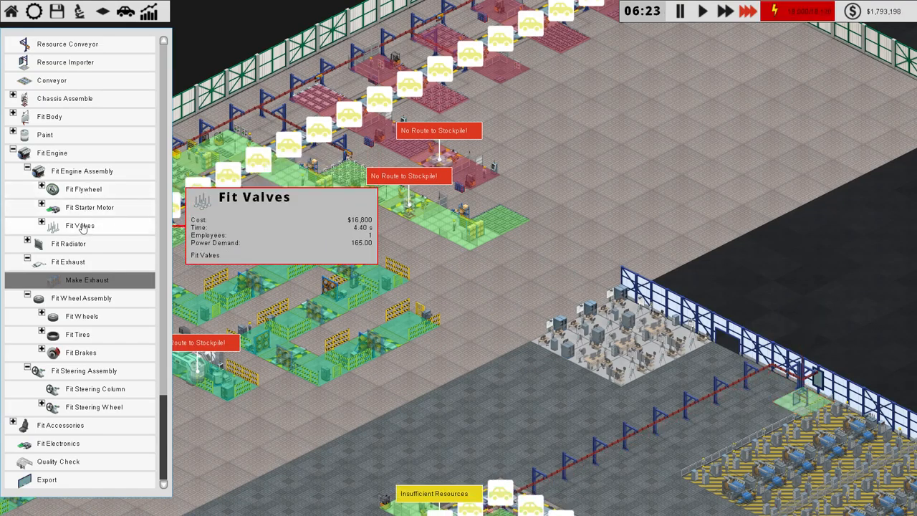
pyautogui.moveTo(68, 244)
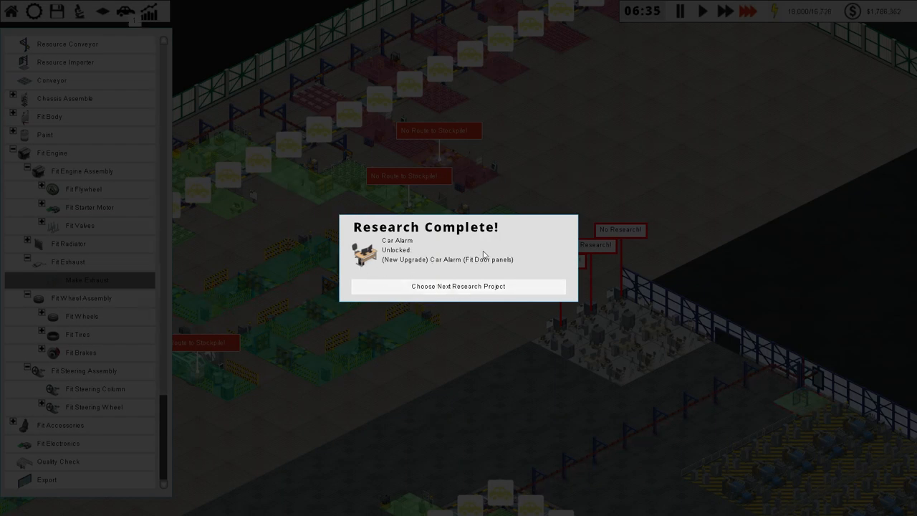
# - Scroll the research tree down, select Keyless Entry, and close the research screen
pyautogui.click(459, 286)
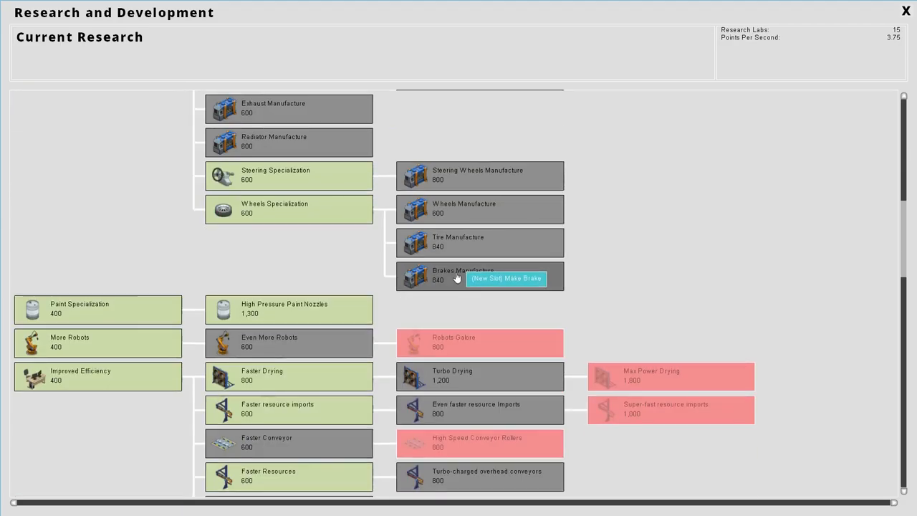
pyautogui.scroll(-3)
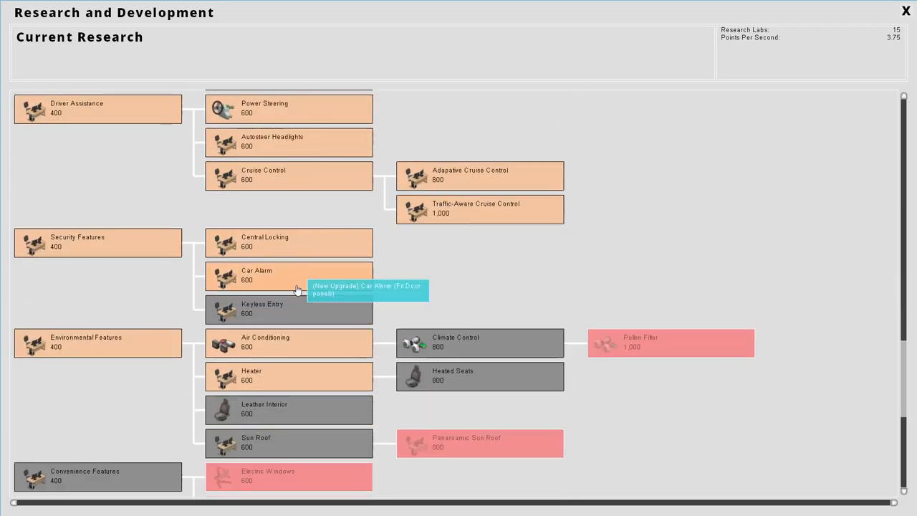
pyautogui.click(288, 309)
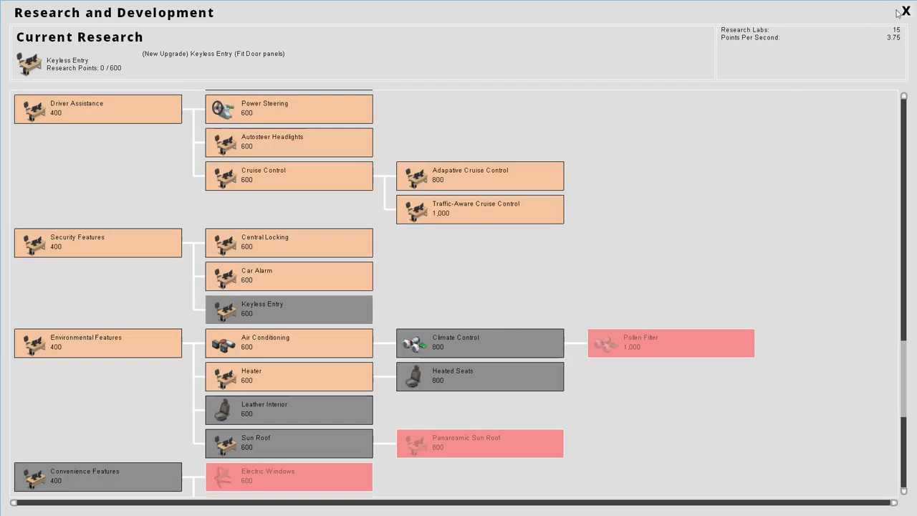
pyautogui.click(906, 11)
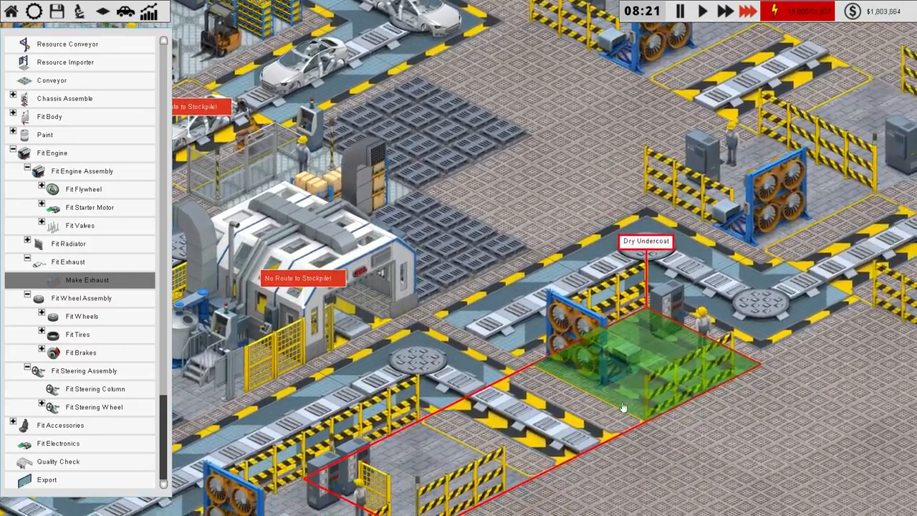
pyautogui.moveTo(507, 321)
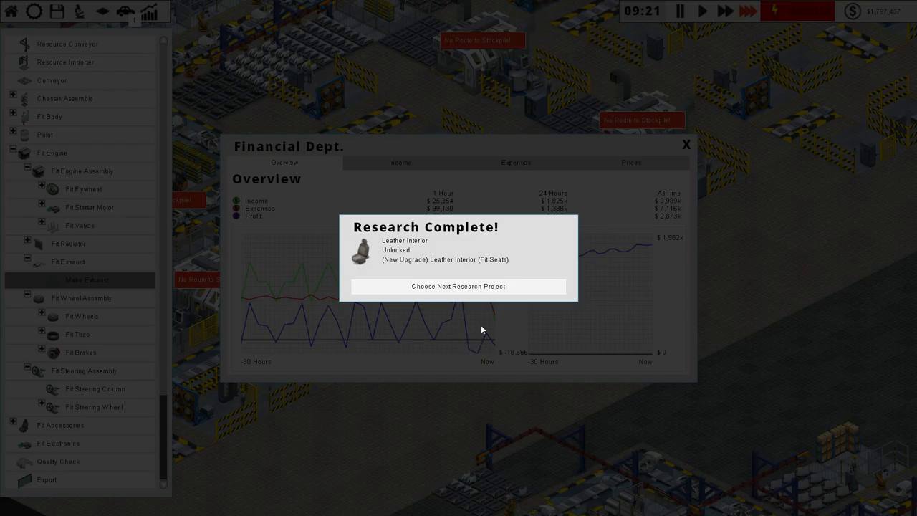
# - Open the research tree to choose Climate Control, then close it
pyautogui.click(459, 286)
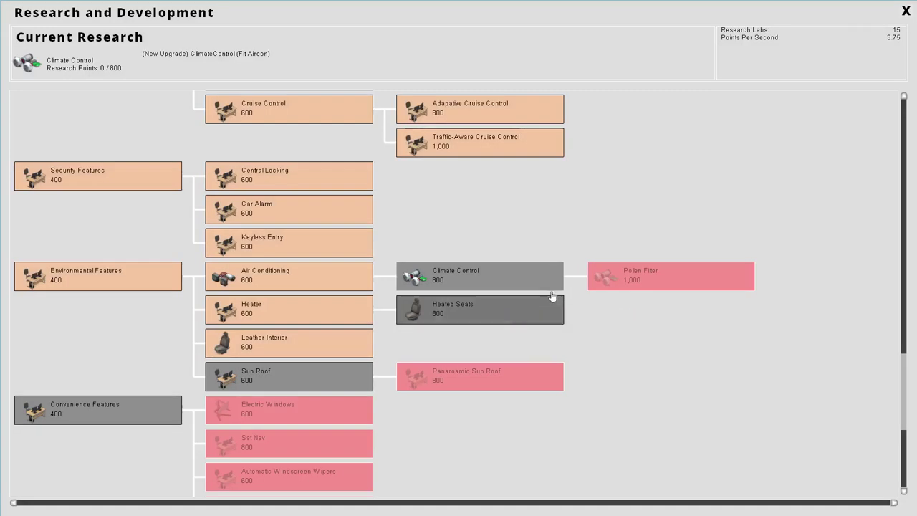
pyautogui.click(906, 10)
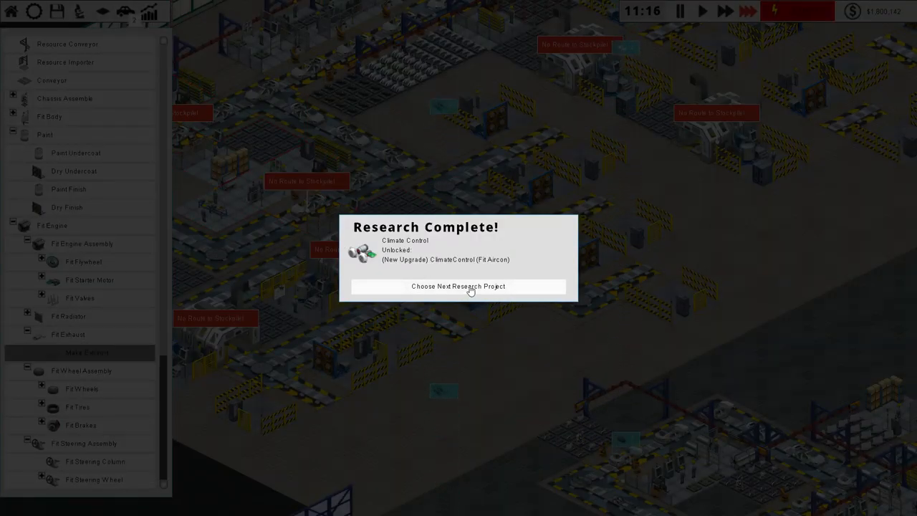
# - Scroll the research tree toward Pollen Filter under Environmental Features, then close it
pyautogui.click(459, 286)
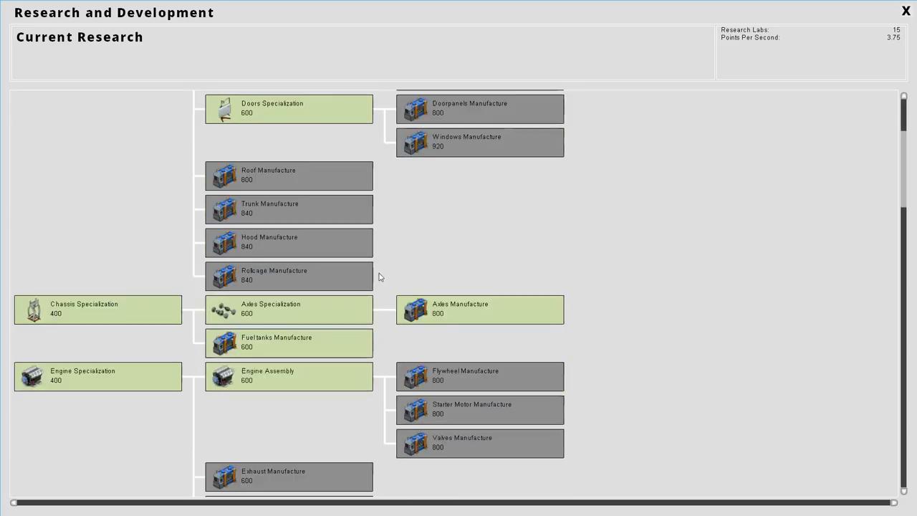
pyautogui.scroll(-3)
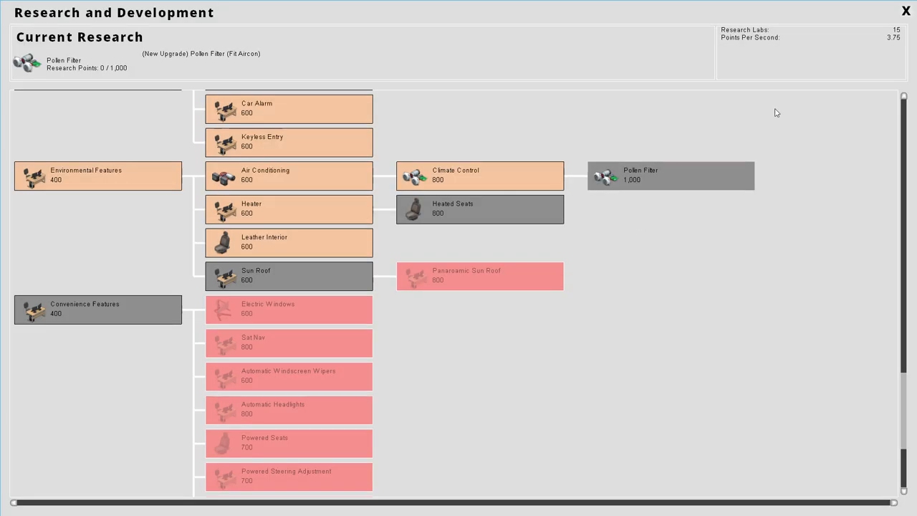
pyautogui.click(906, 10)
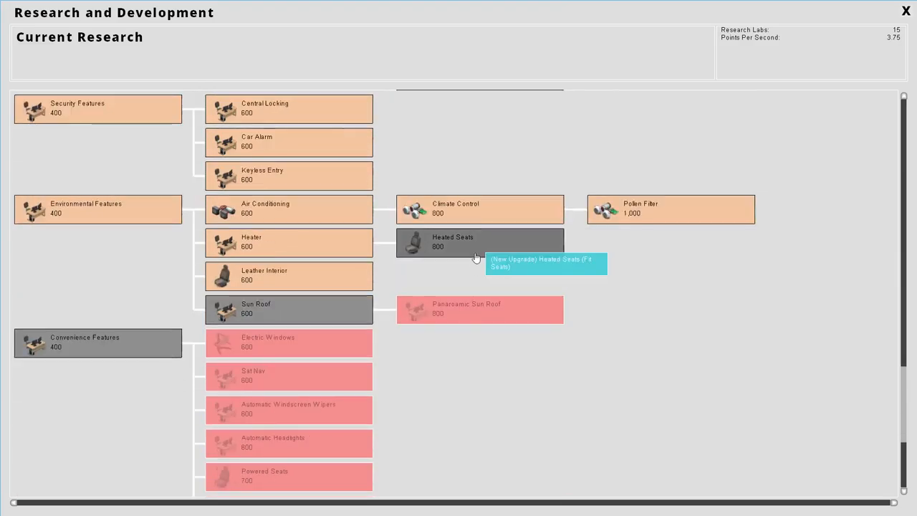
# - Close the Research and Development screen to return to the factory floor
pyautogui.click(905, 10)
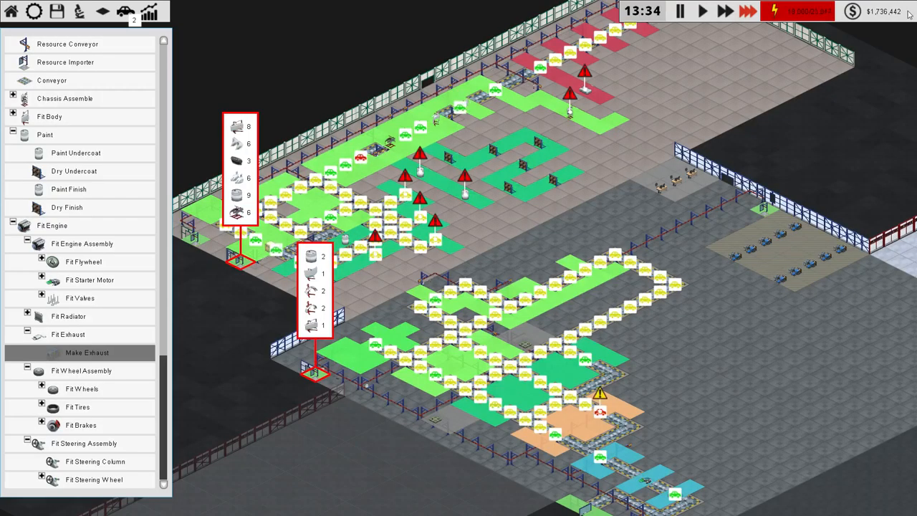